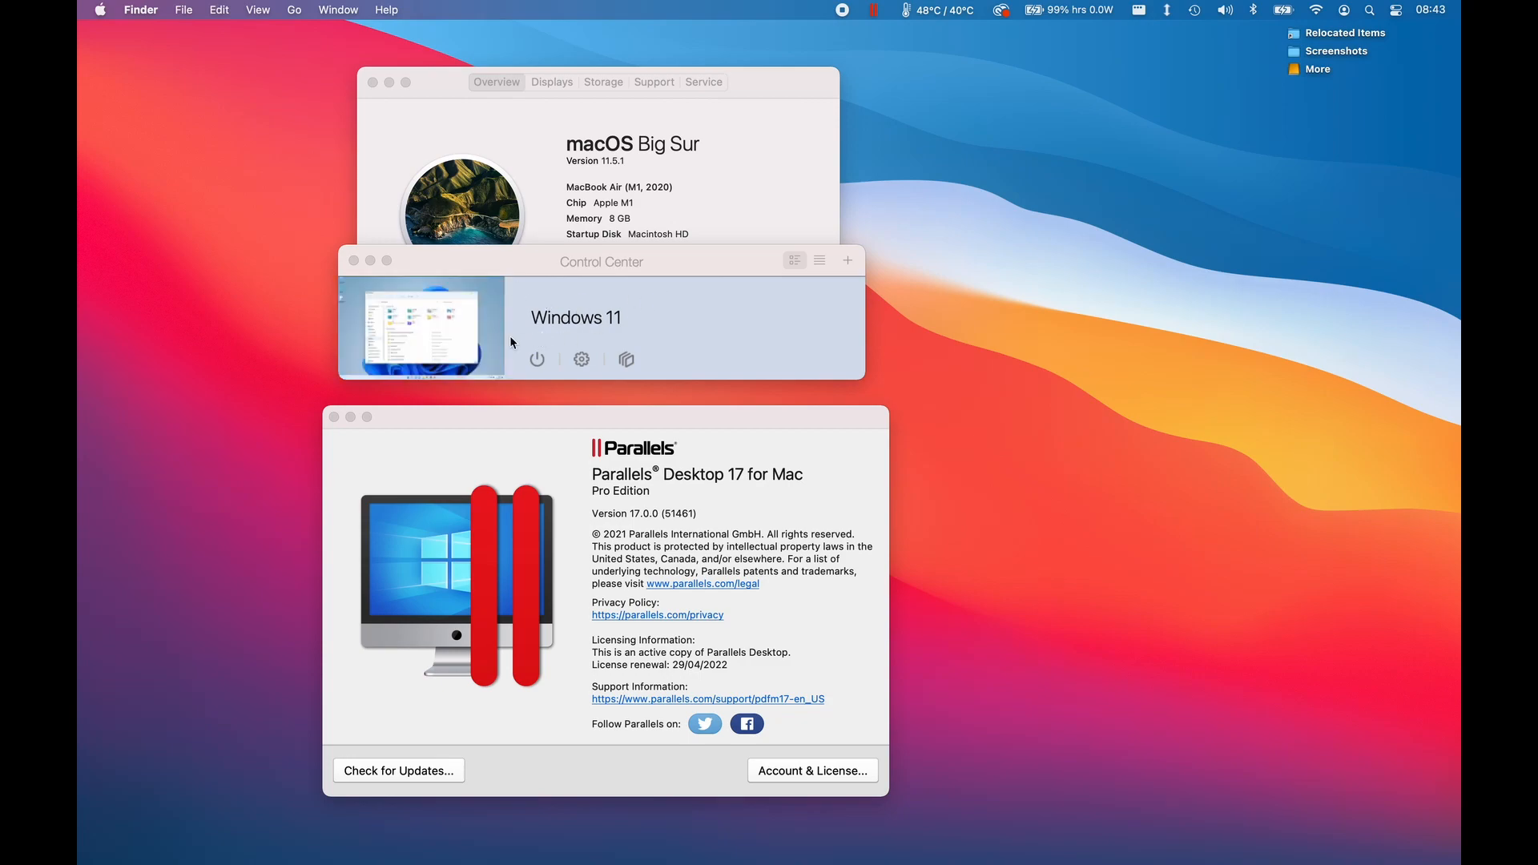
mouse_move(1211, 79)
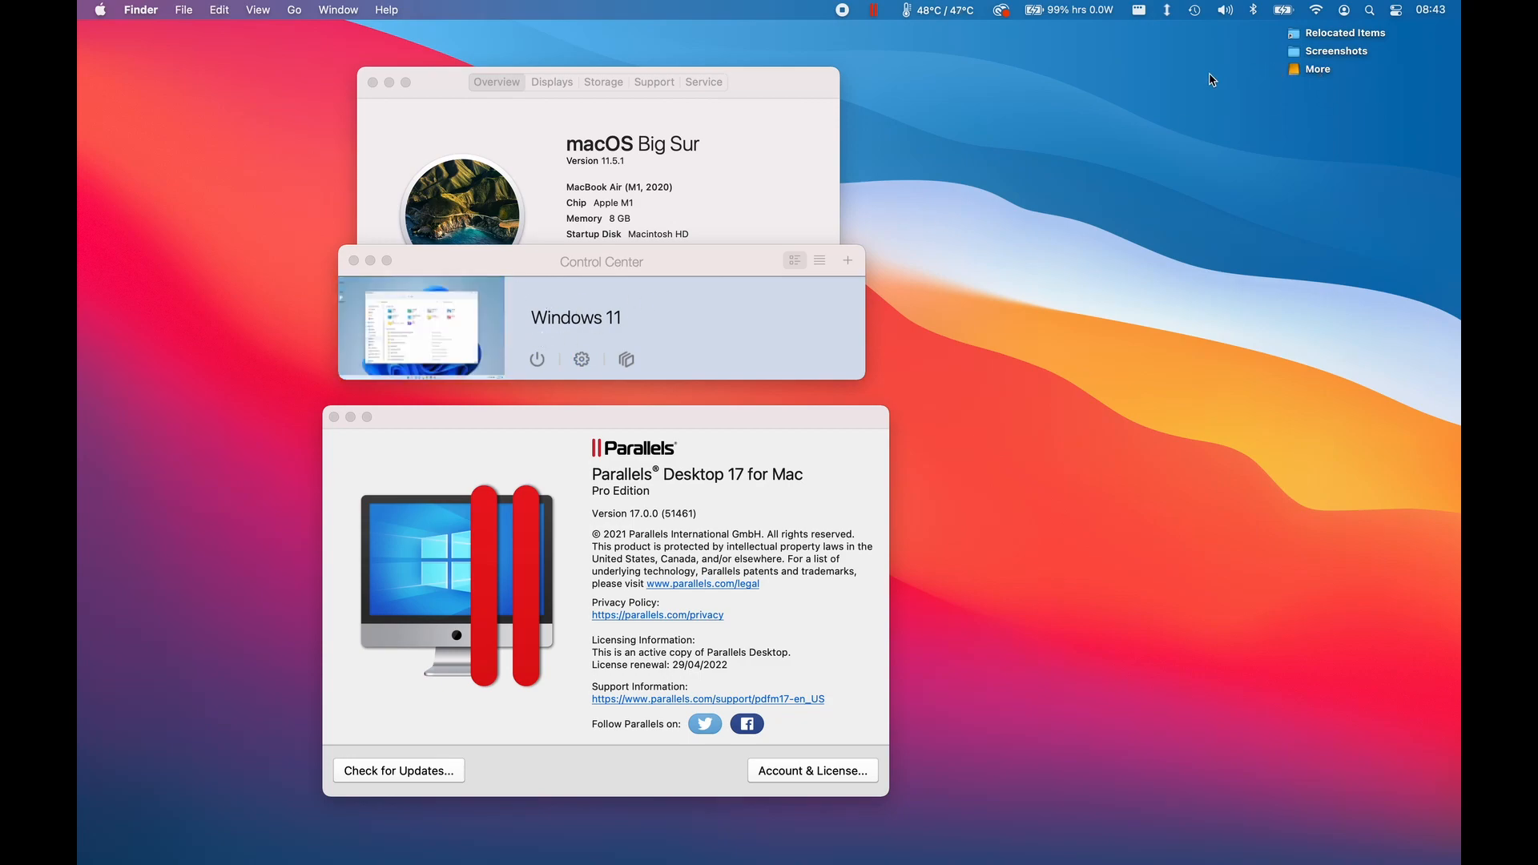
Show Get Info for the More volume: APFS, 2 TB capacity, 203 GB free
right_click(1316, 69)
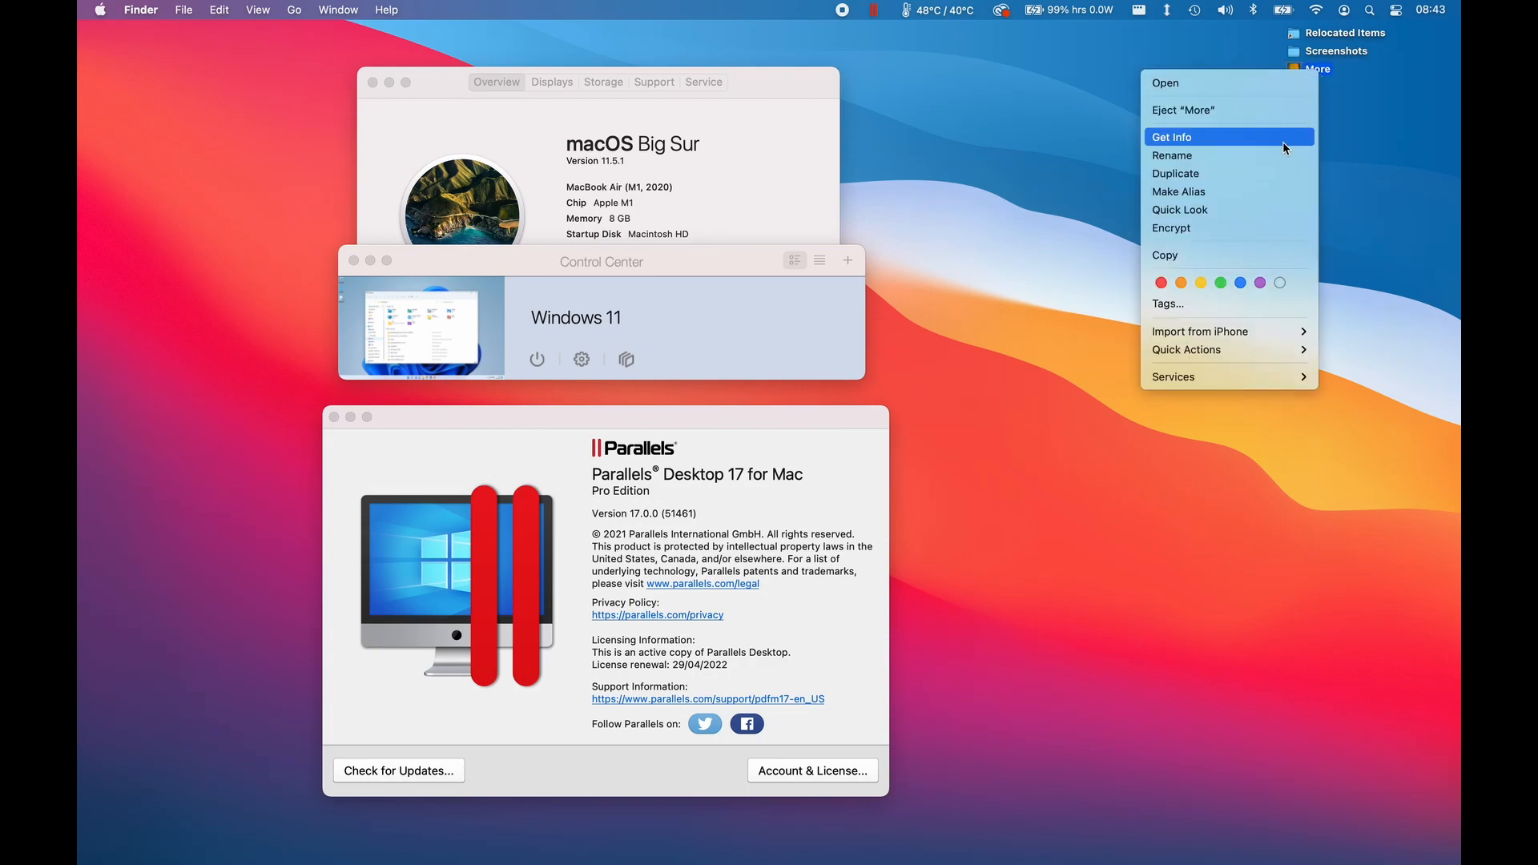
left_click(1172, 137)
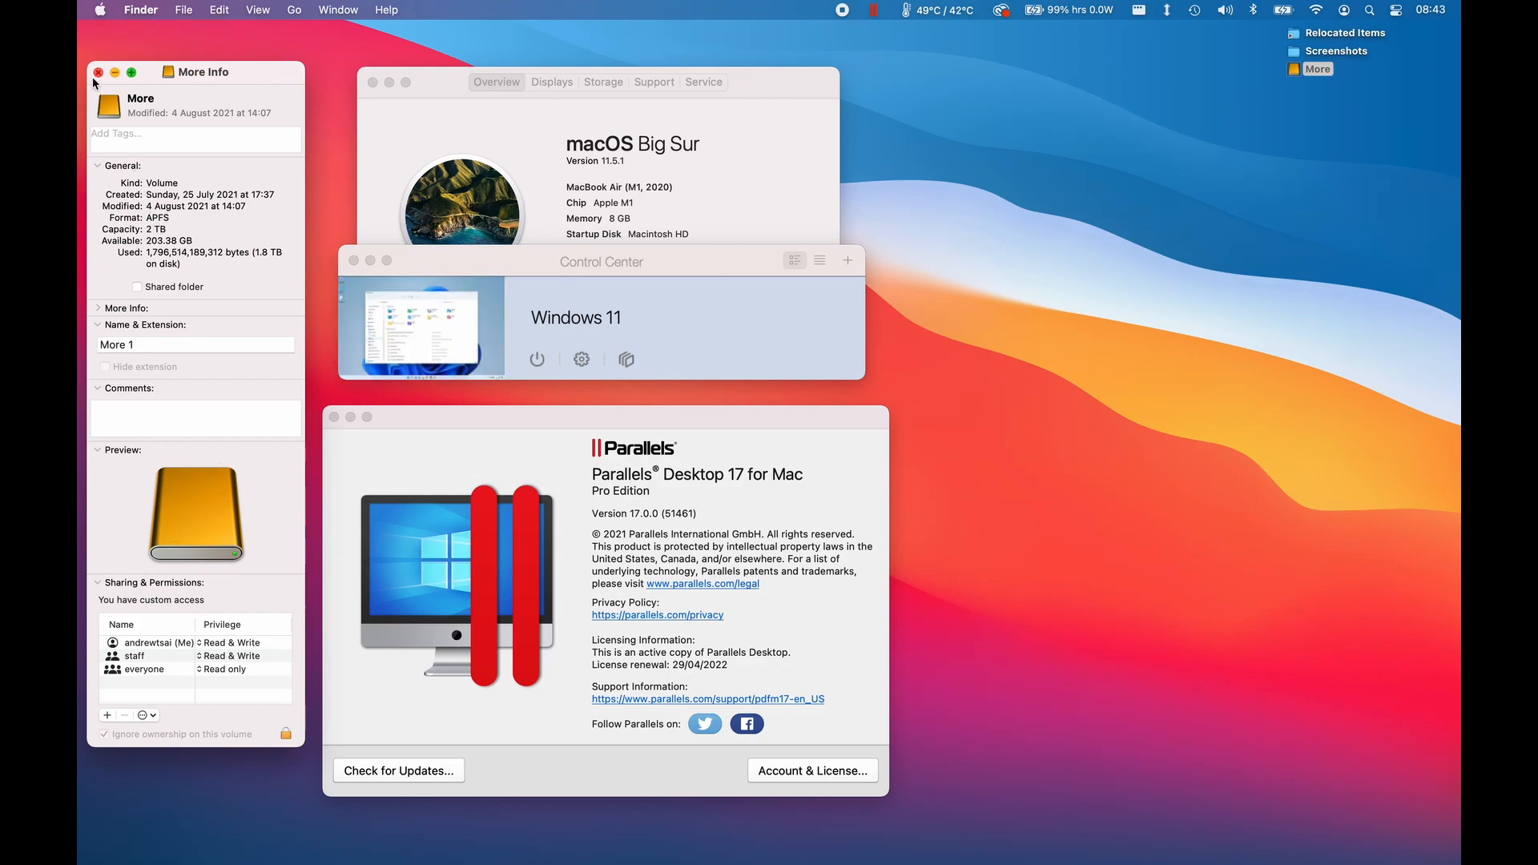
mouse_move(1003, 564)
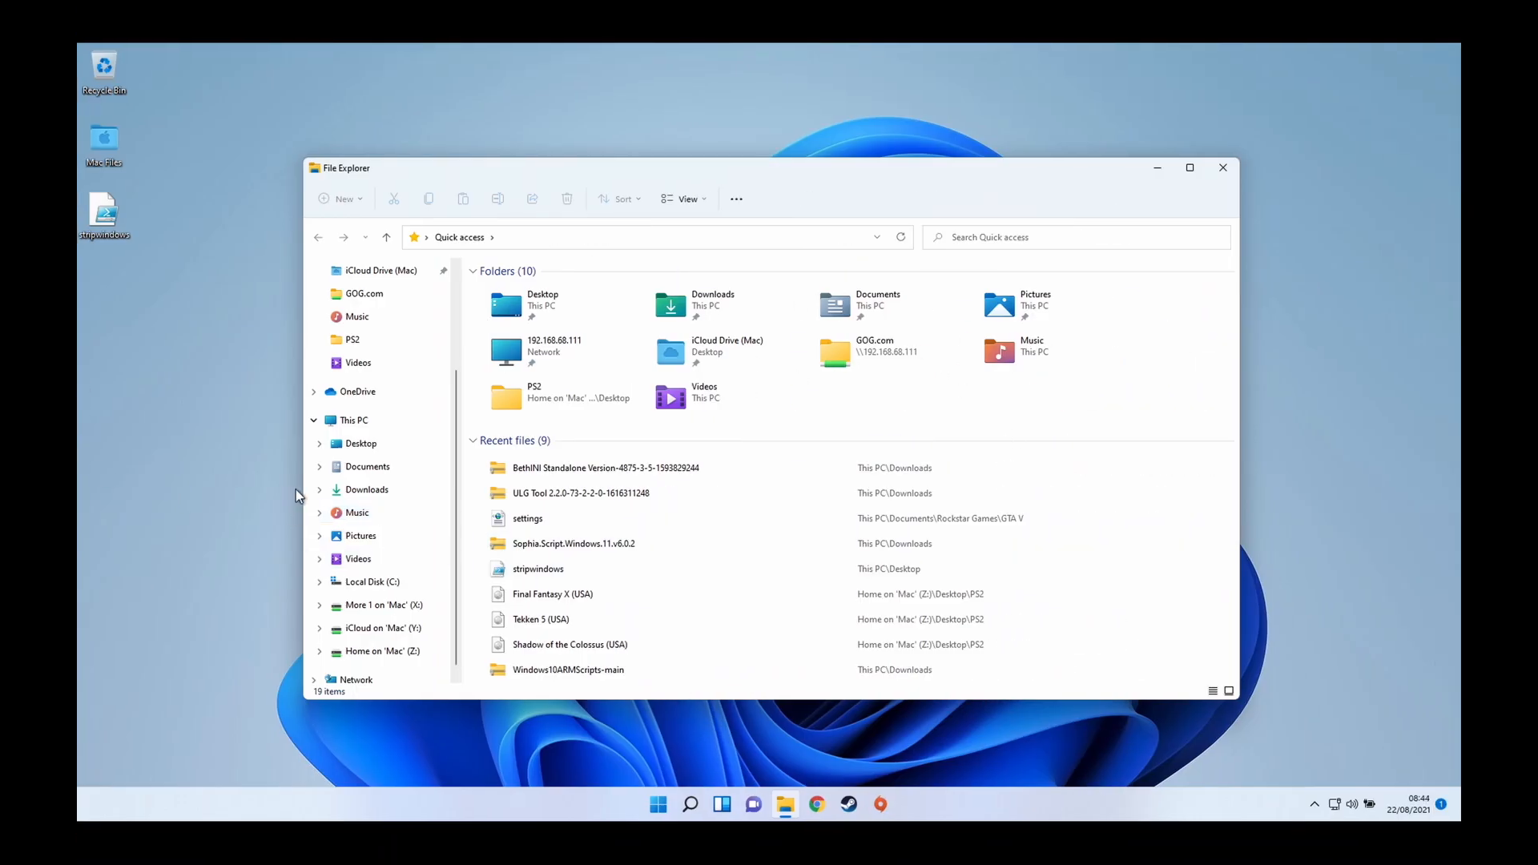
Browse More 1 on 'Mac' (X:) into the Parallels folder, then return to X:'s six folders
left_click(353, 420)
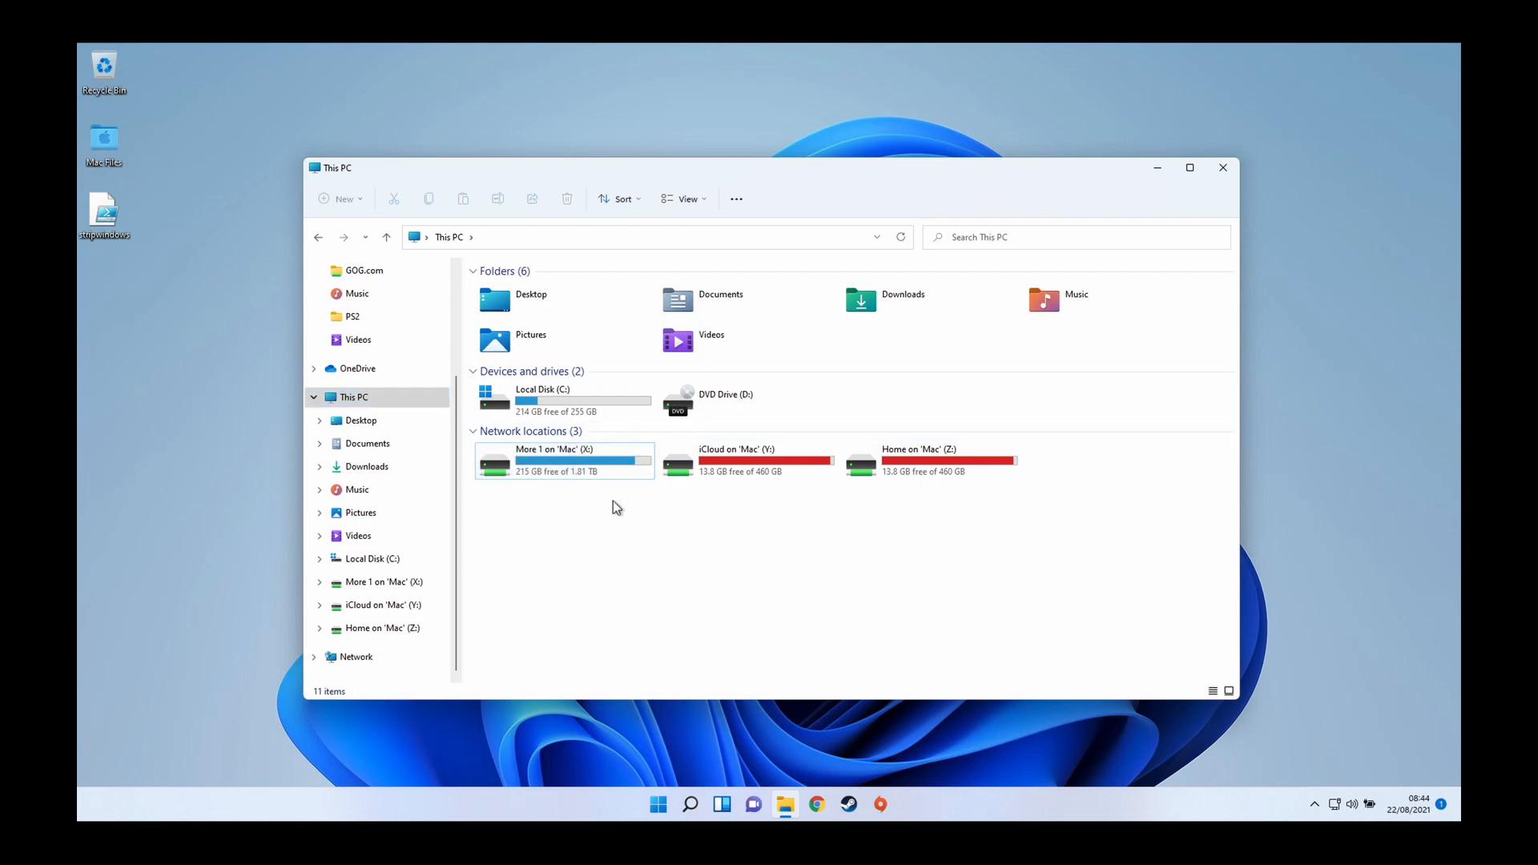
left_click(559, 461)
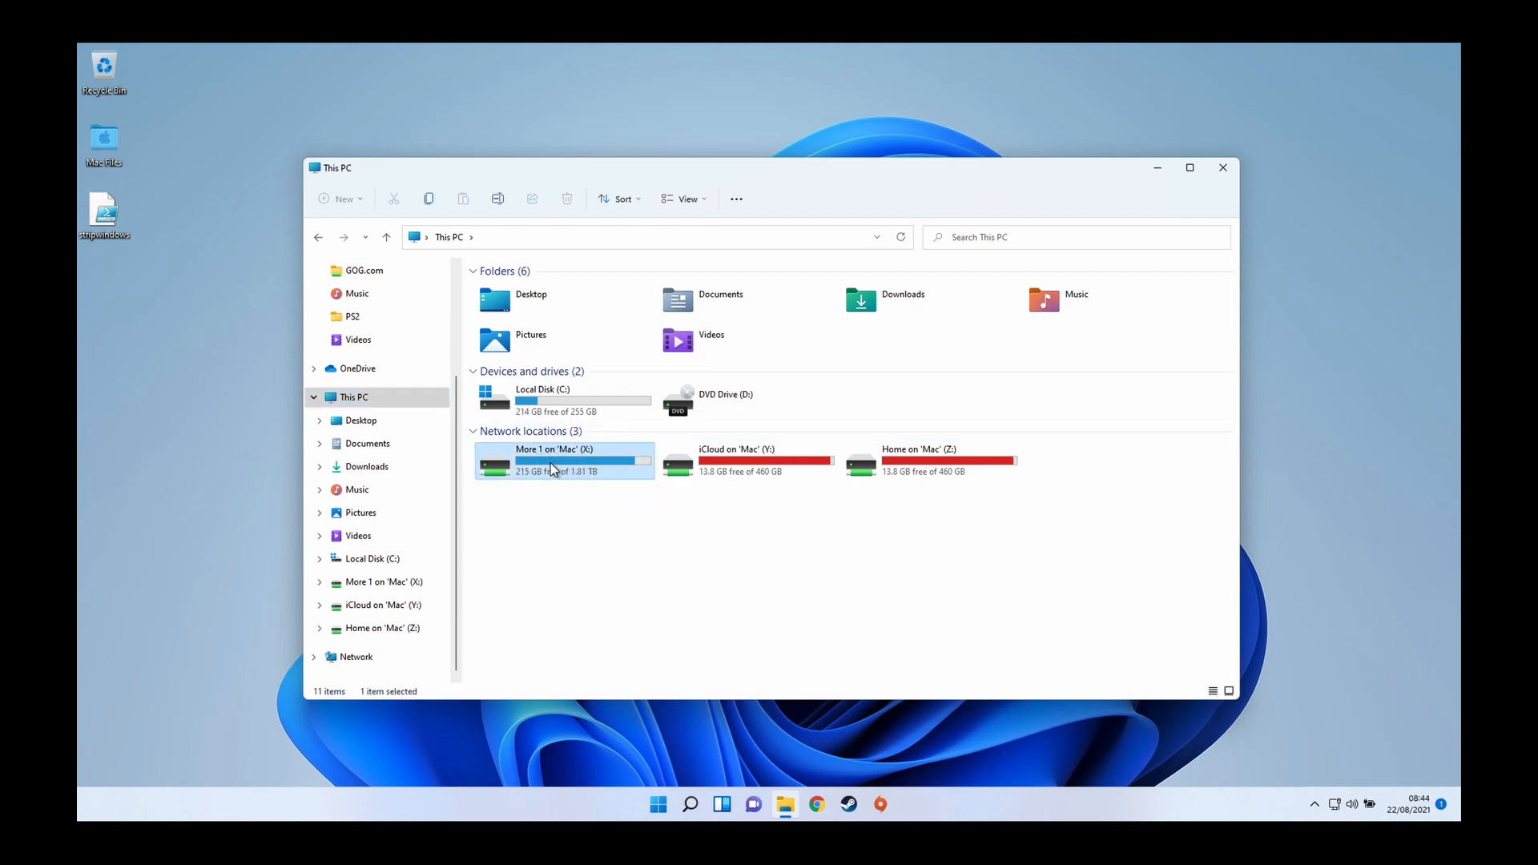
double_click(553, 460)
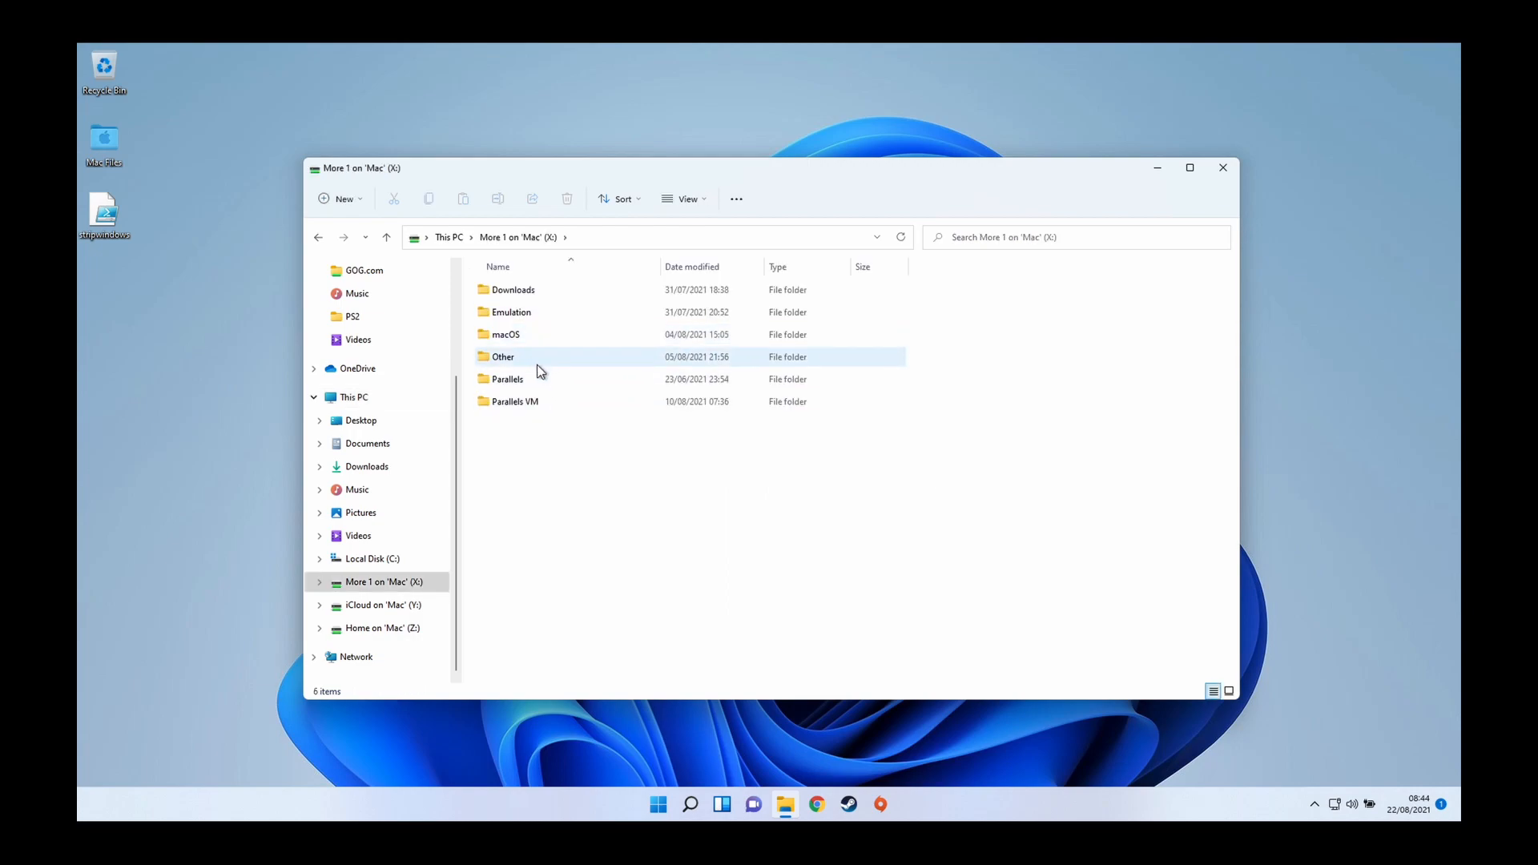
double_click(507, 379)
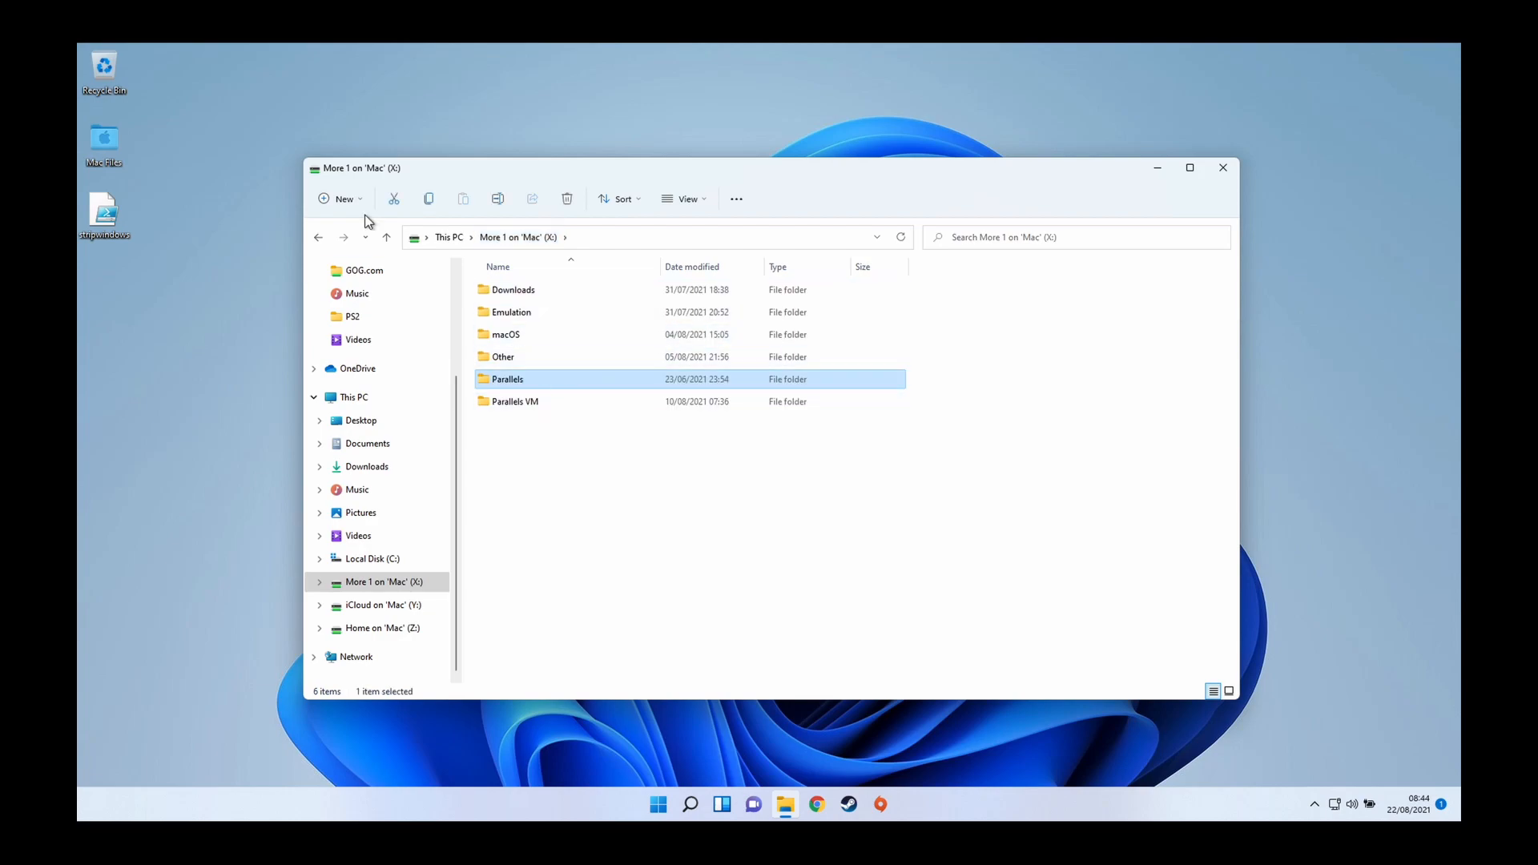
double_click(508, 379)
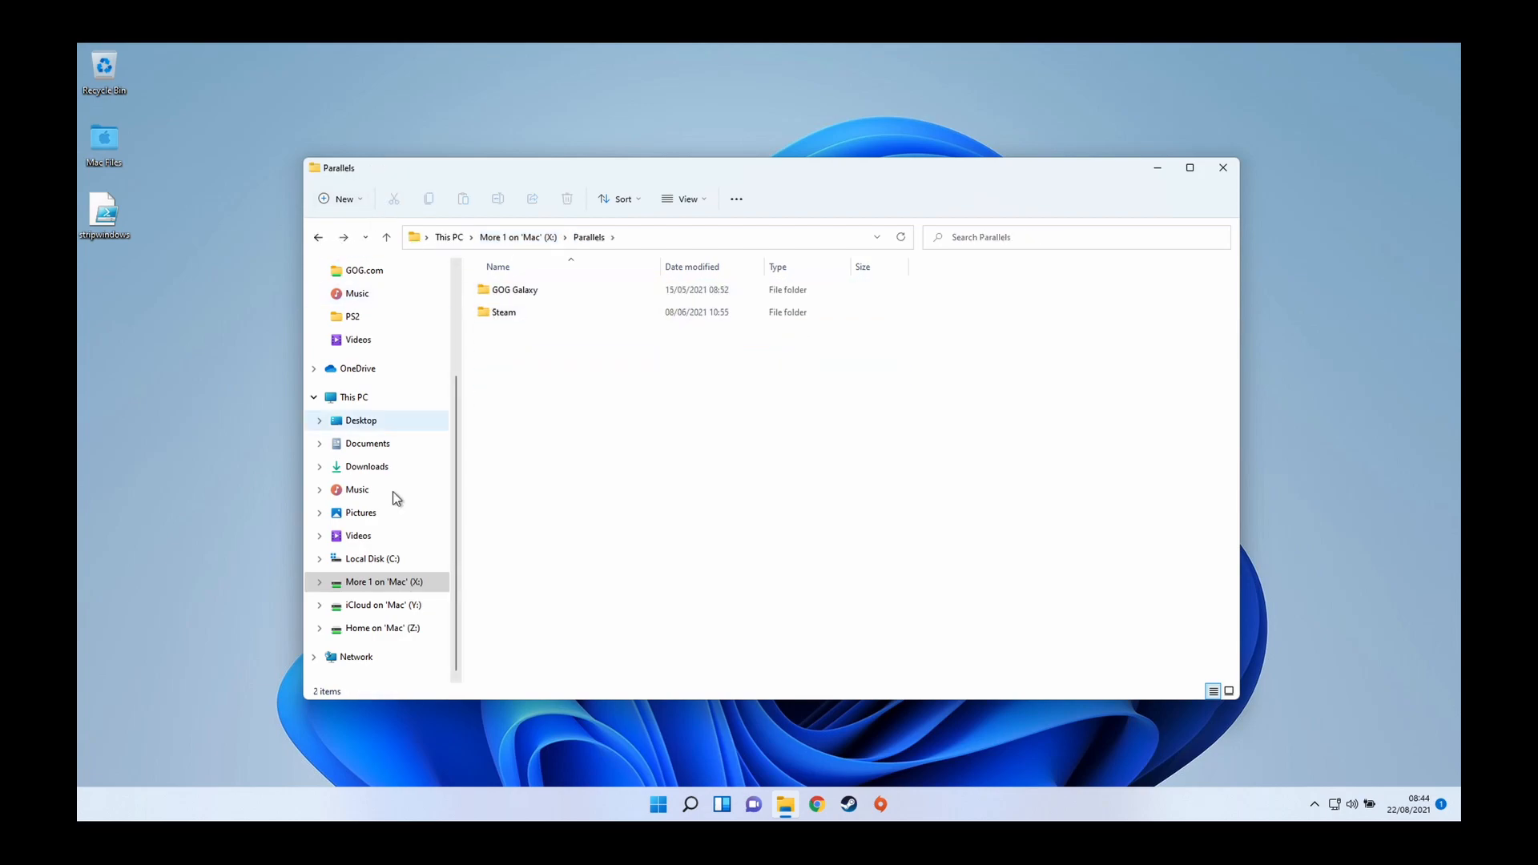
left_click(384, 582)
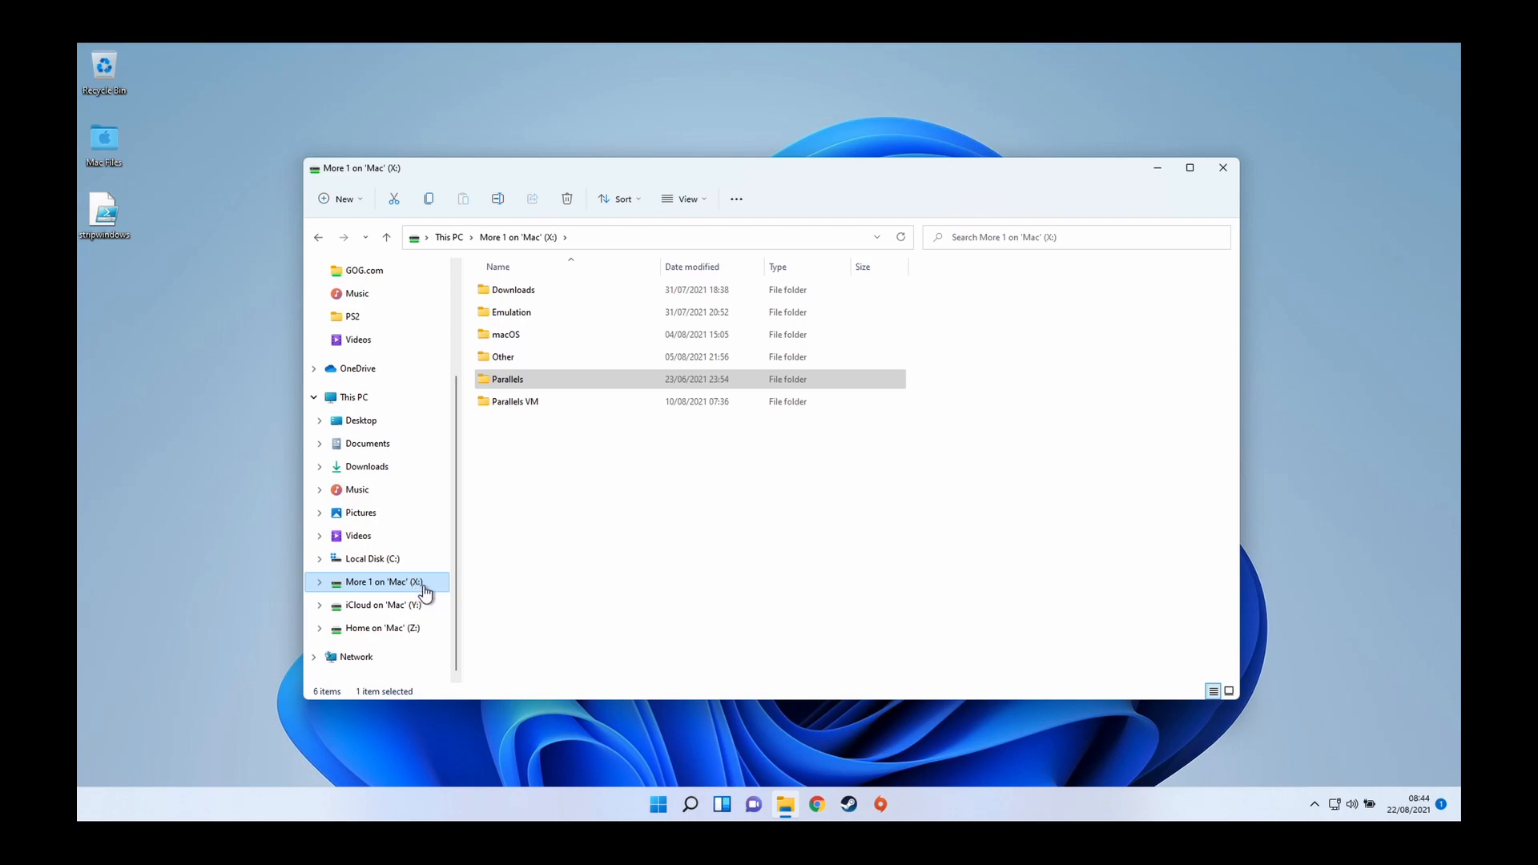
mouse_move(467, 568)
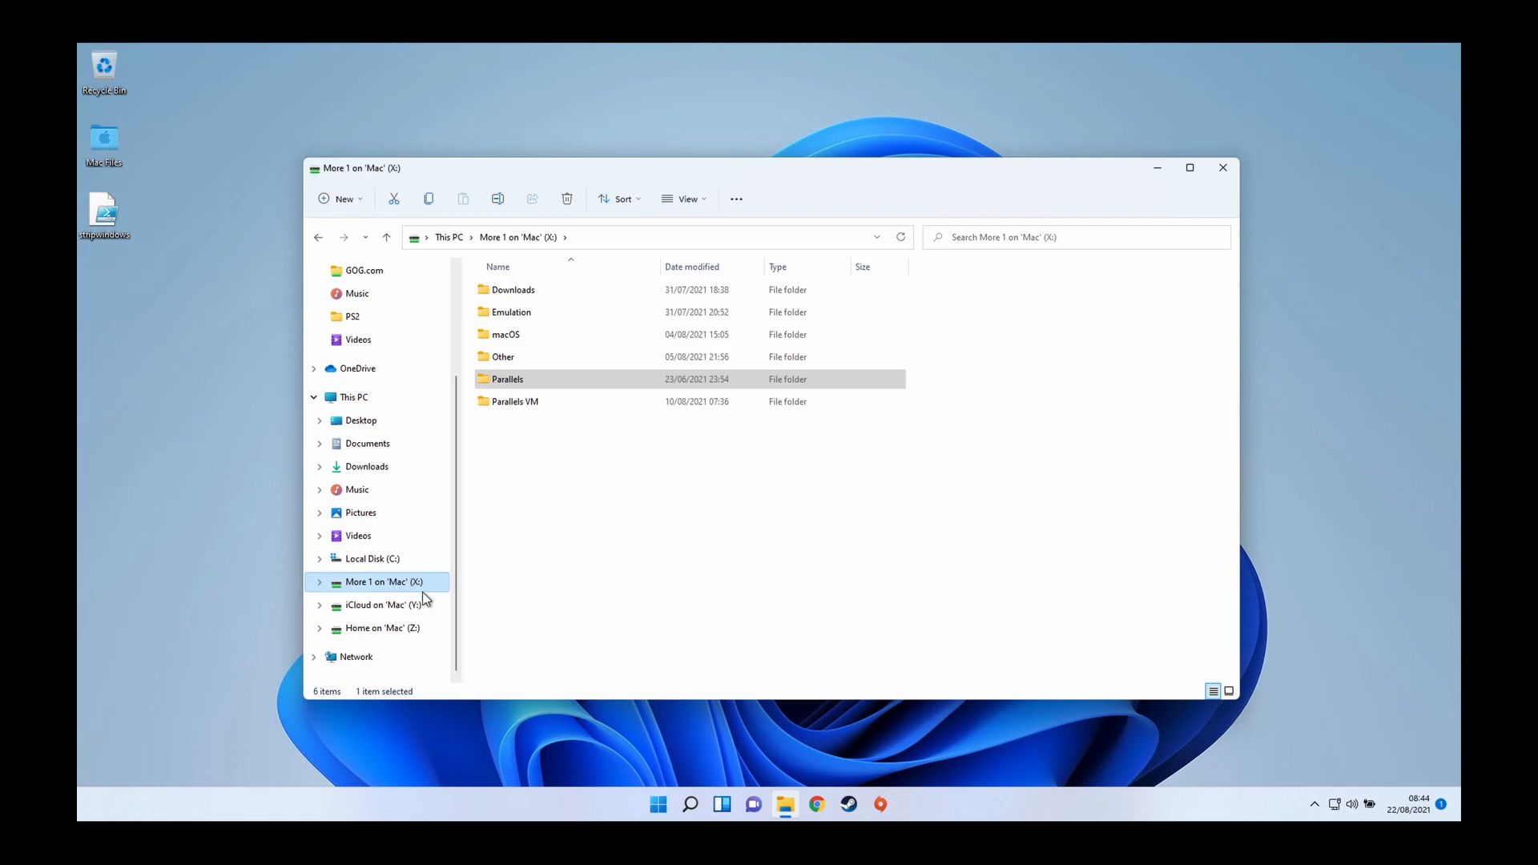
mouse_move(425, 588)
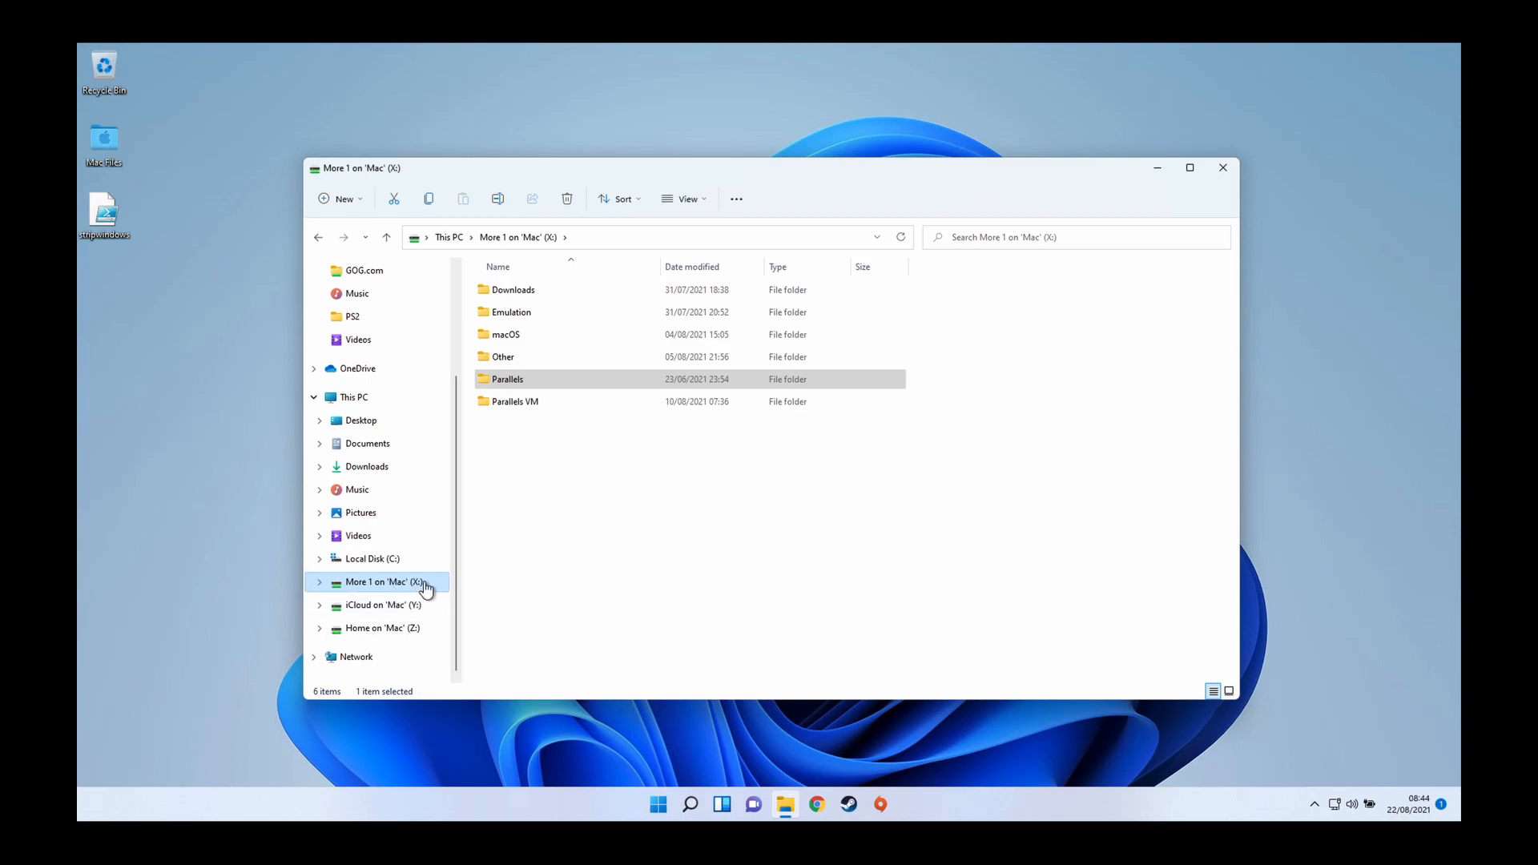
mouse_move(384, 592)
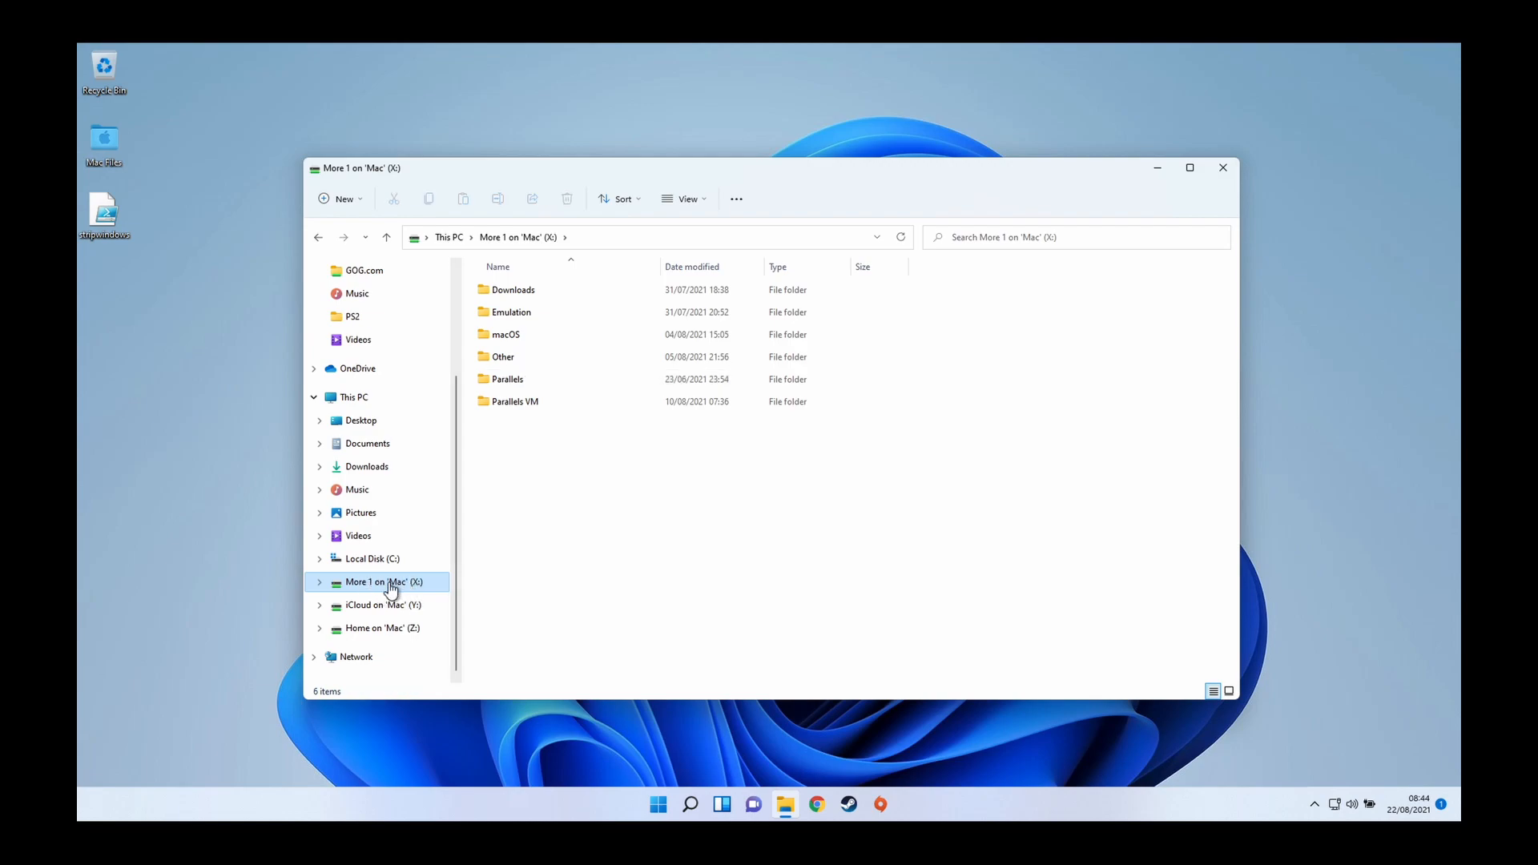
mouse_move(419, 570)
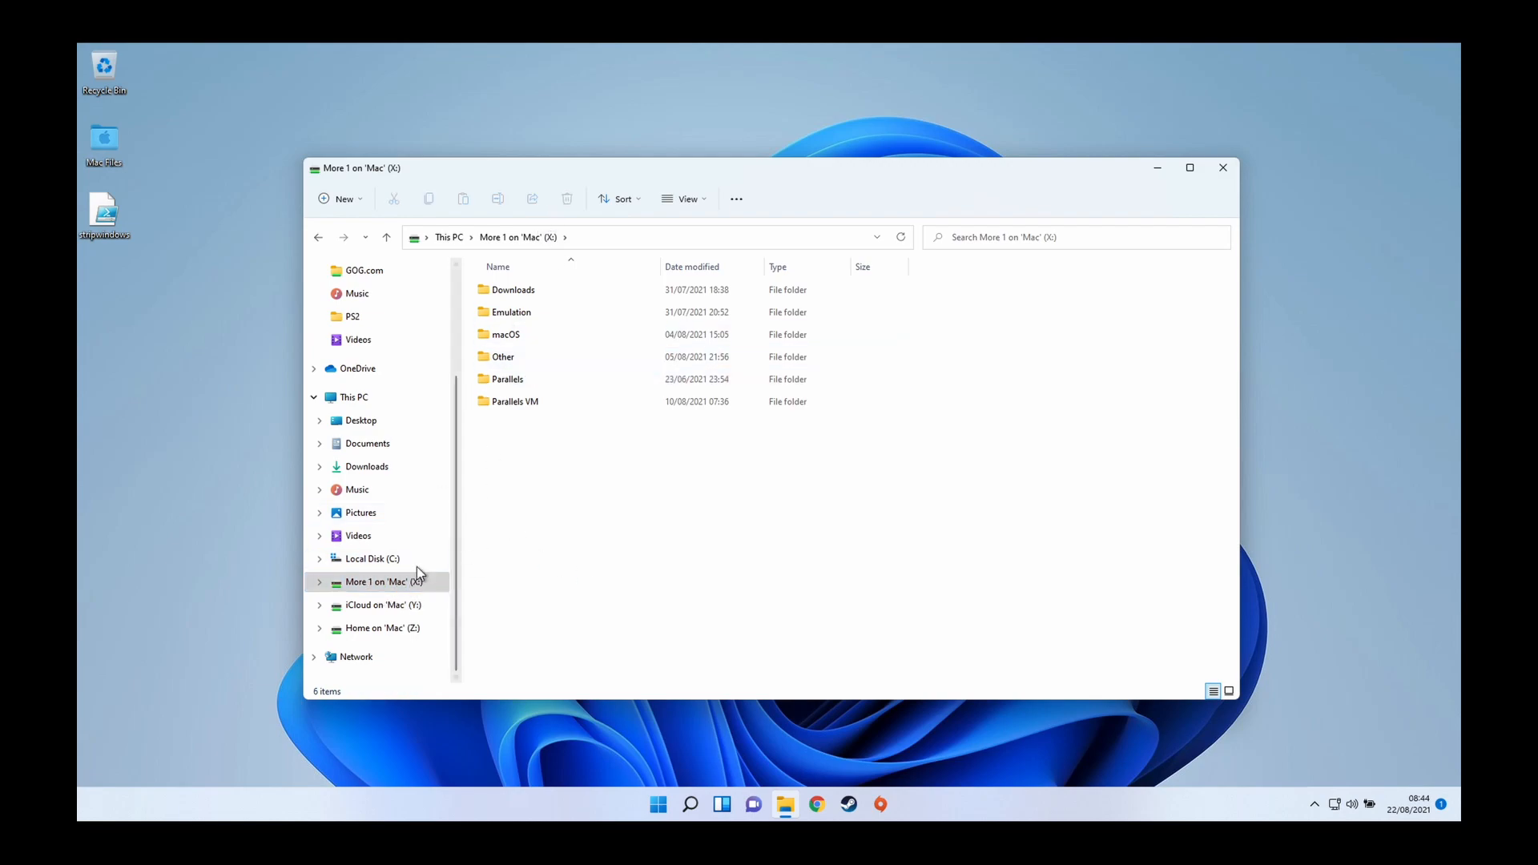
Open Steam's Downloads settings
left_click(848, 804)
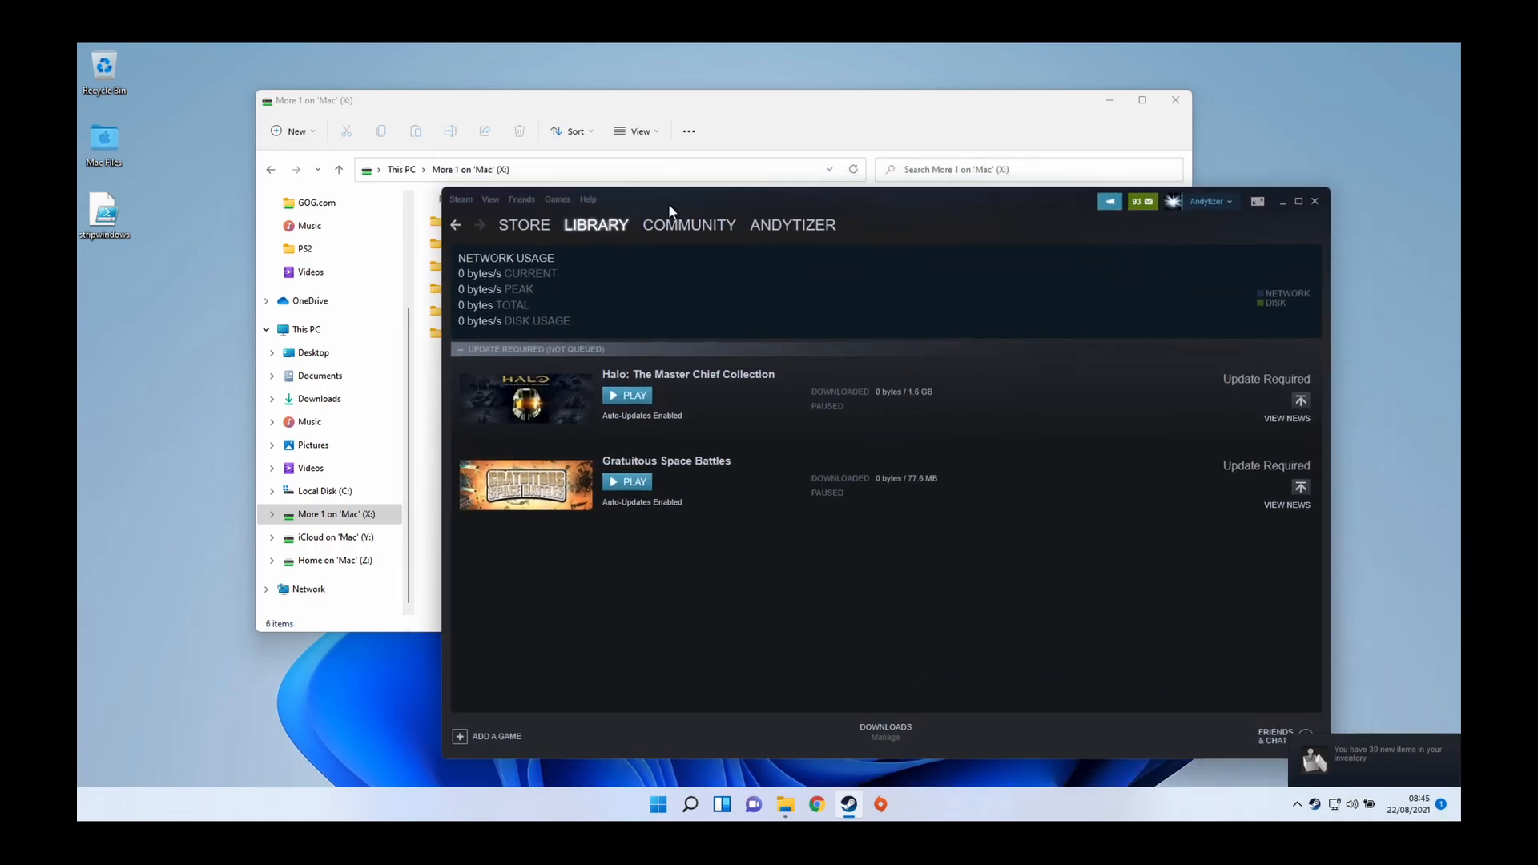
left_click(461, 199)
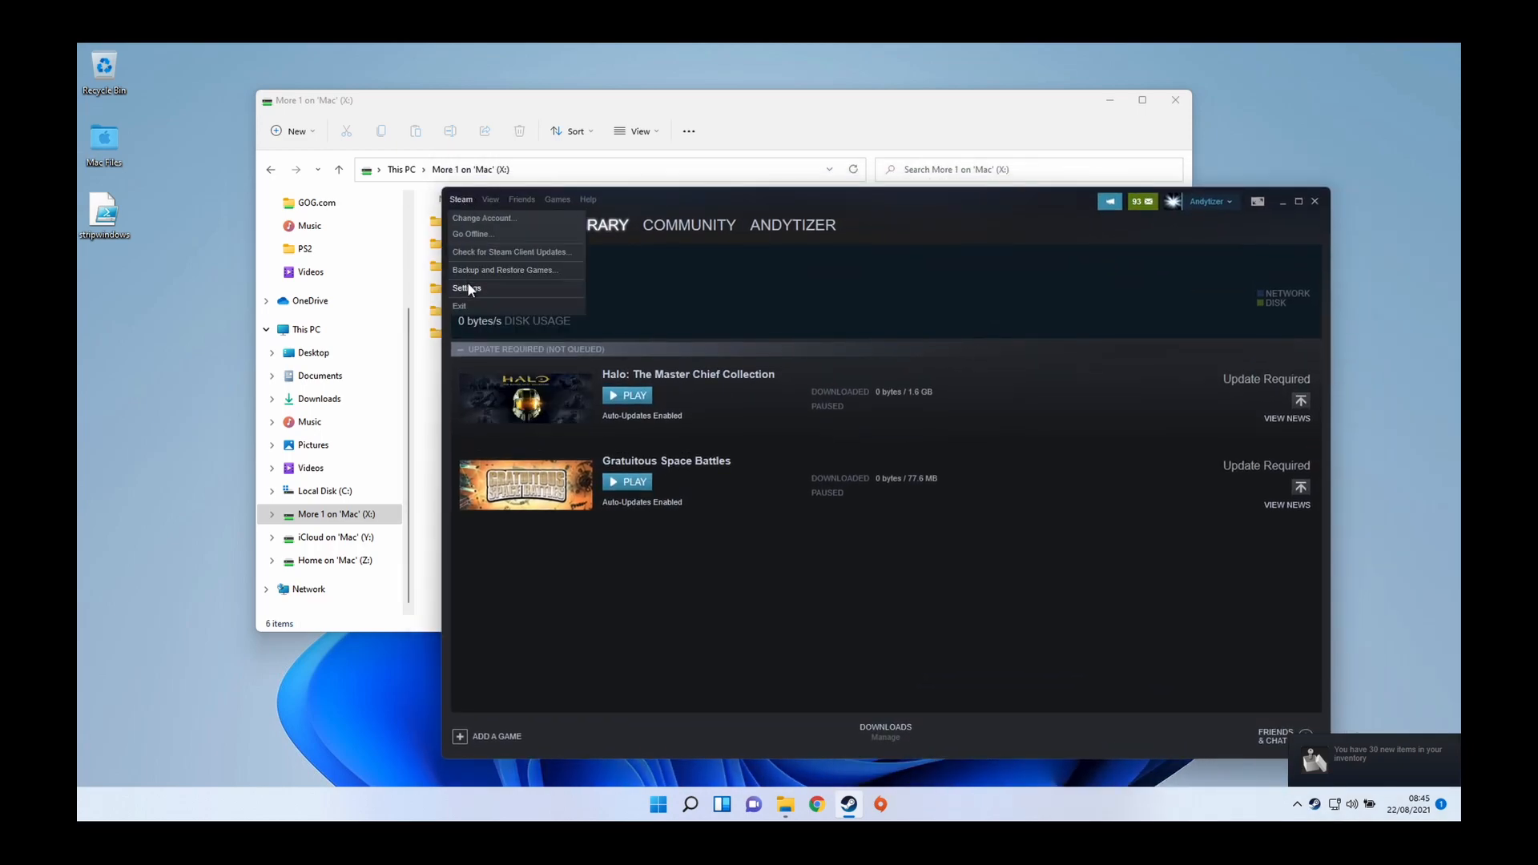
left_click(466, 288)
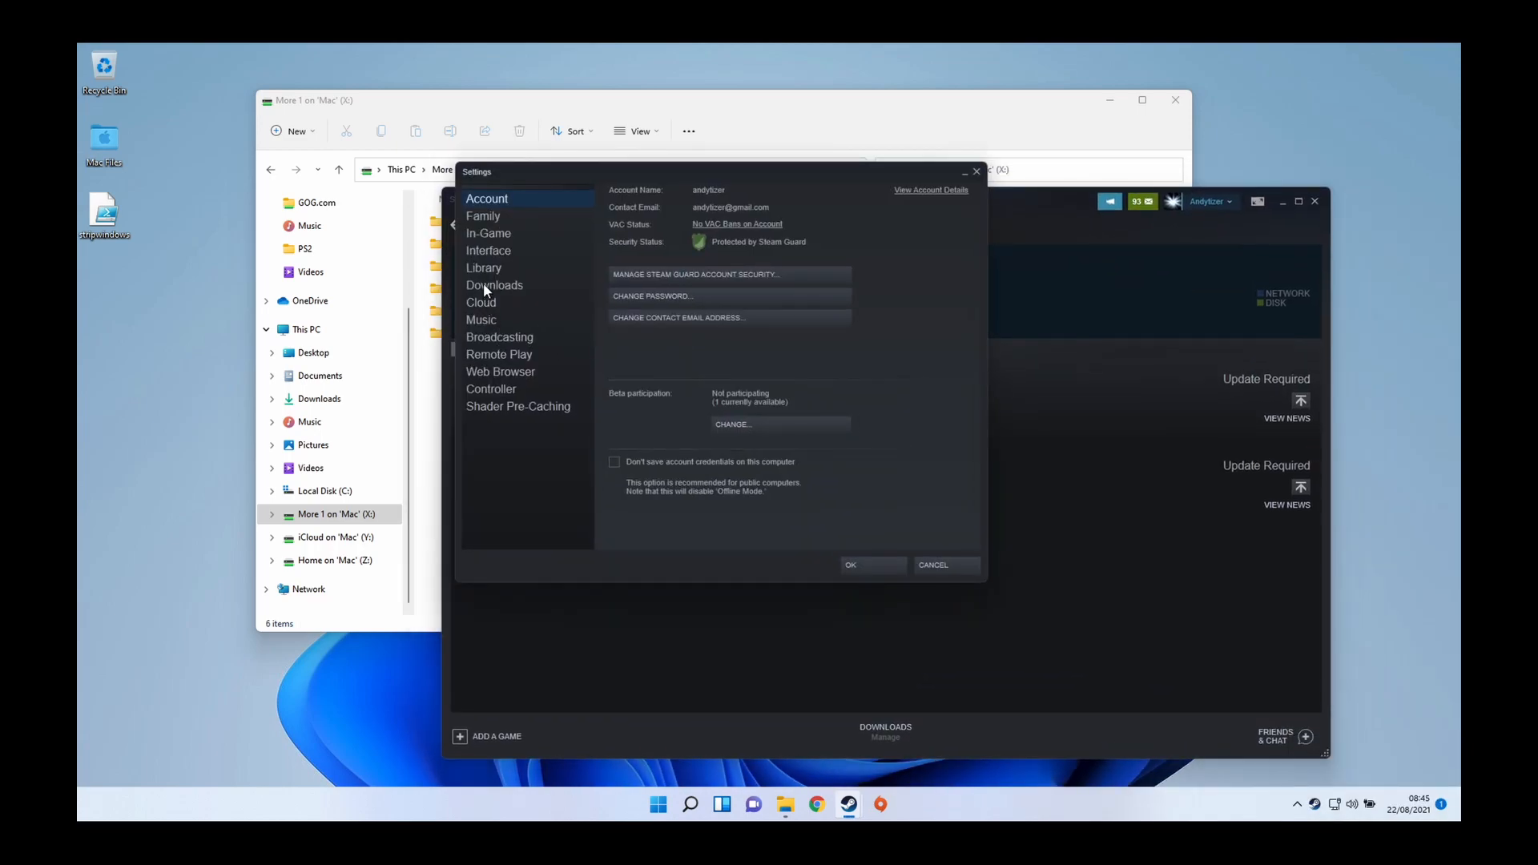
left_click(494, 286)
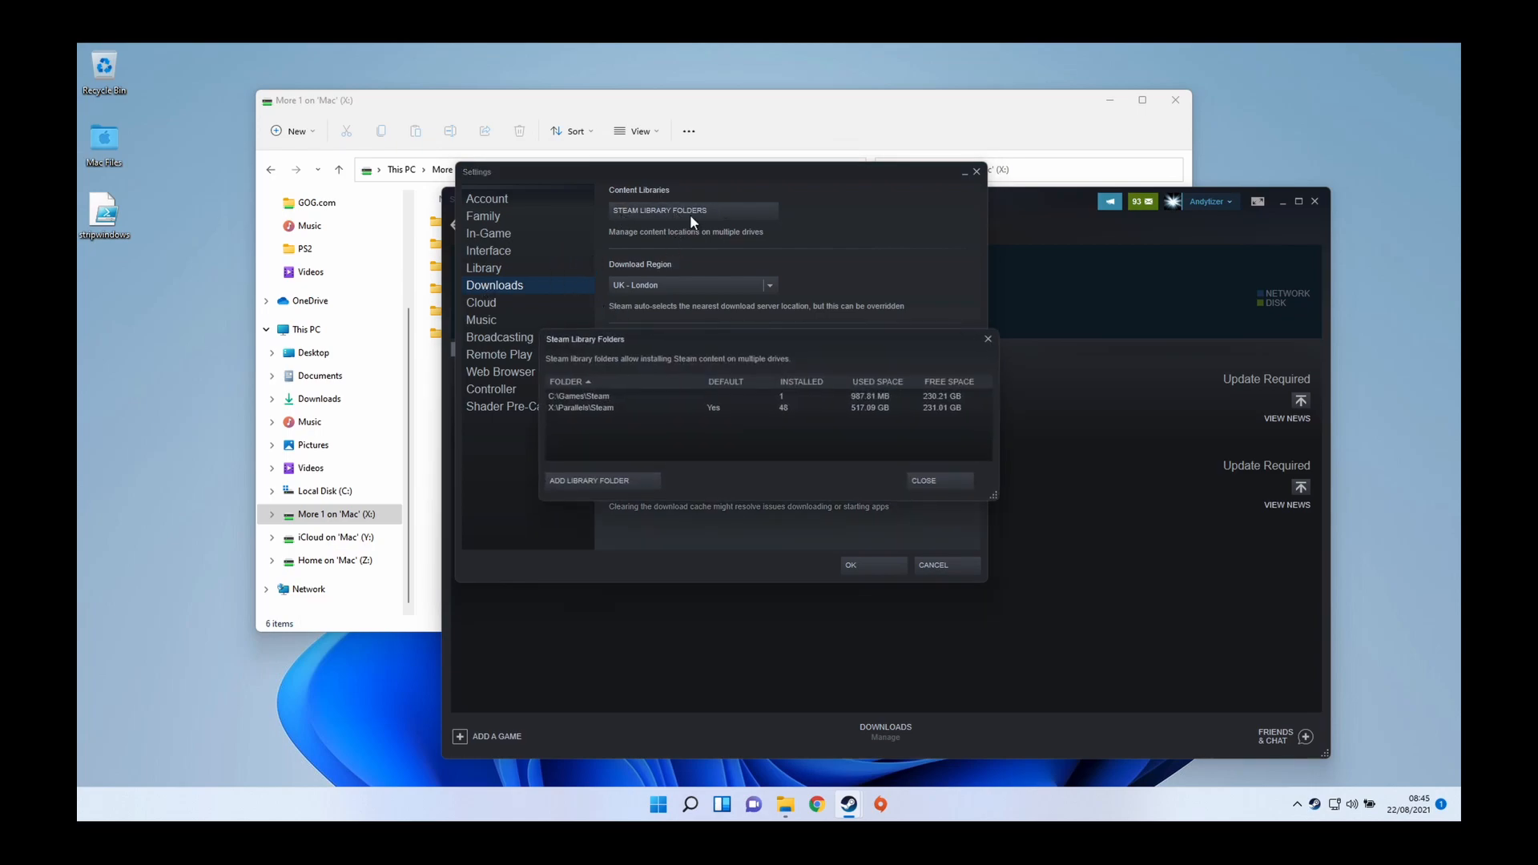
Review the X:\Parallels\Steam library, try adding an X:\ library folder, then cancel
left_click(582, 407)
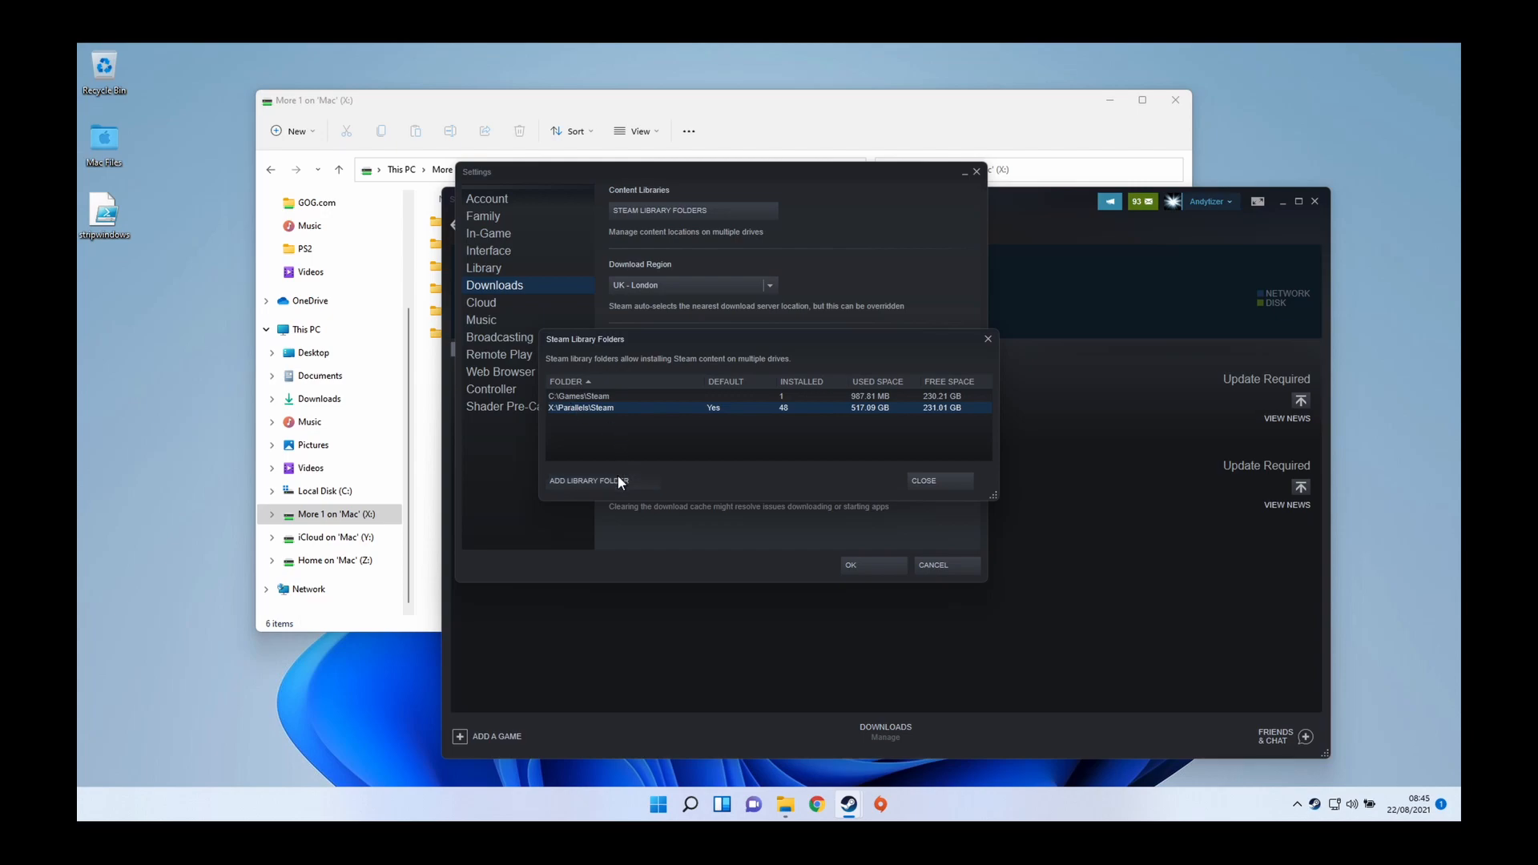
left_click(588, 481)
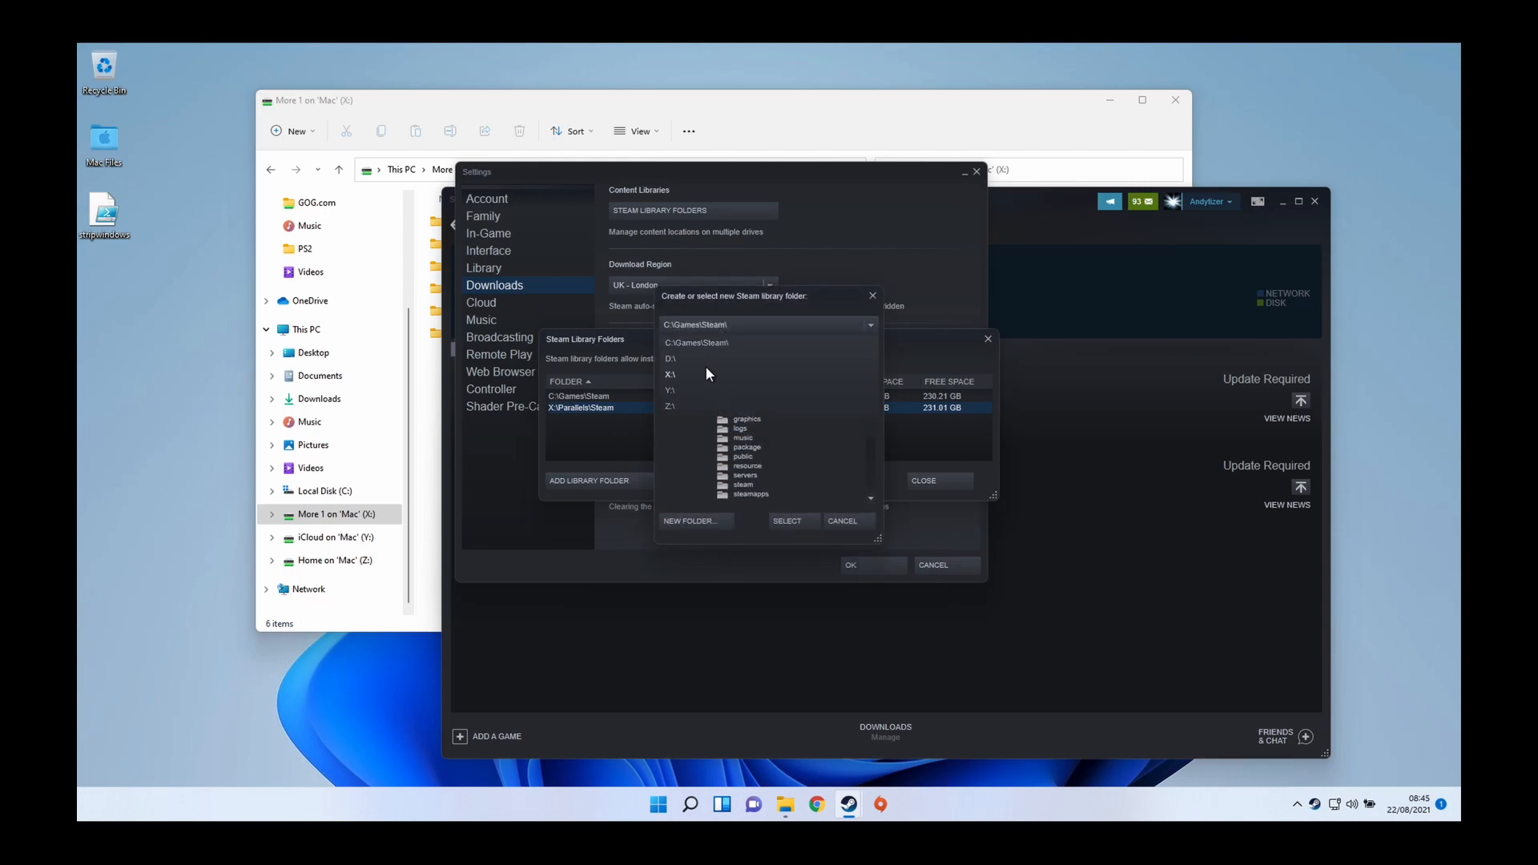
left_click(671, 374)
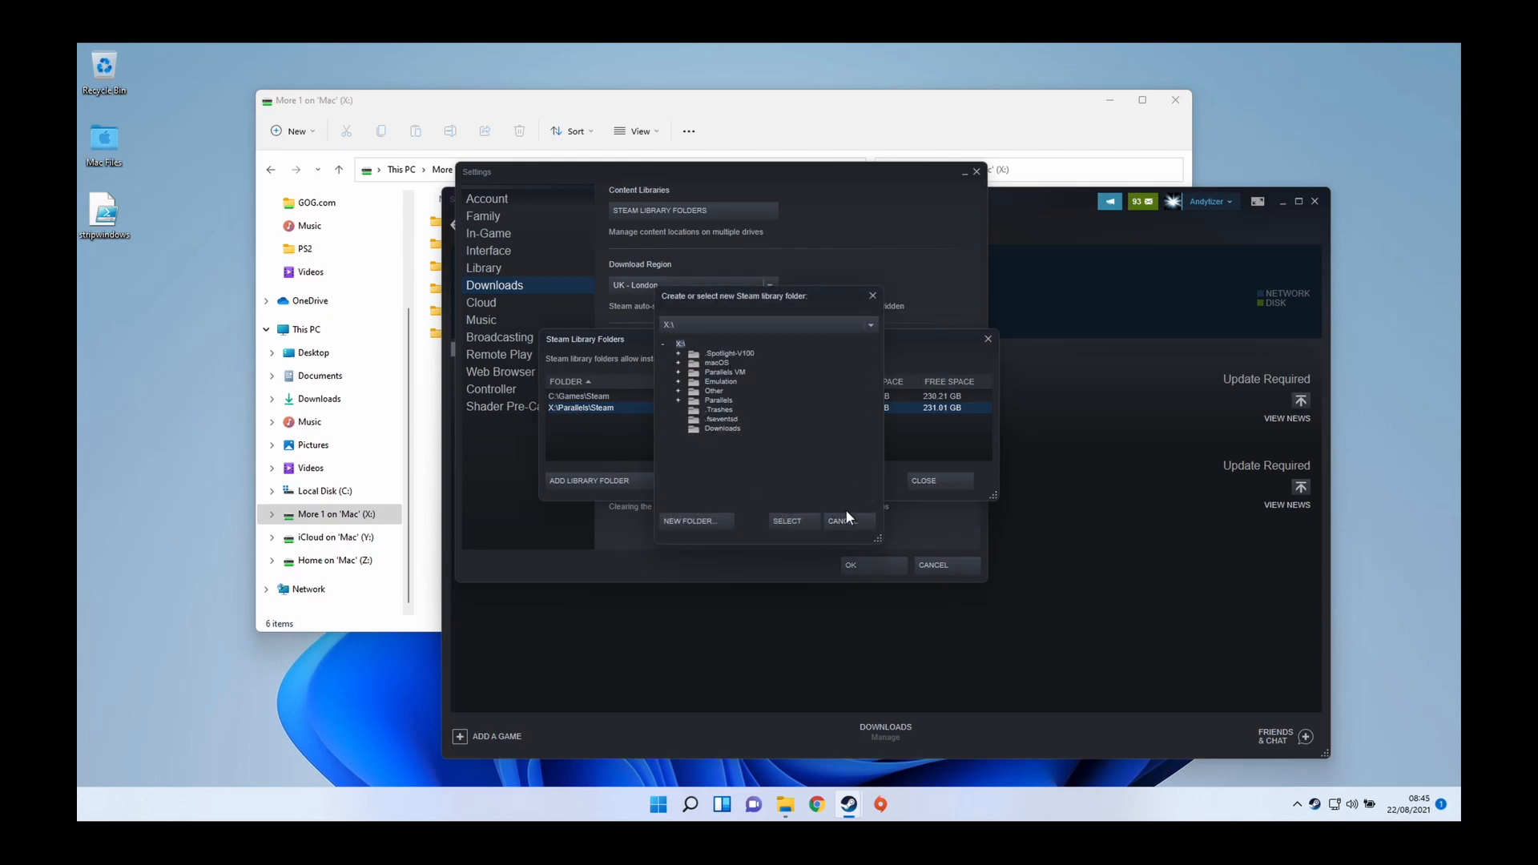
left_click(839, 521)
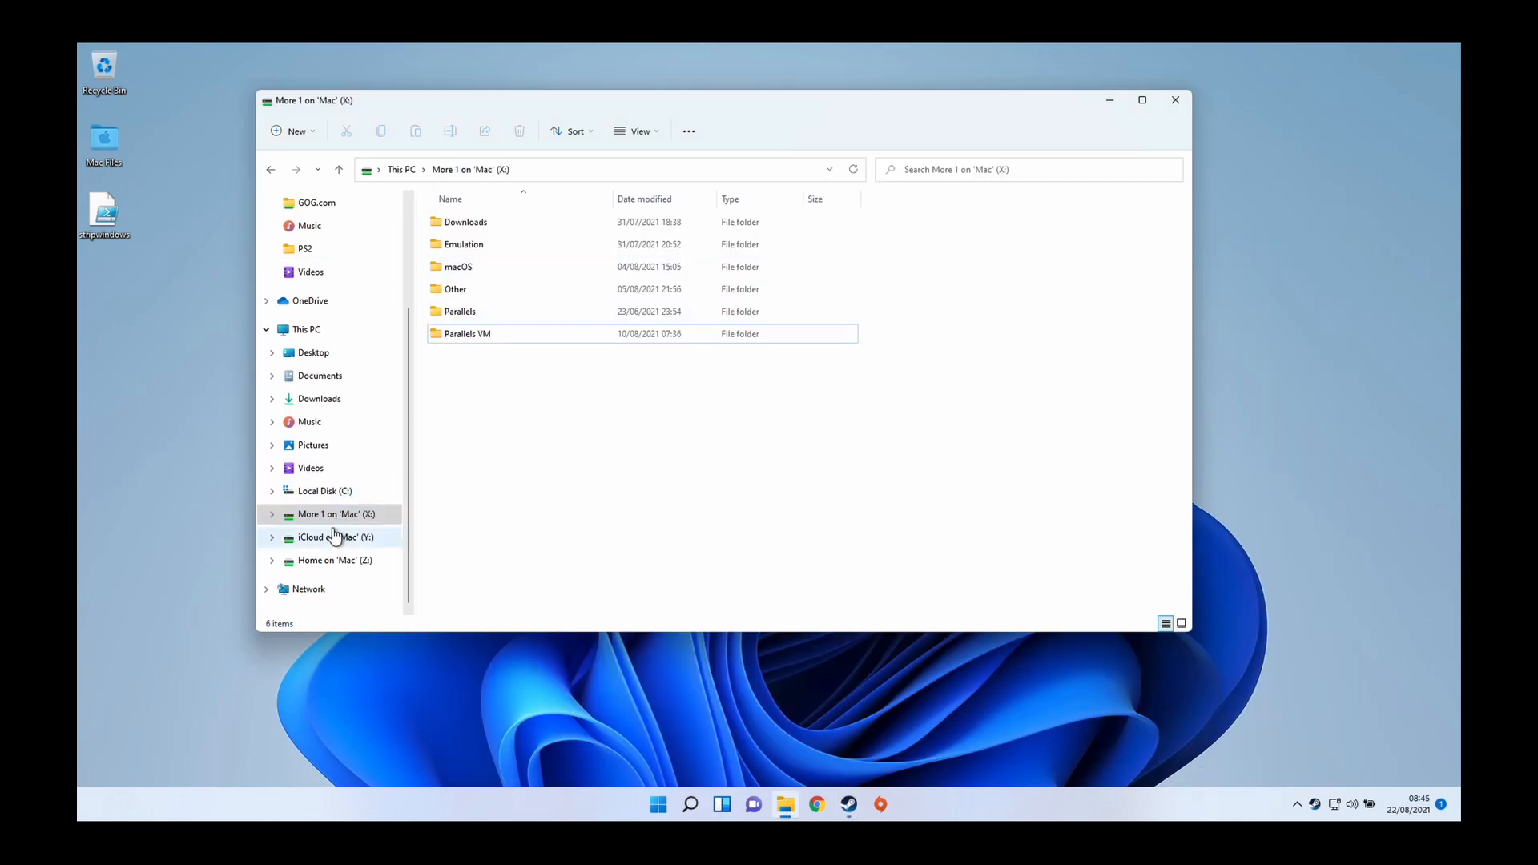
Return to This PC, where Mac drives appear only under Network locations
left_click(336, 513)
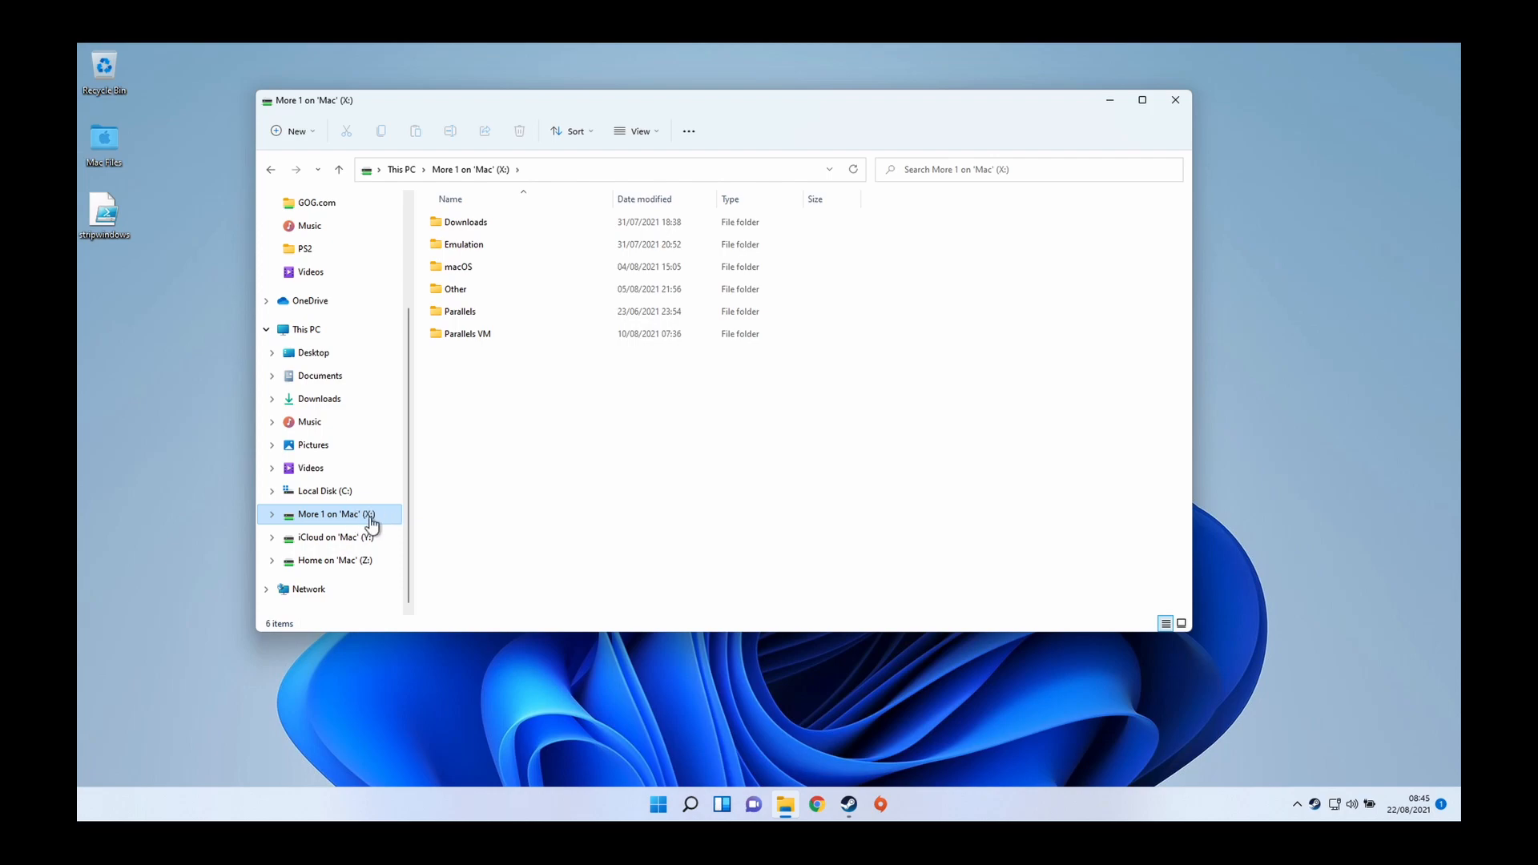
mouse_move(688, 742)
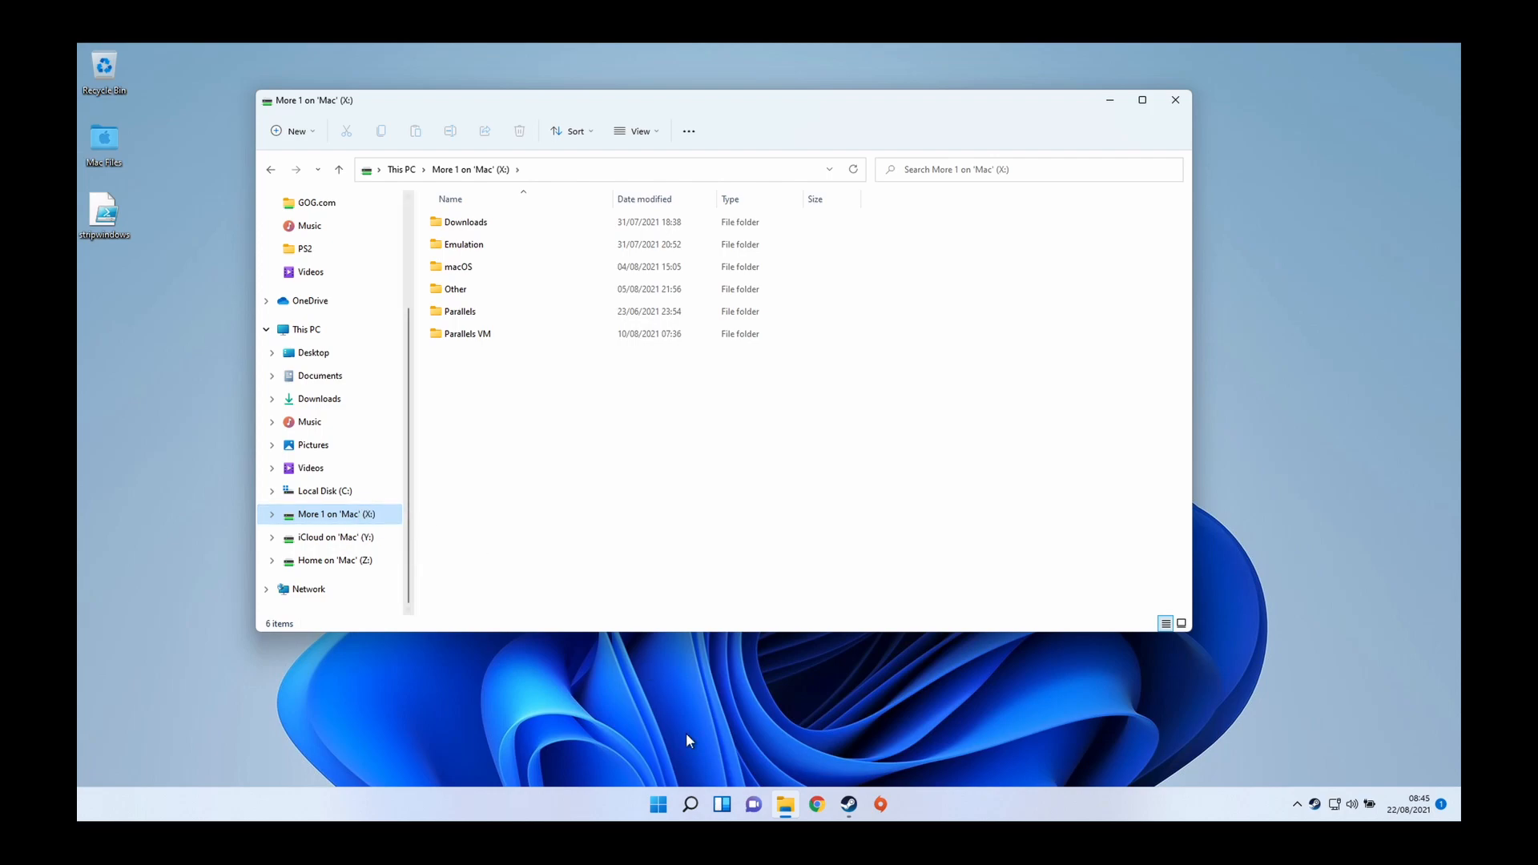
mouse_move(814, 627)
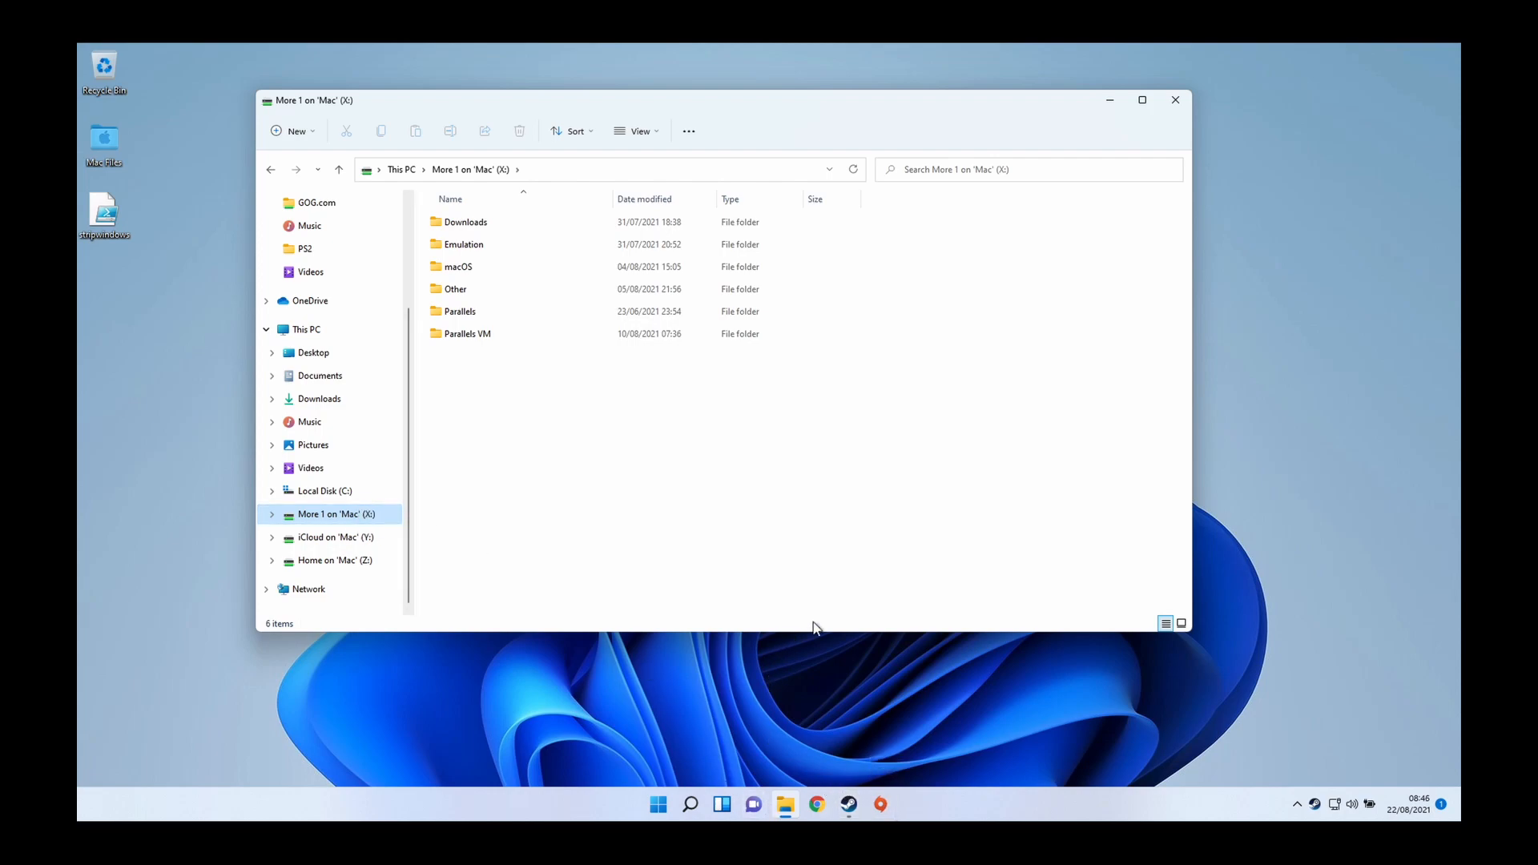
left_click(325, 491)
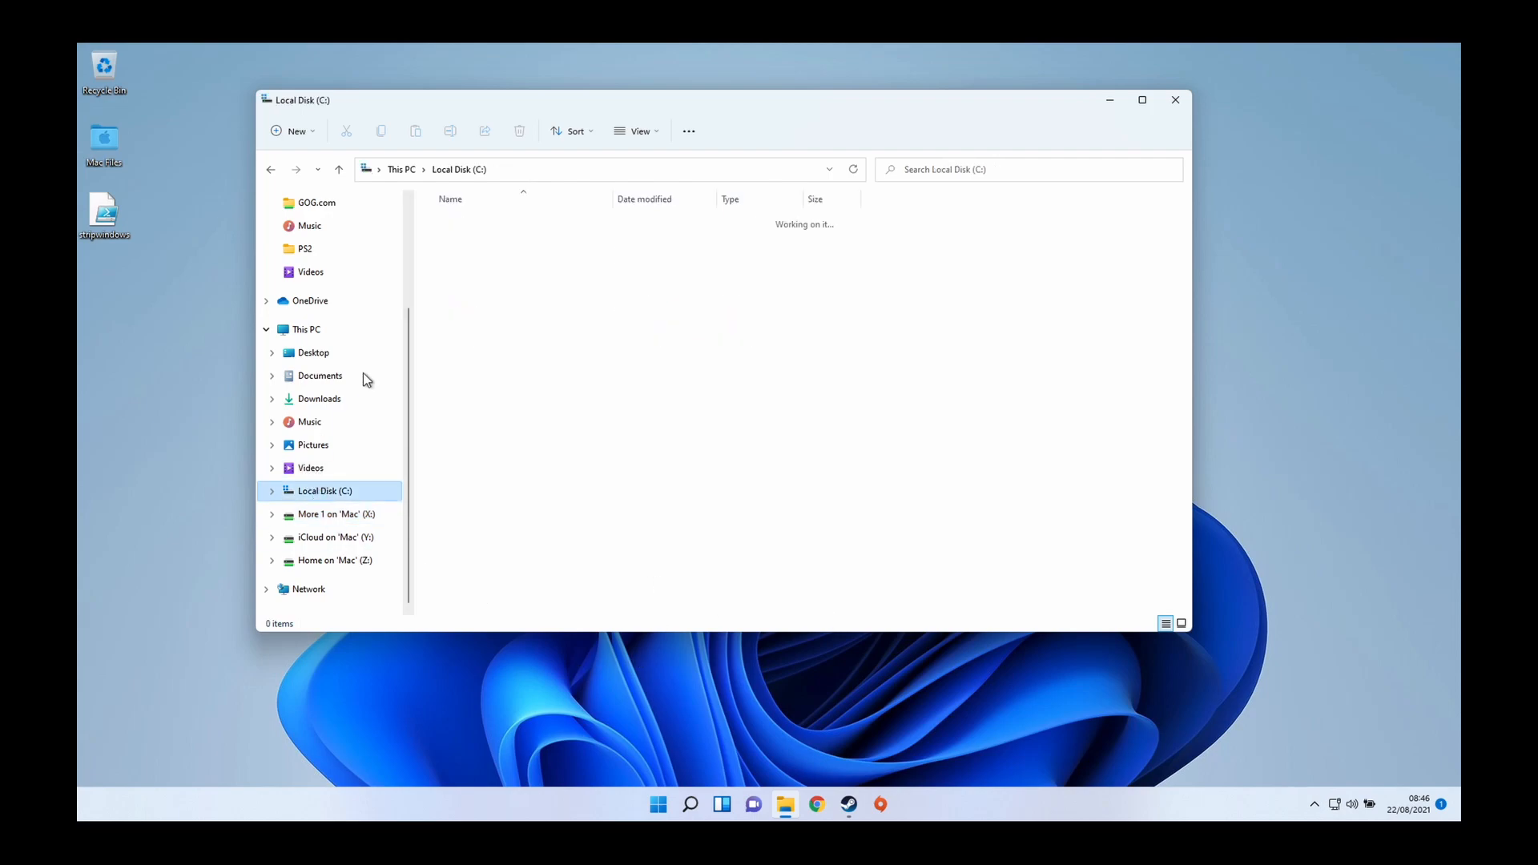
left_click(306, 329)
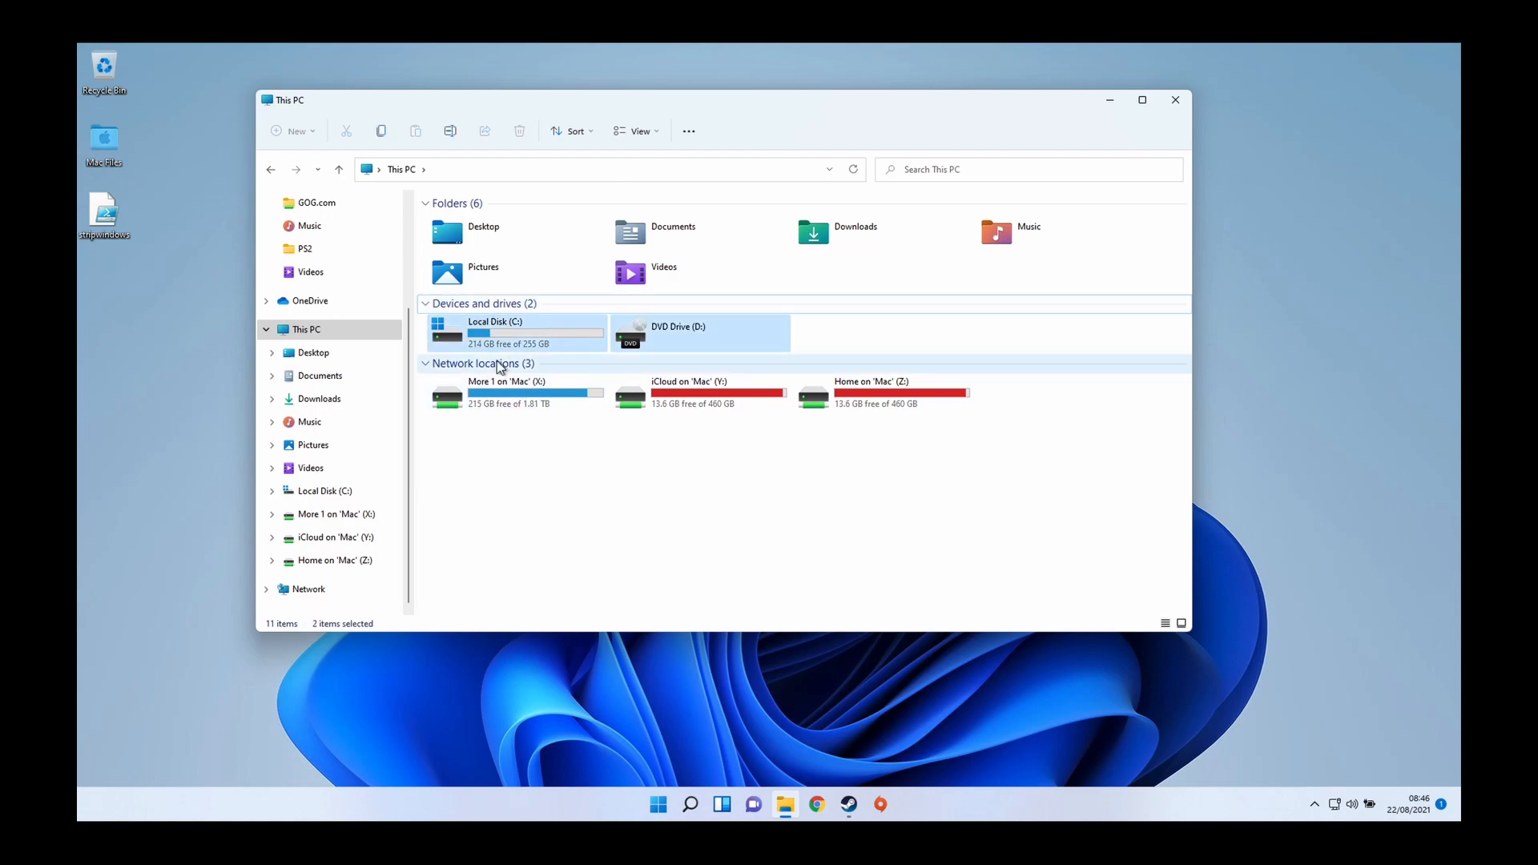
left_click(785, 339)
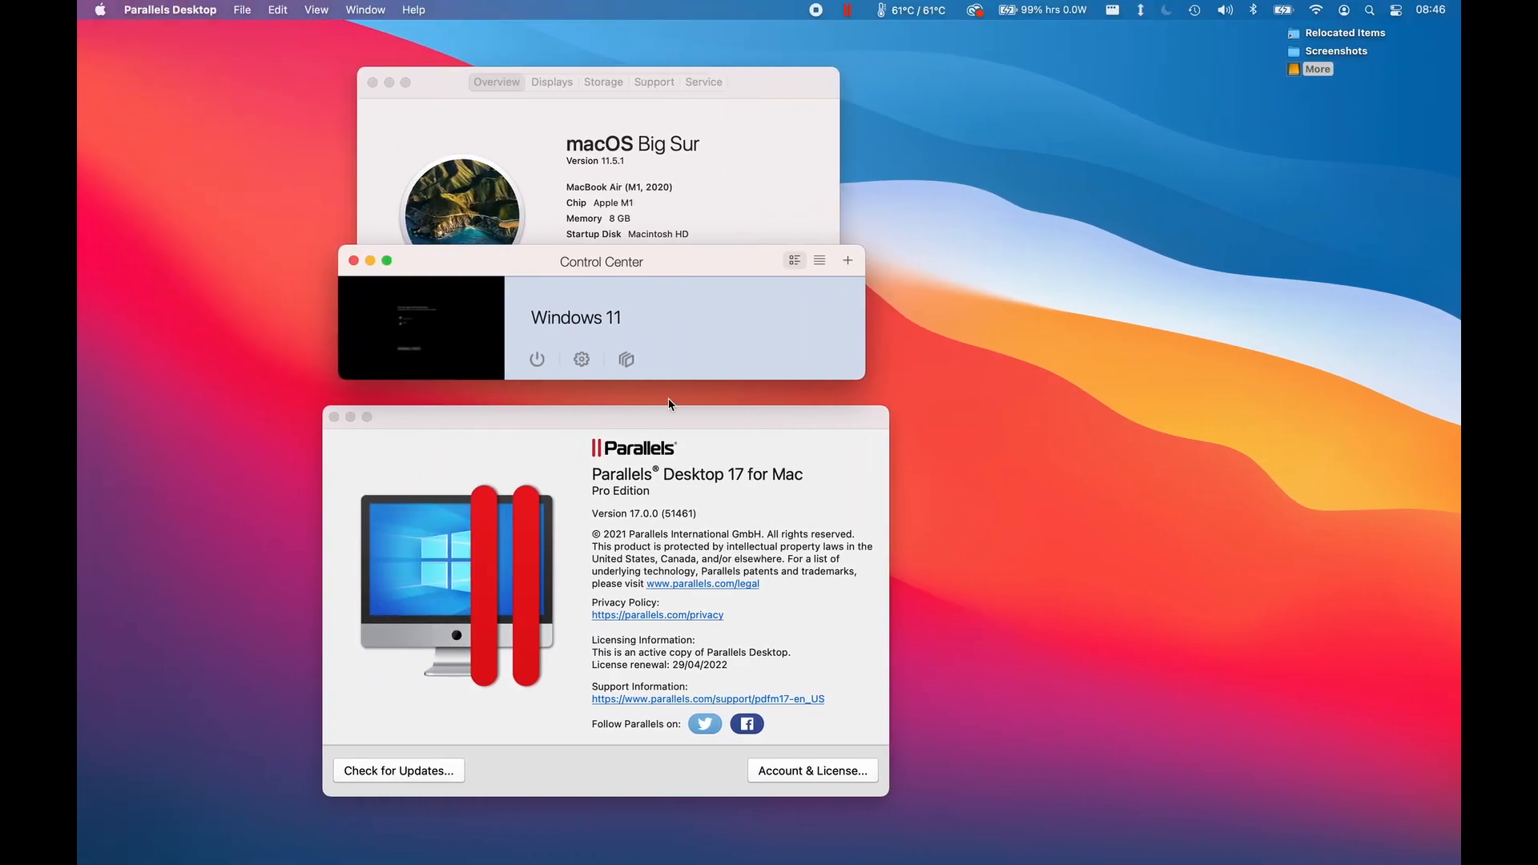
Open the Windows 11 VM's Configuration window from Control Center
left_click(581, 360)
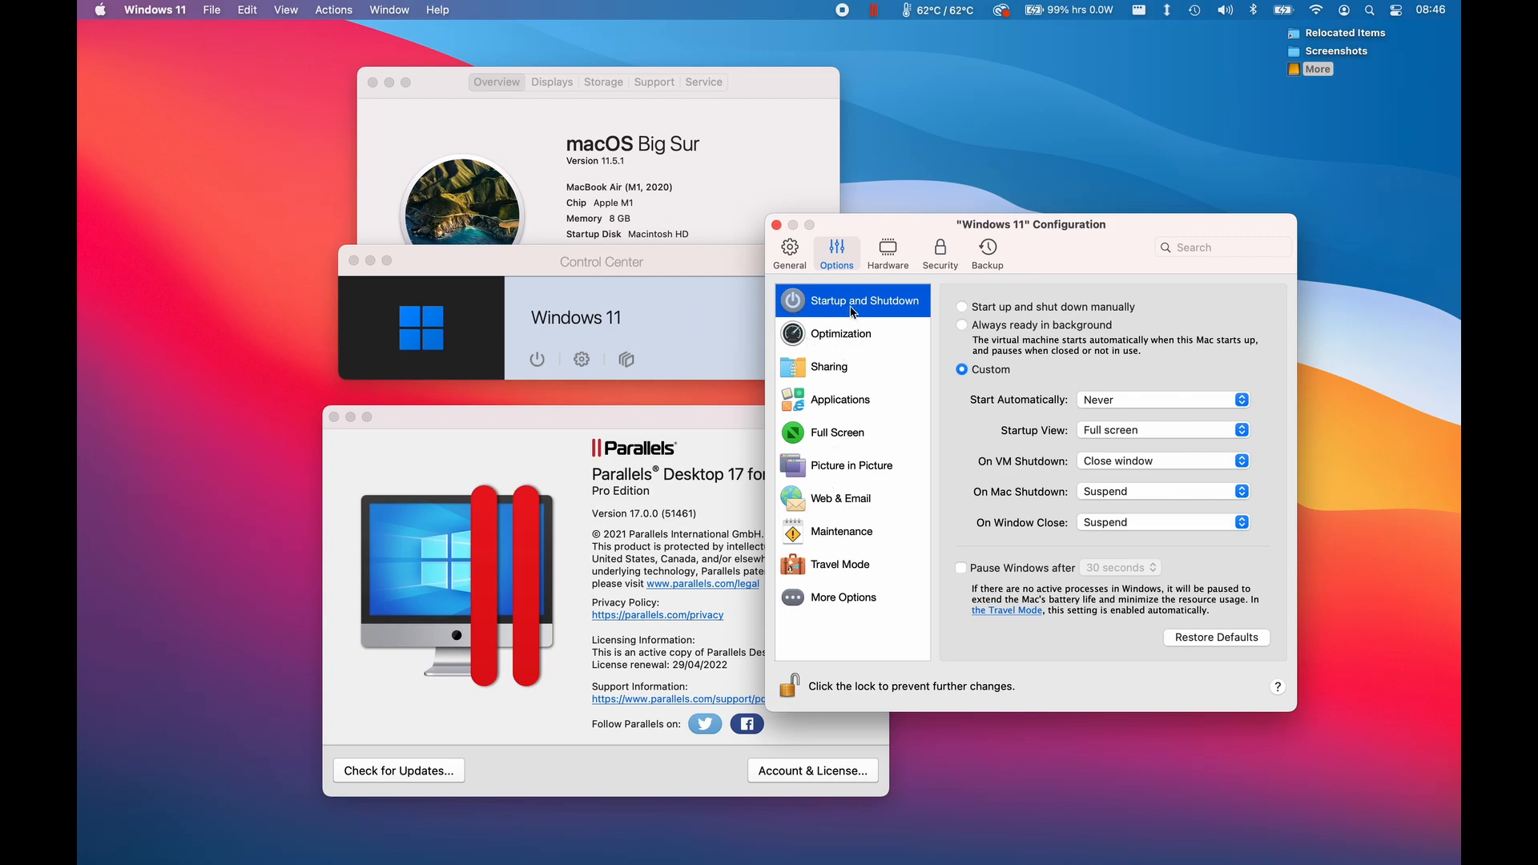
Open Preferences > Devices via Hardware > USB & Bluetooth > USB Connection Preferences
left_click(887, 248)
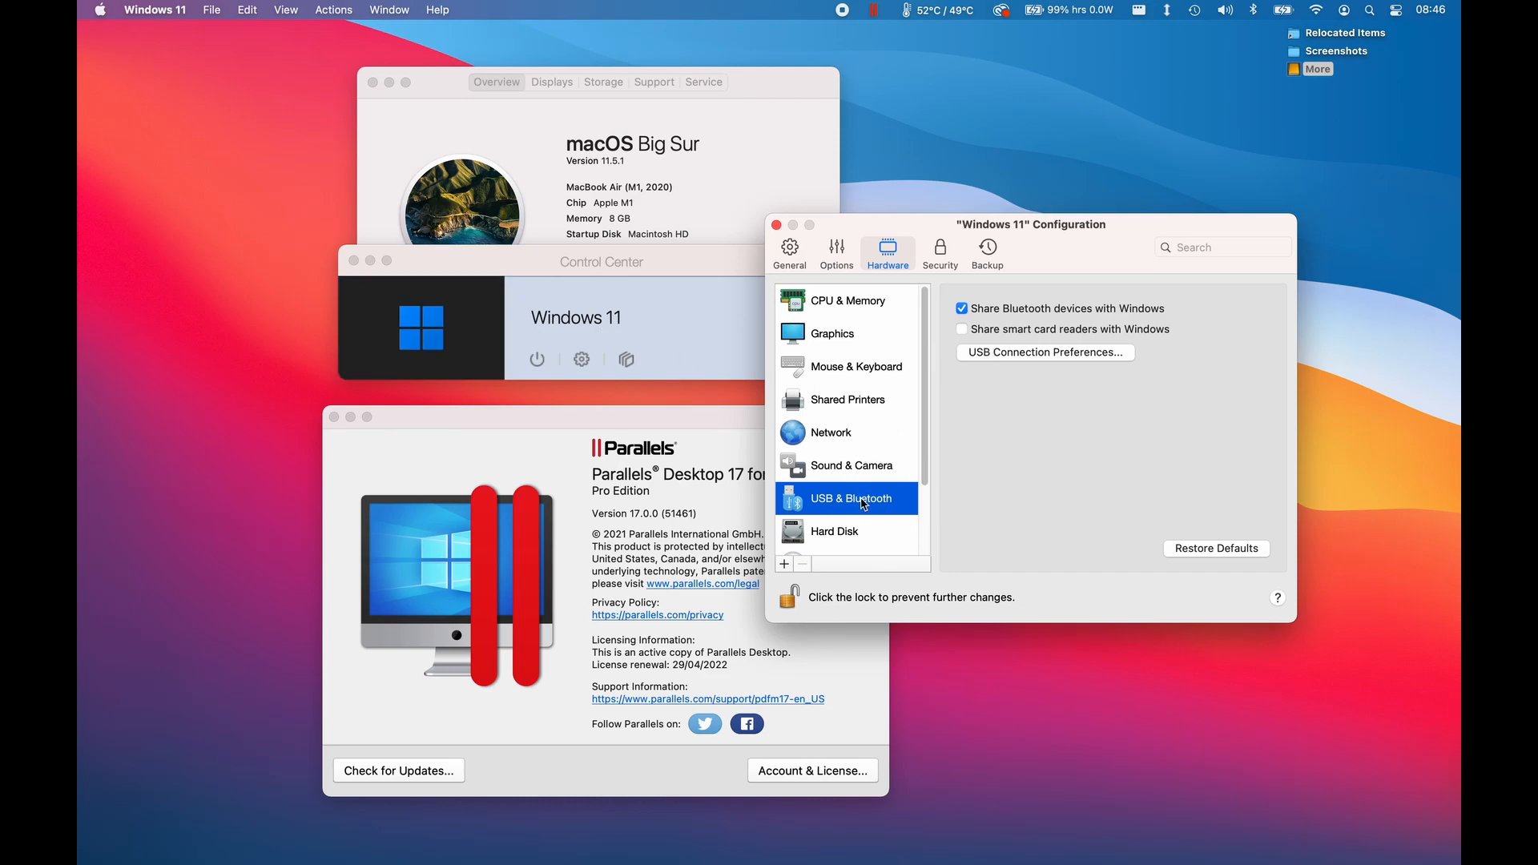
left_click(1045, 352)
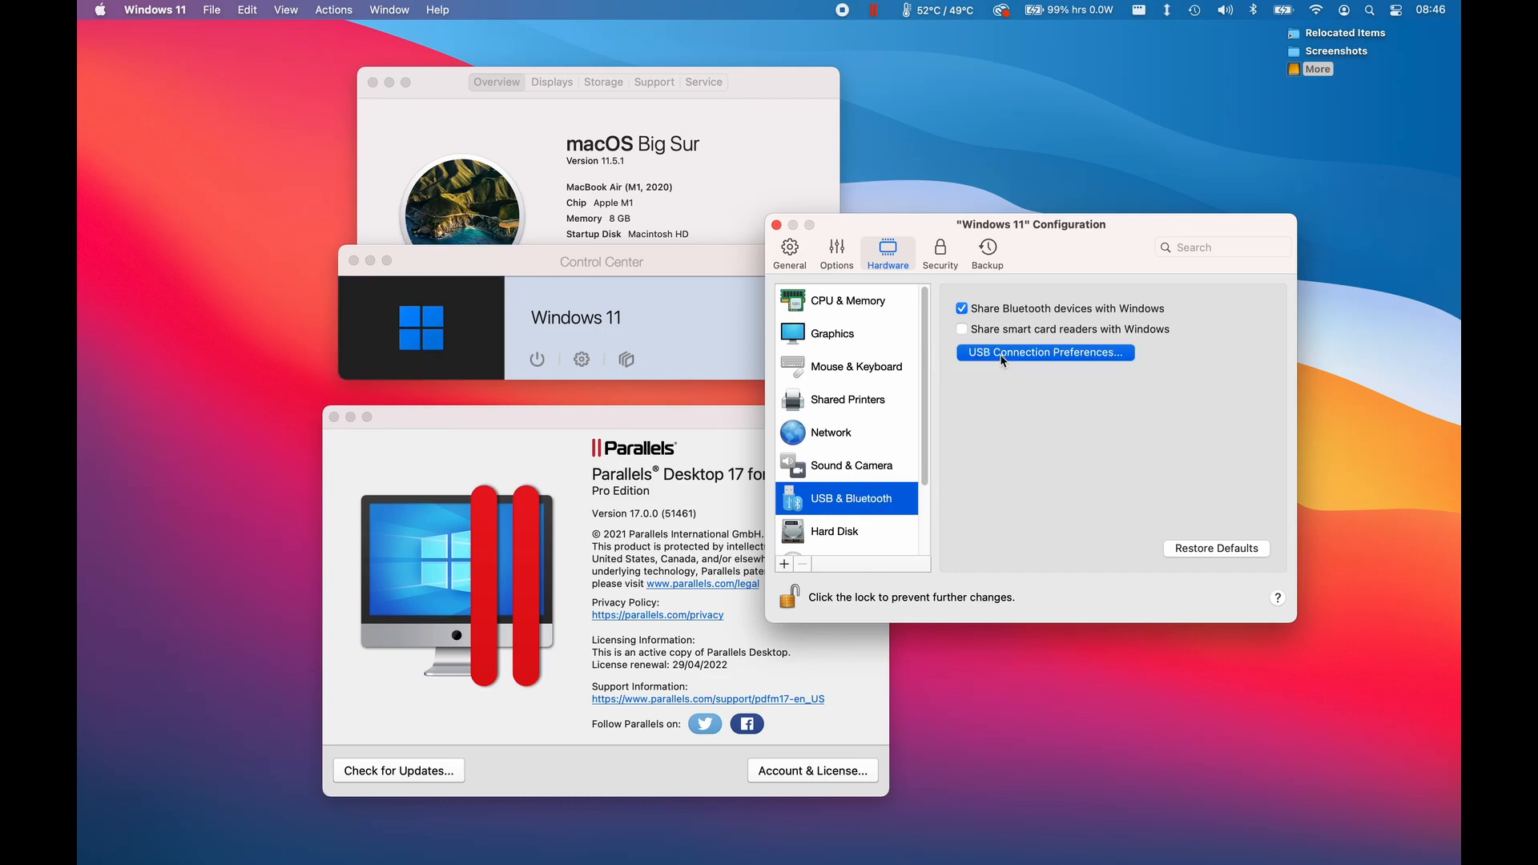
left_click(1044, 353)
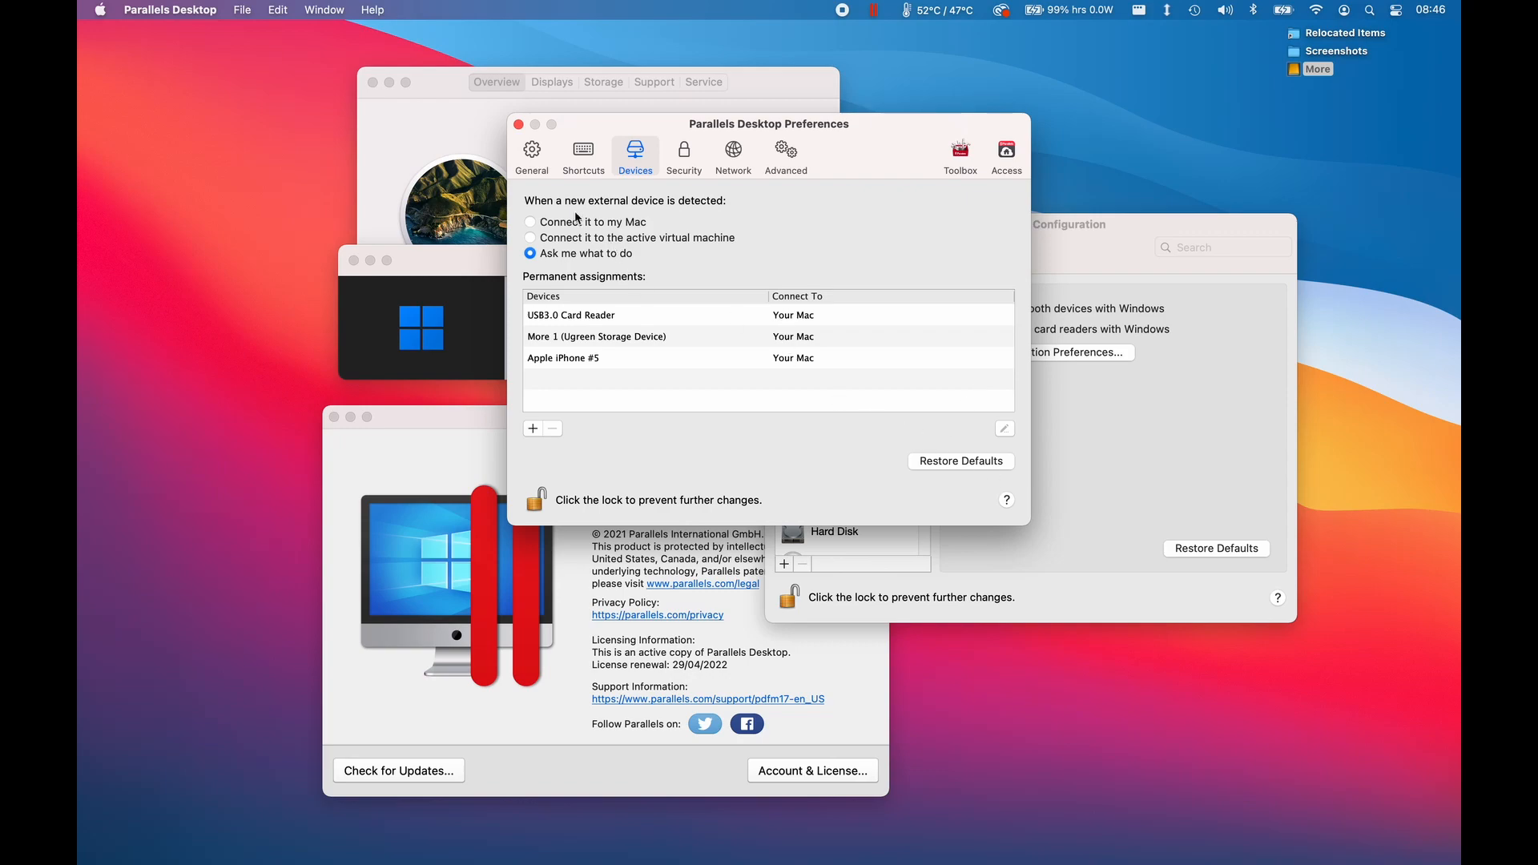
mouse_move(601, 235)
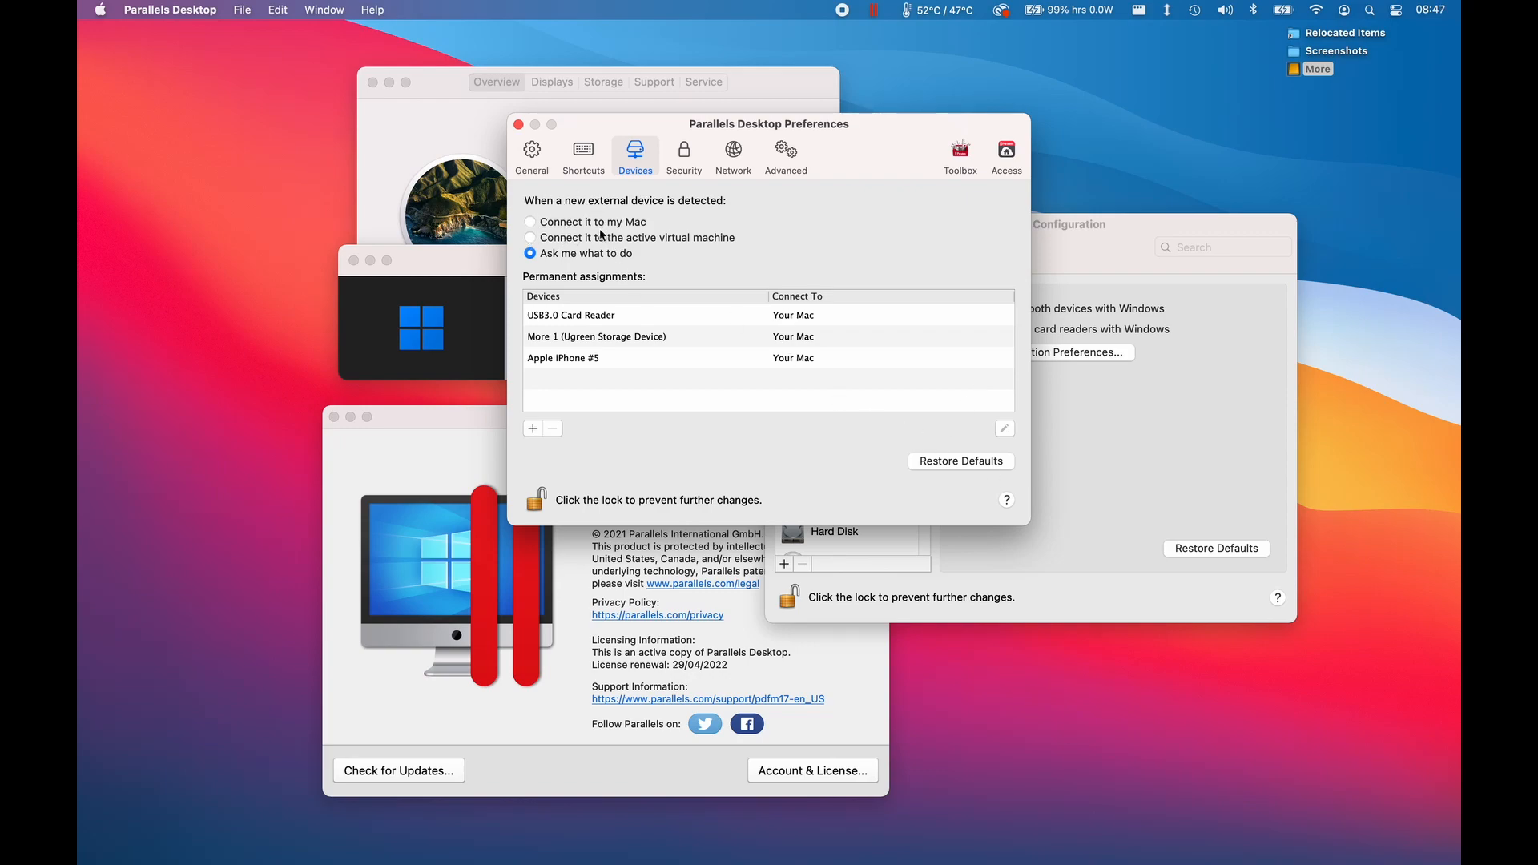
mouse_move(672, 218)
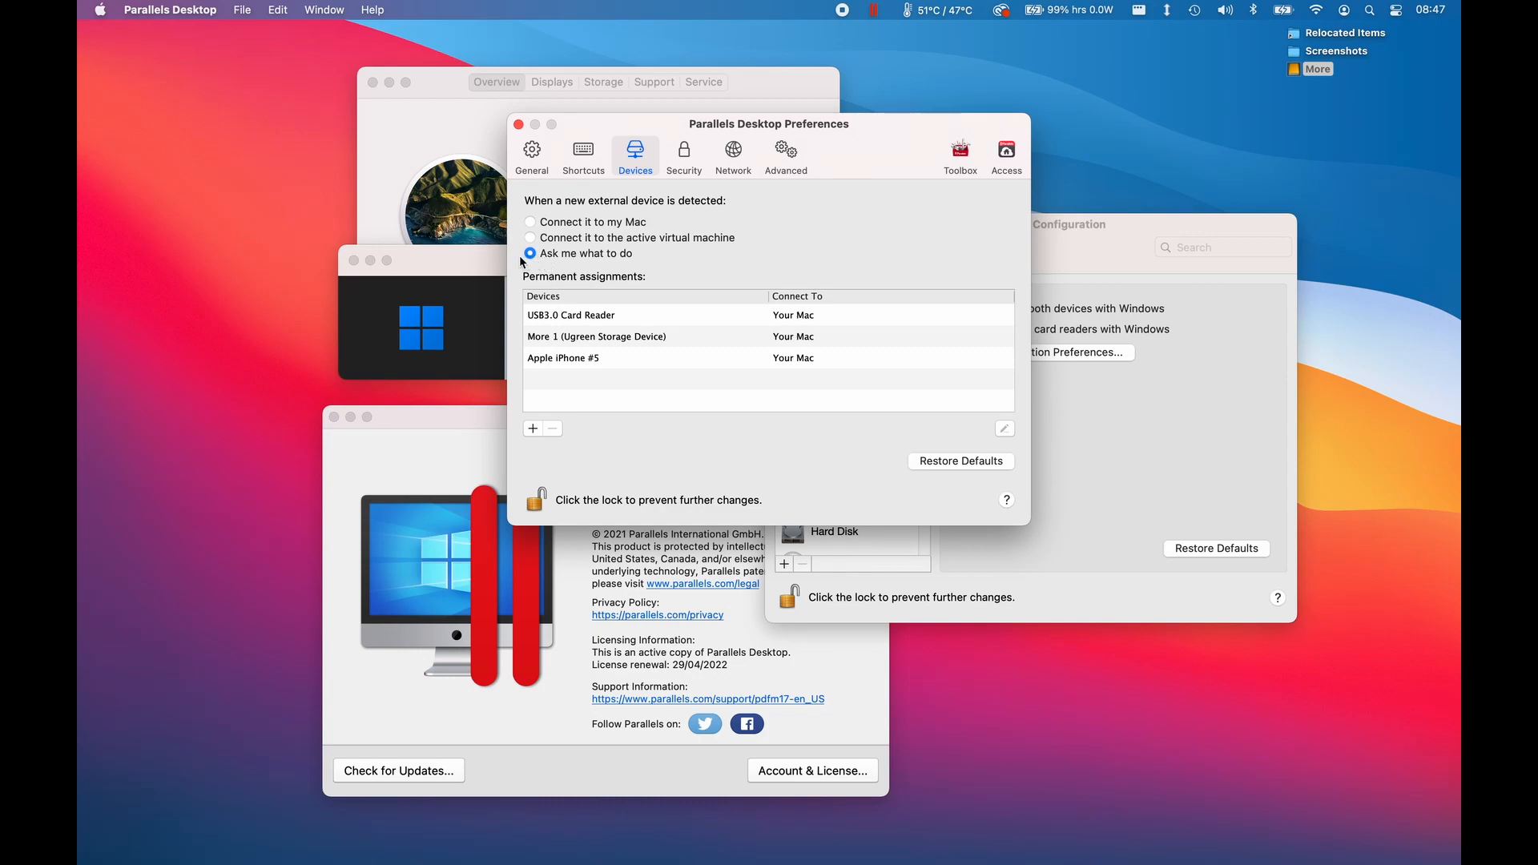
mouse_move(545, 264)
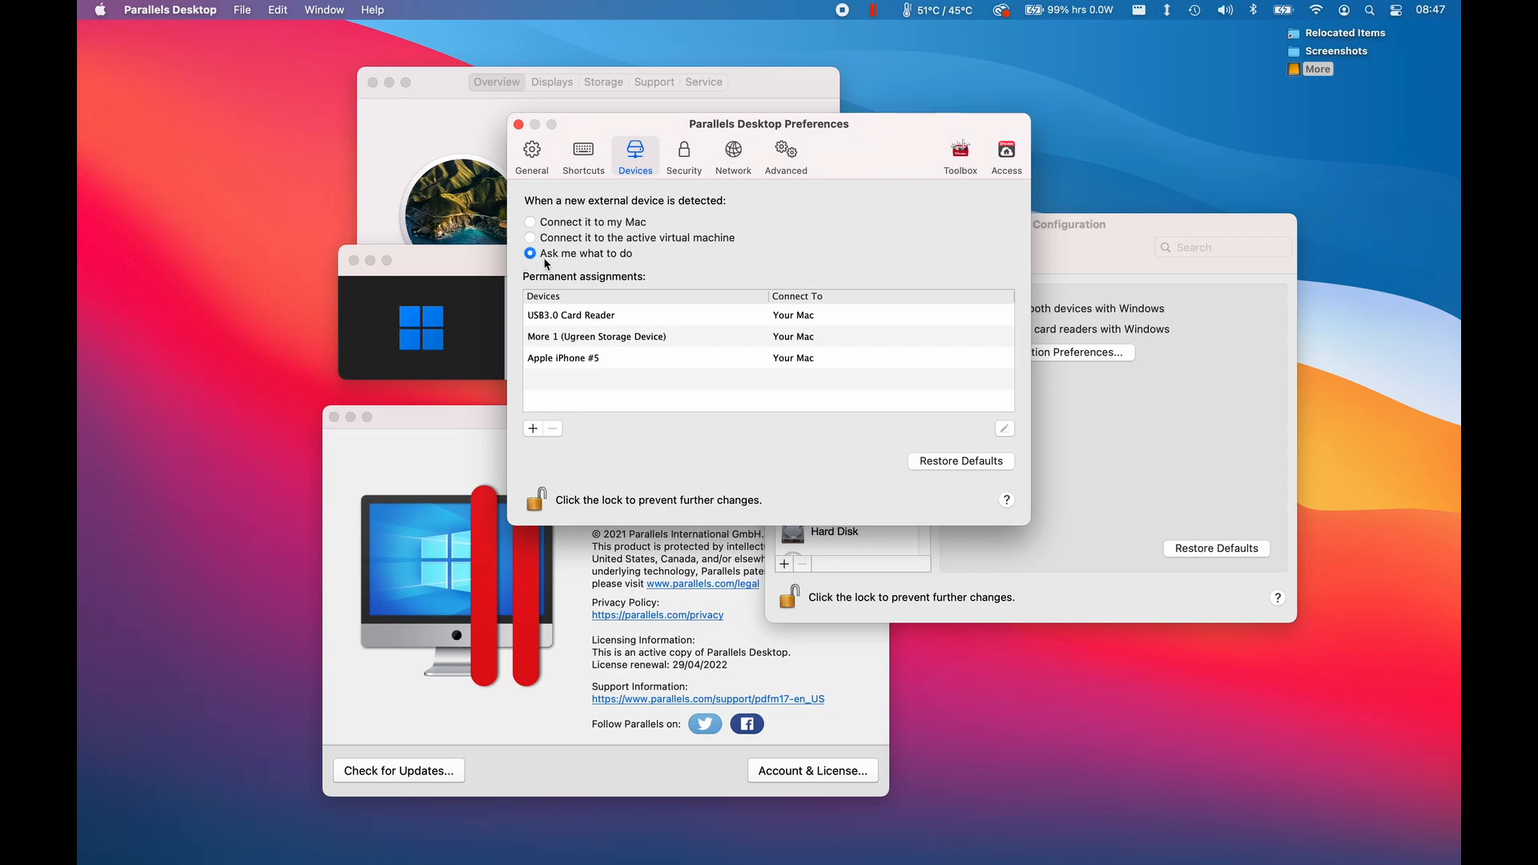
Close Preferences, keeping 'Ask me what to do' for new external devices
left_click(597, 336)
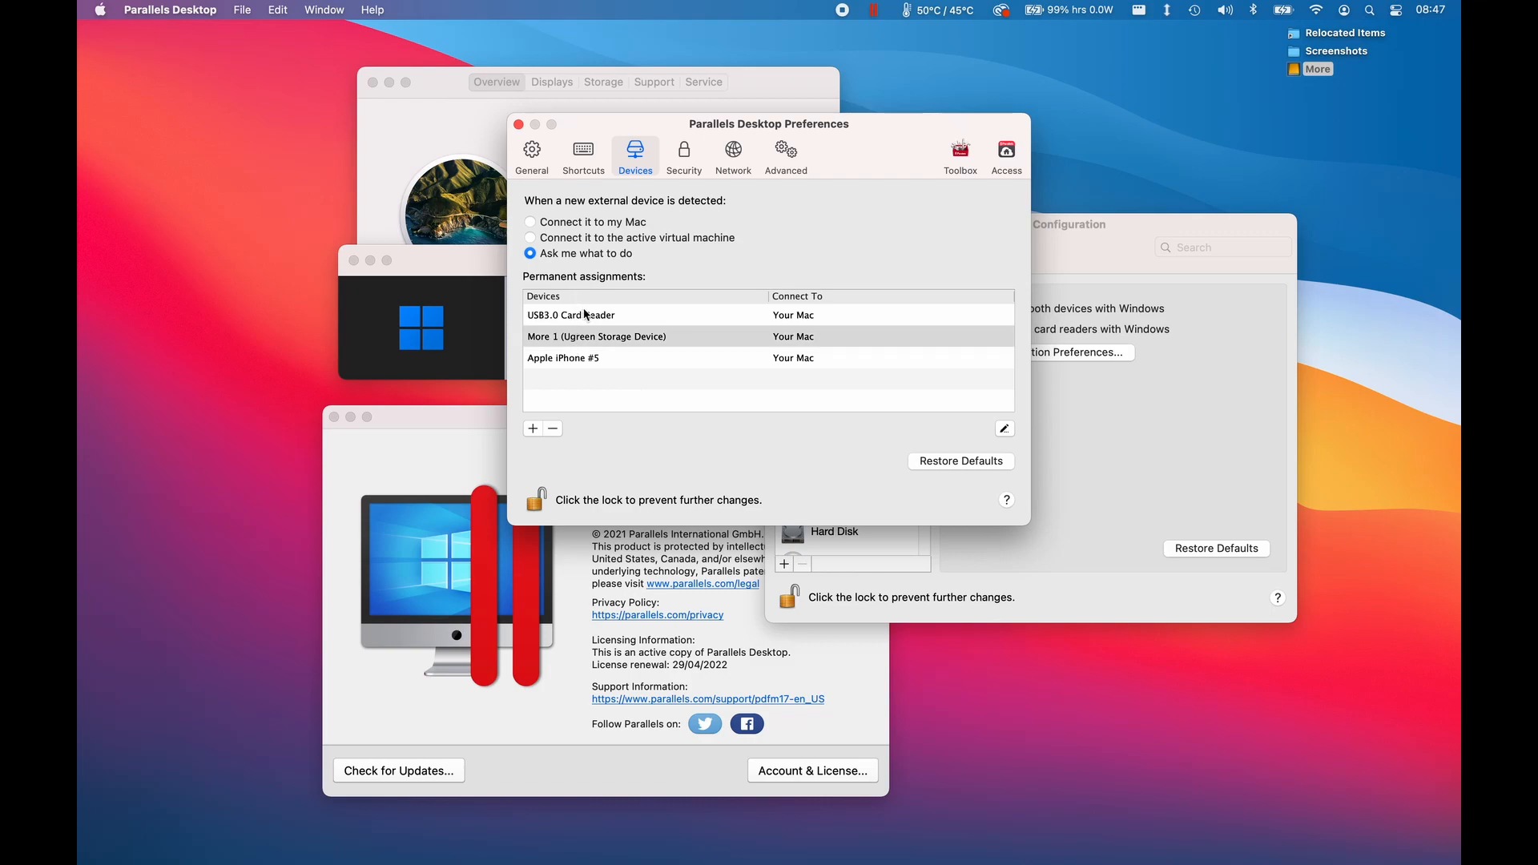
mouse_move(633, 318)
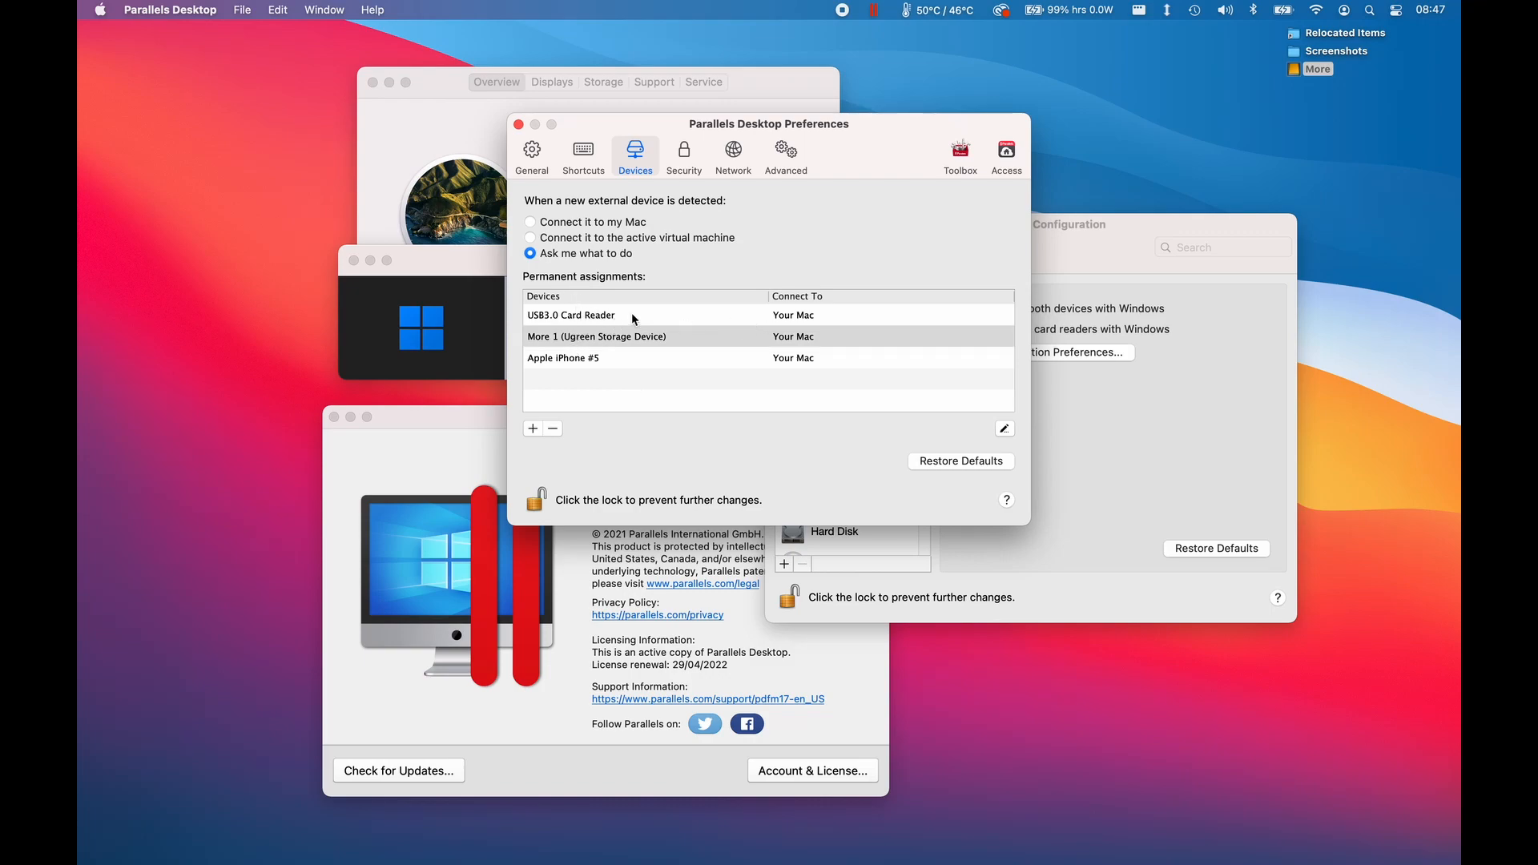
mouse_move(598, 347)
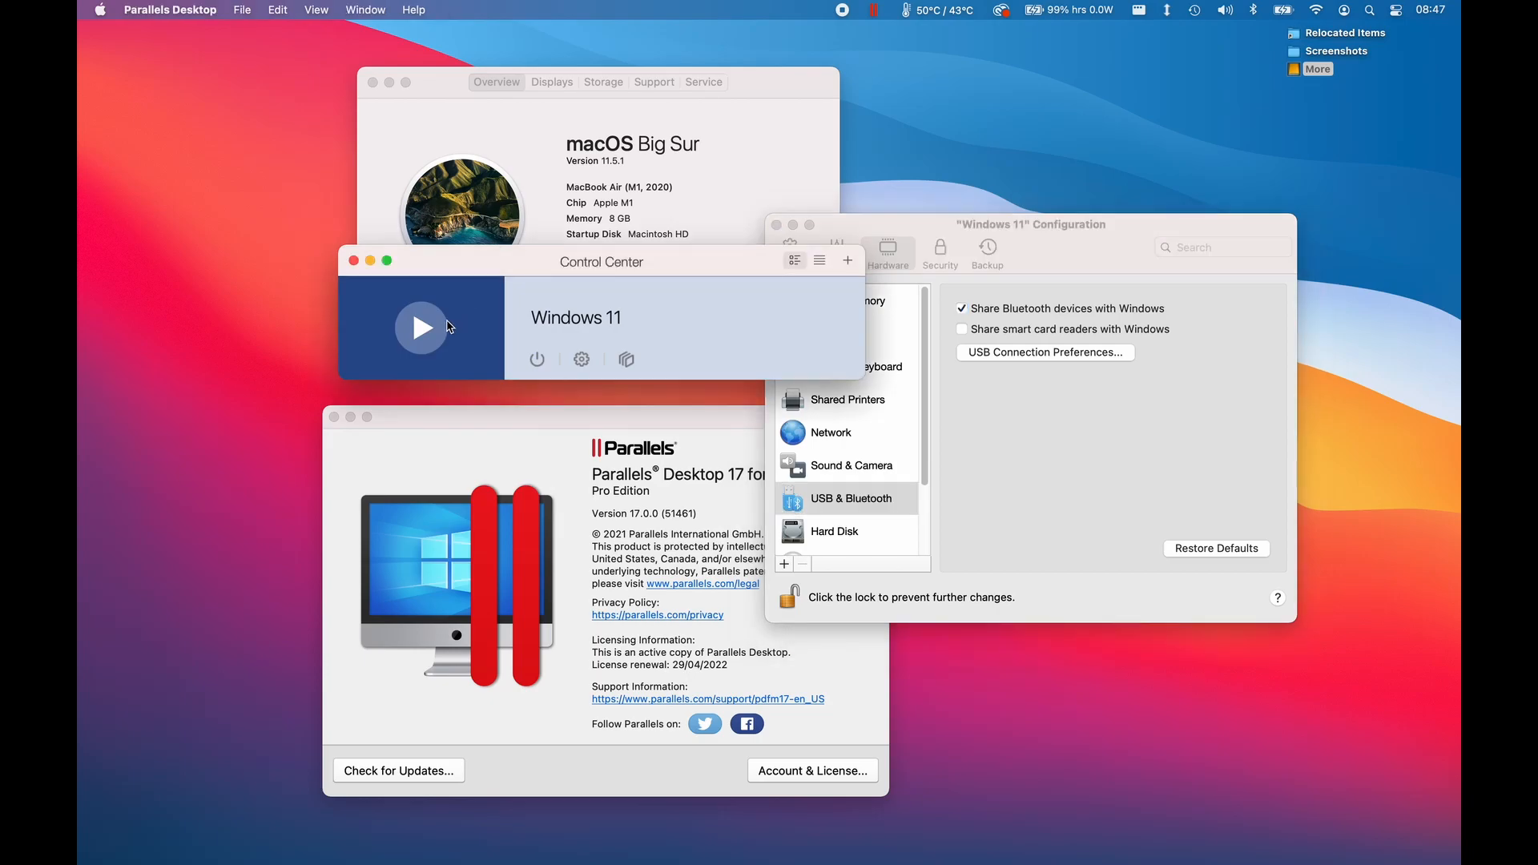
Start Windows 11 and connect the Helen Ultra USB drive to it, remembering the choice
left_click(420, 328)
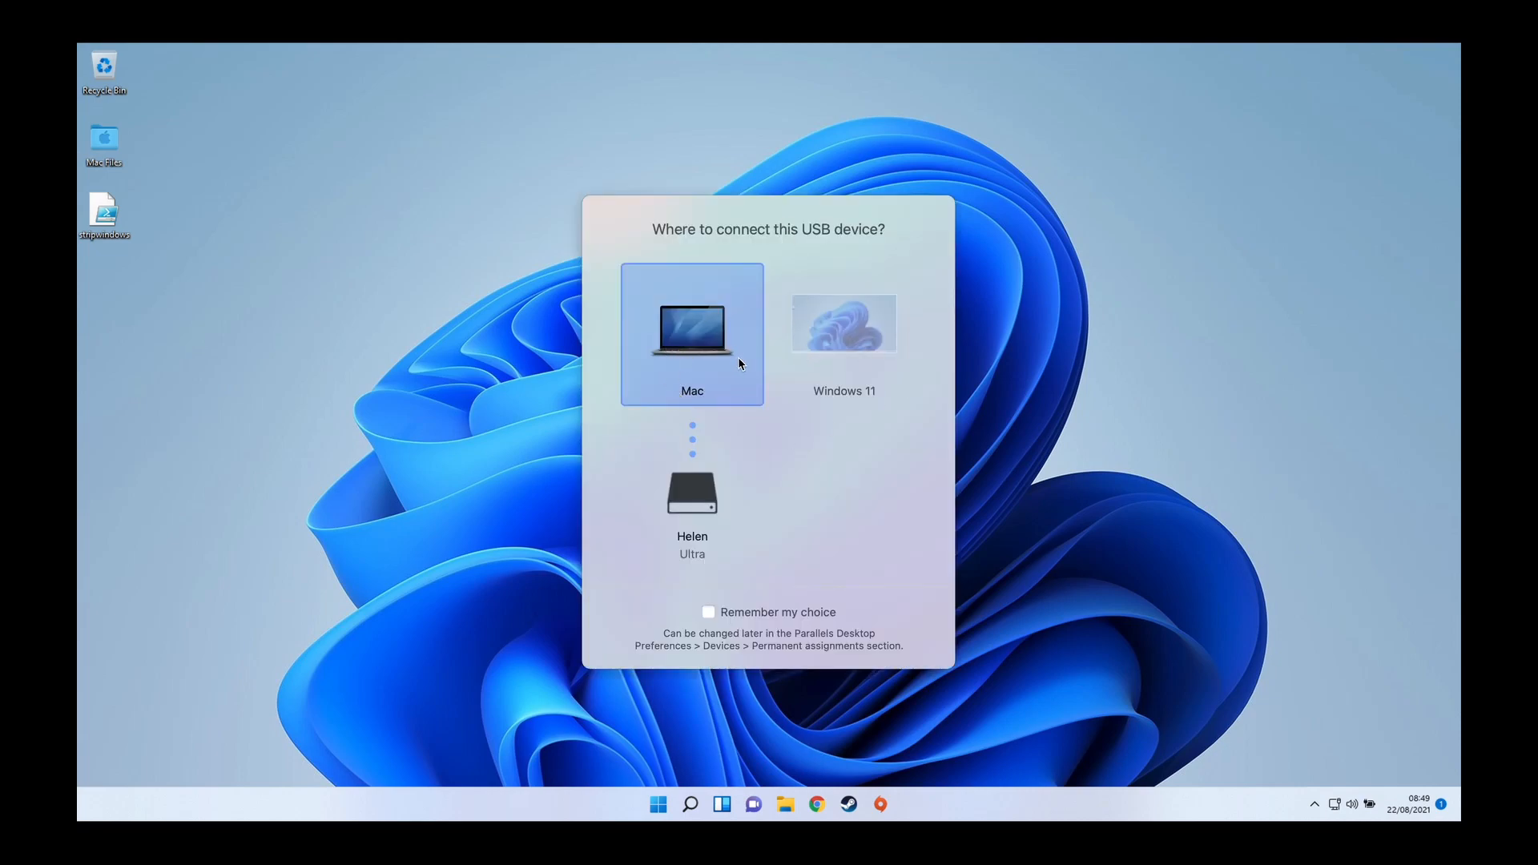
mouse_move(879, 415)
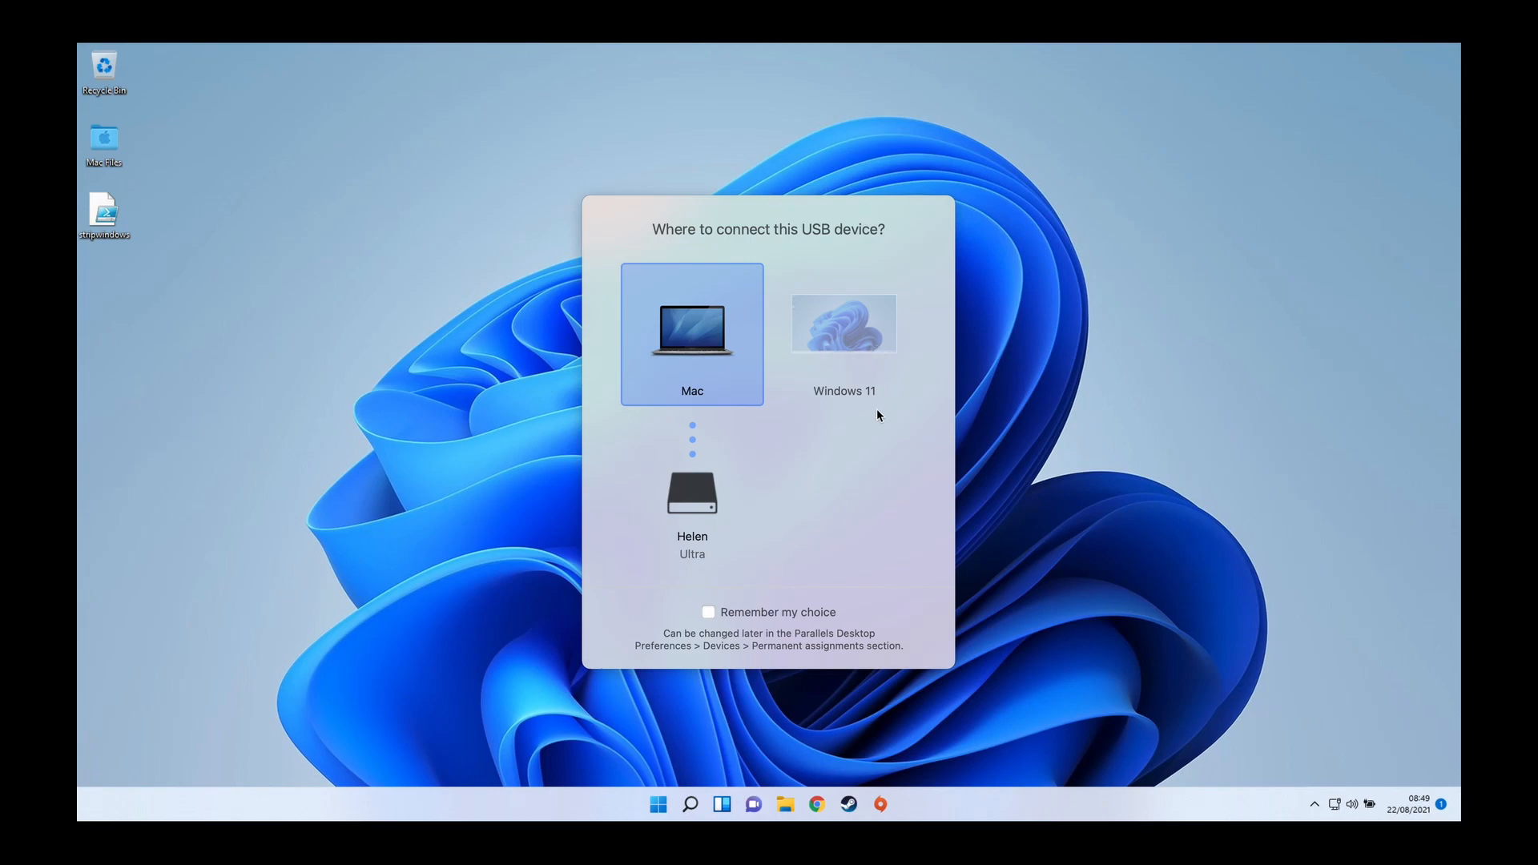
left_click(845, 323)
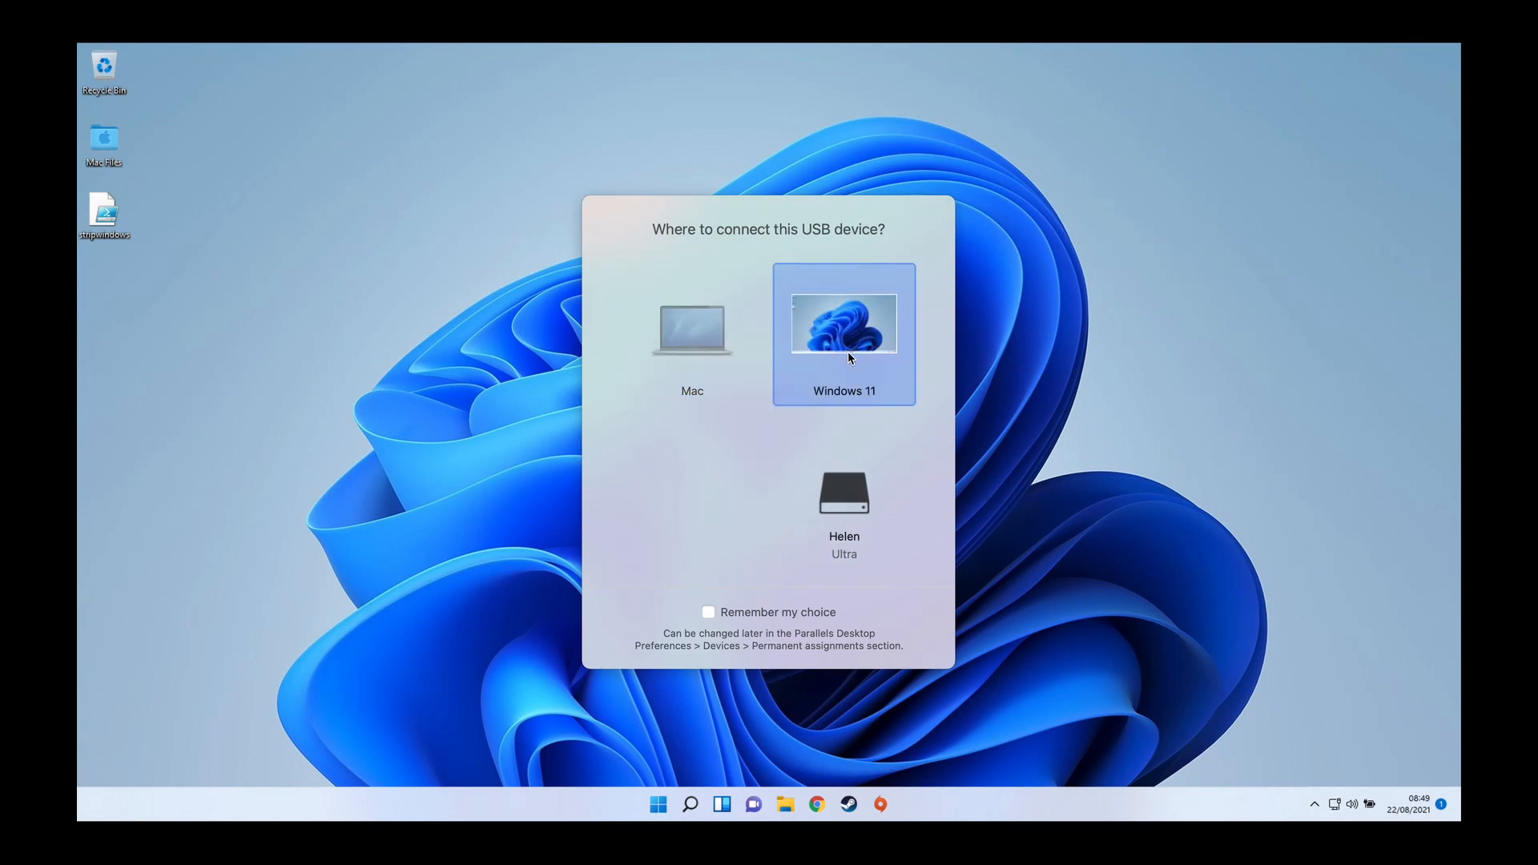
mouse_move(853, 507)
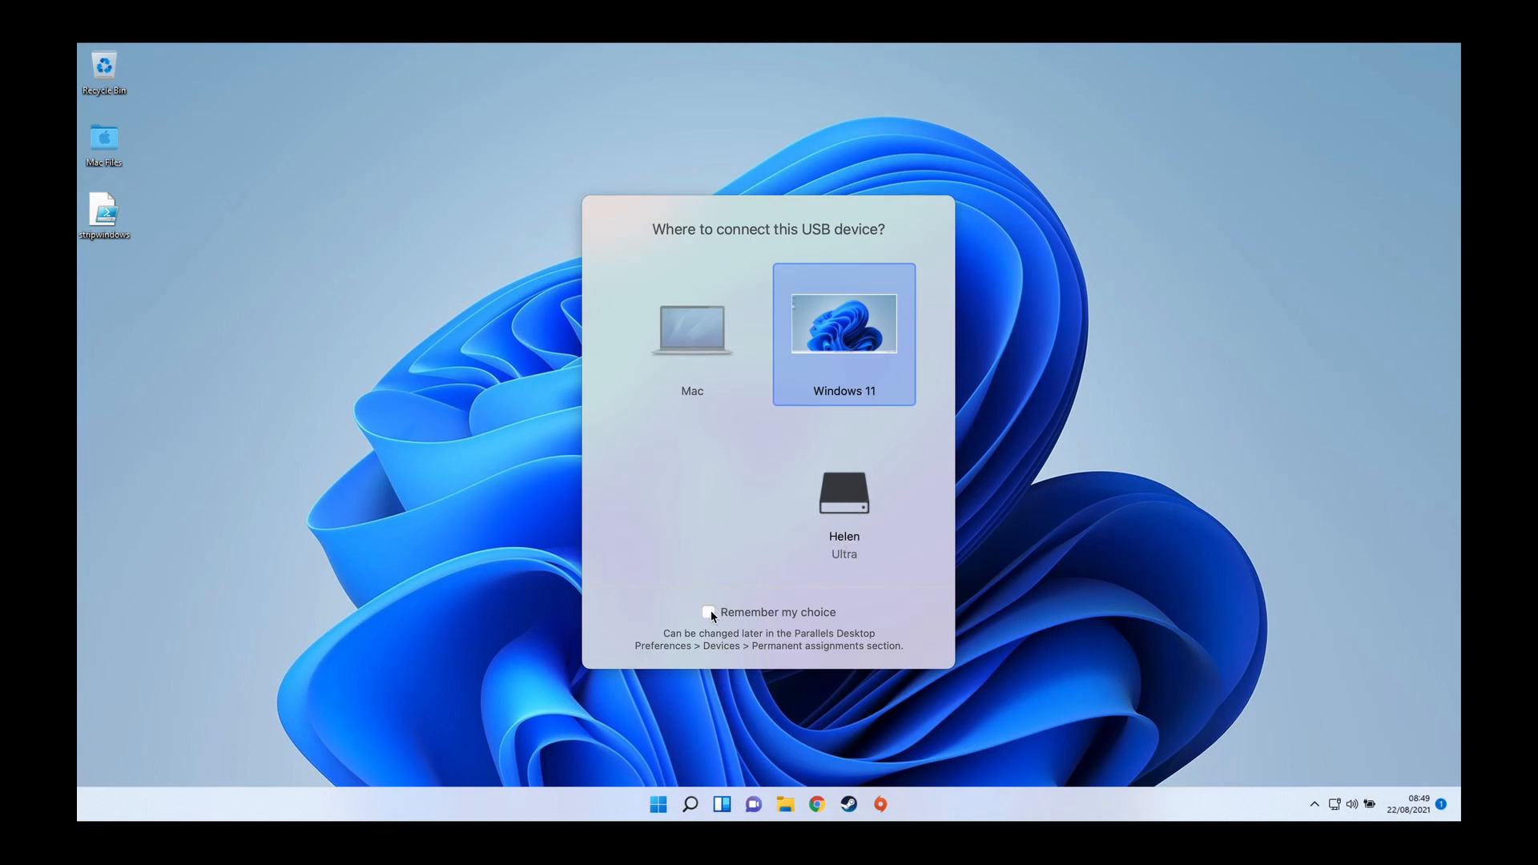
left_click(708, 612)
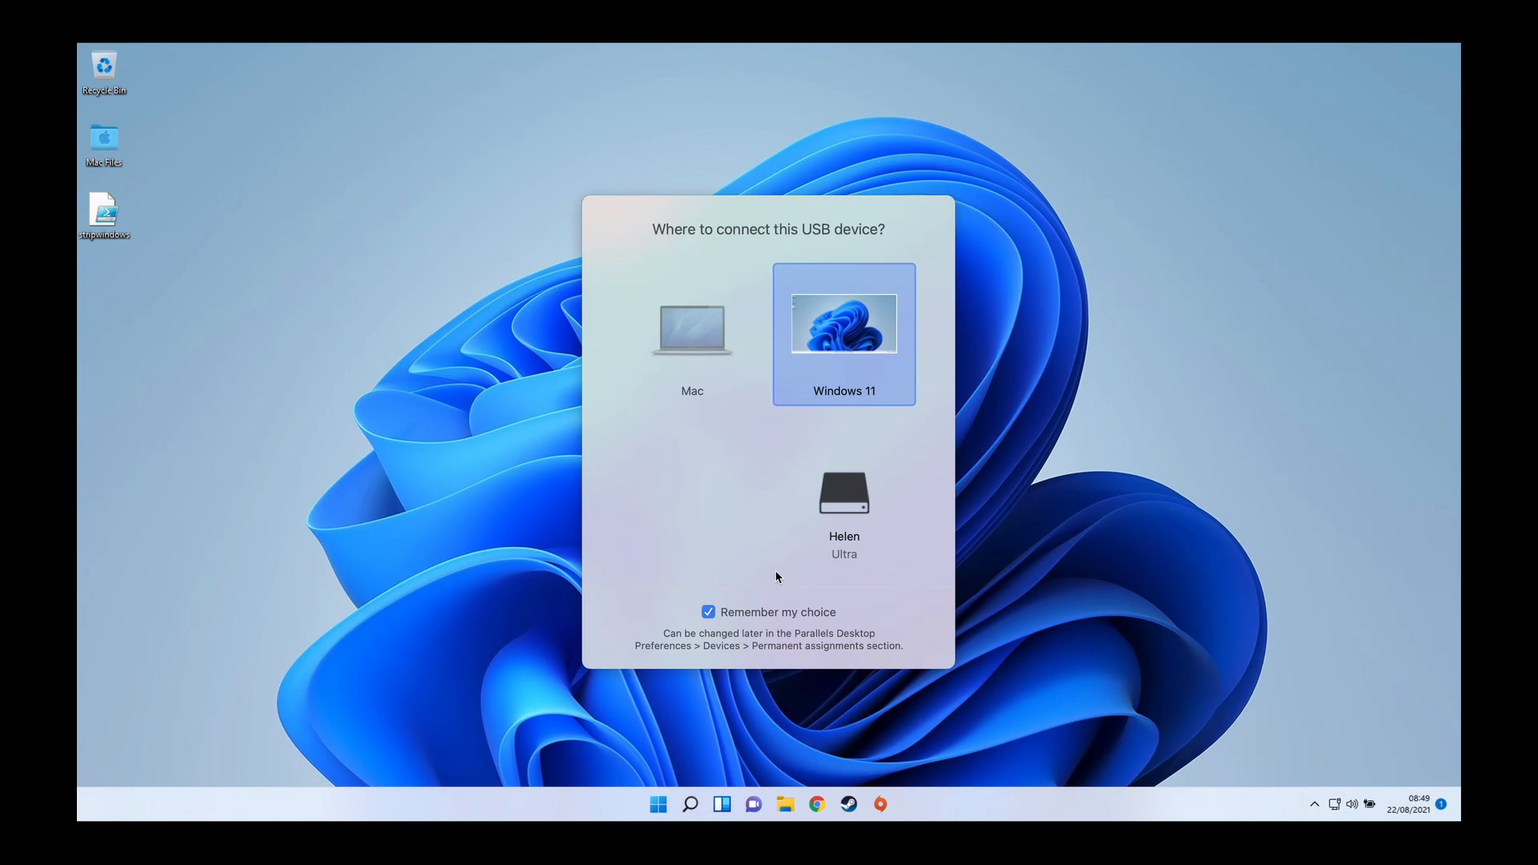
mouse_move(759, 508)
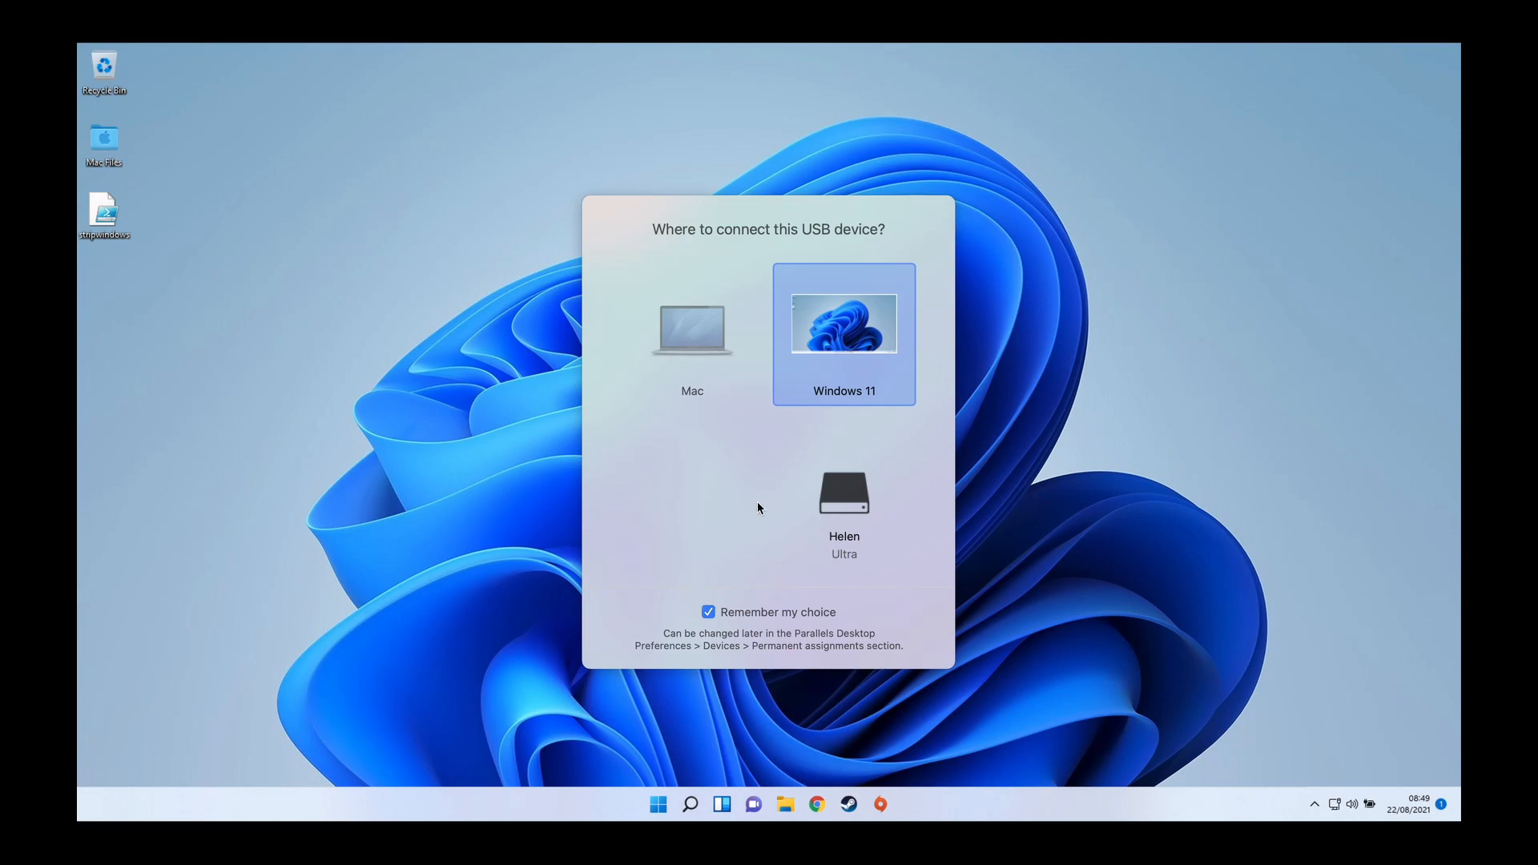
mouse_move(858, 428)
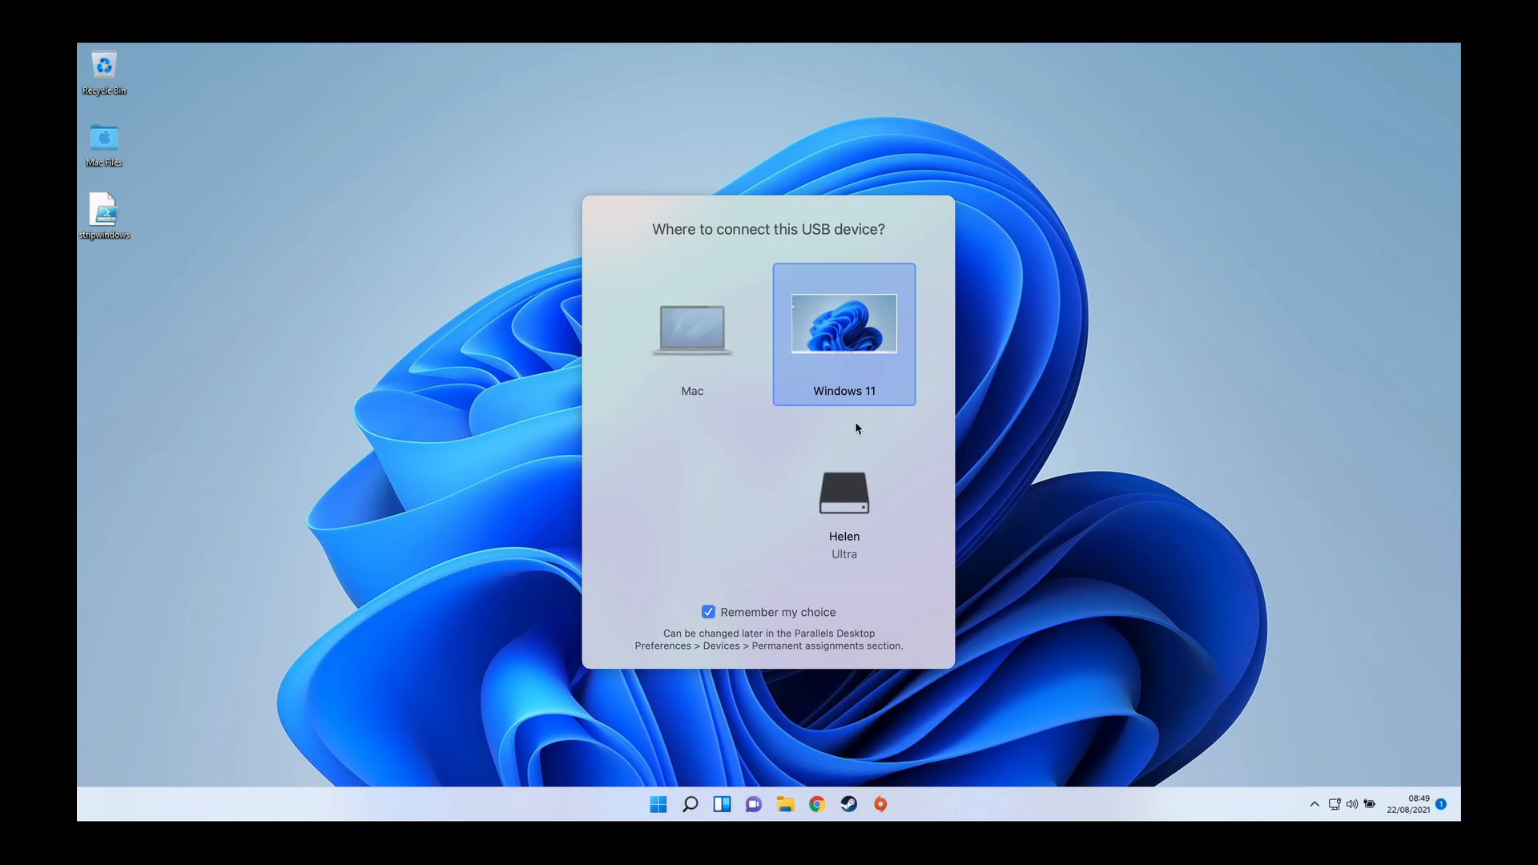
mouse_move(803, 609)
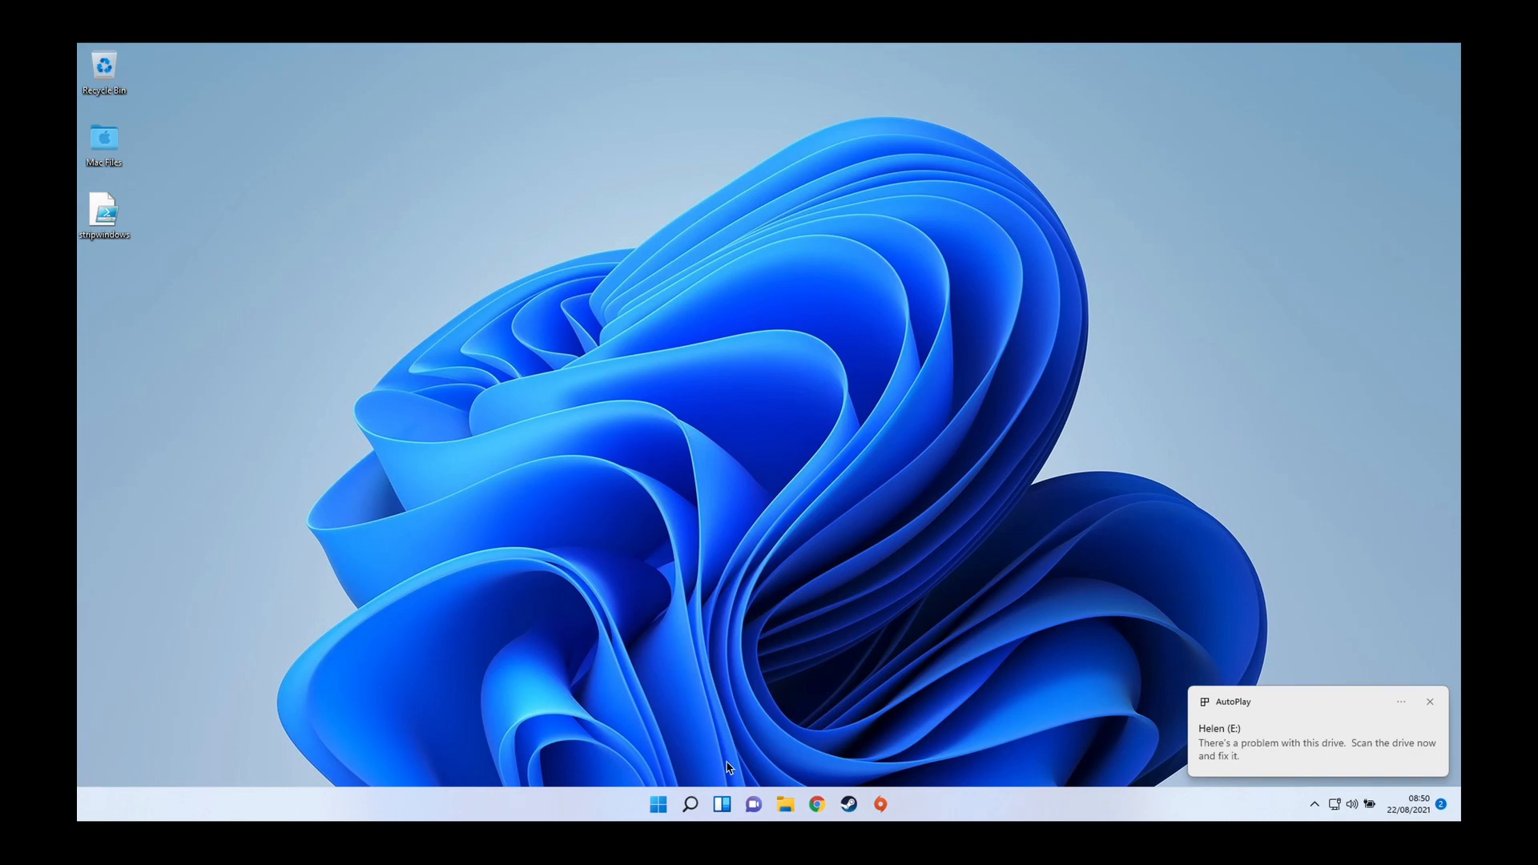
Open the Helen (E:) drive in File Explorer, listing its thirteen folders
left_click(786, 805)
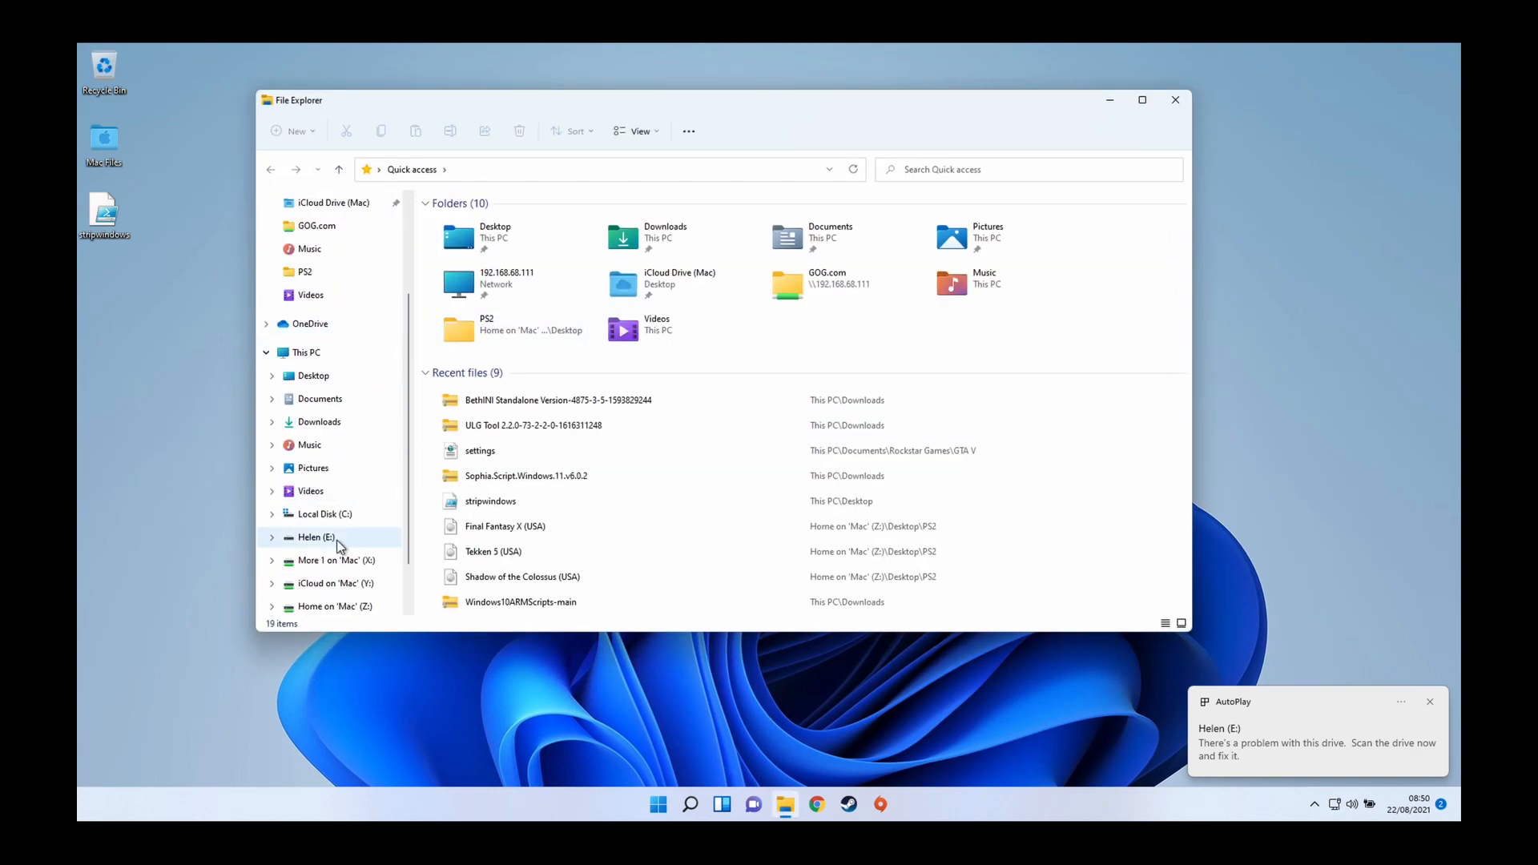
left_click(315, 536)
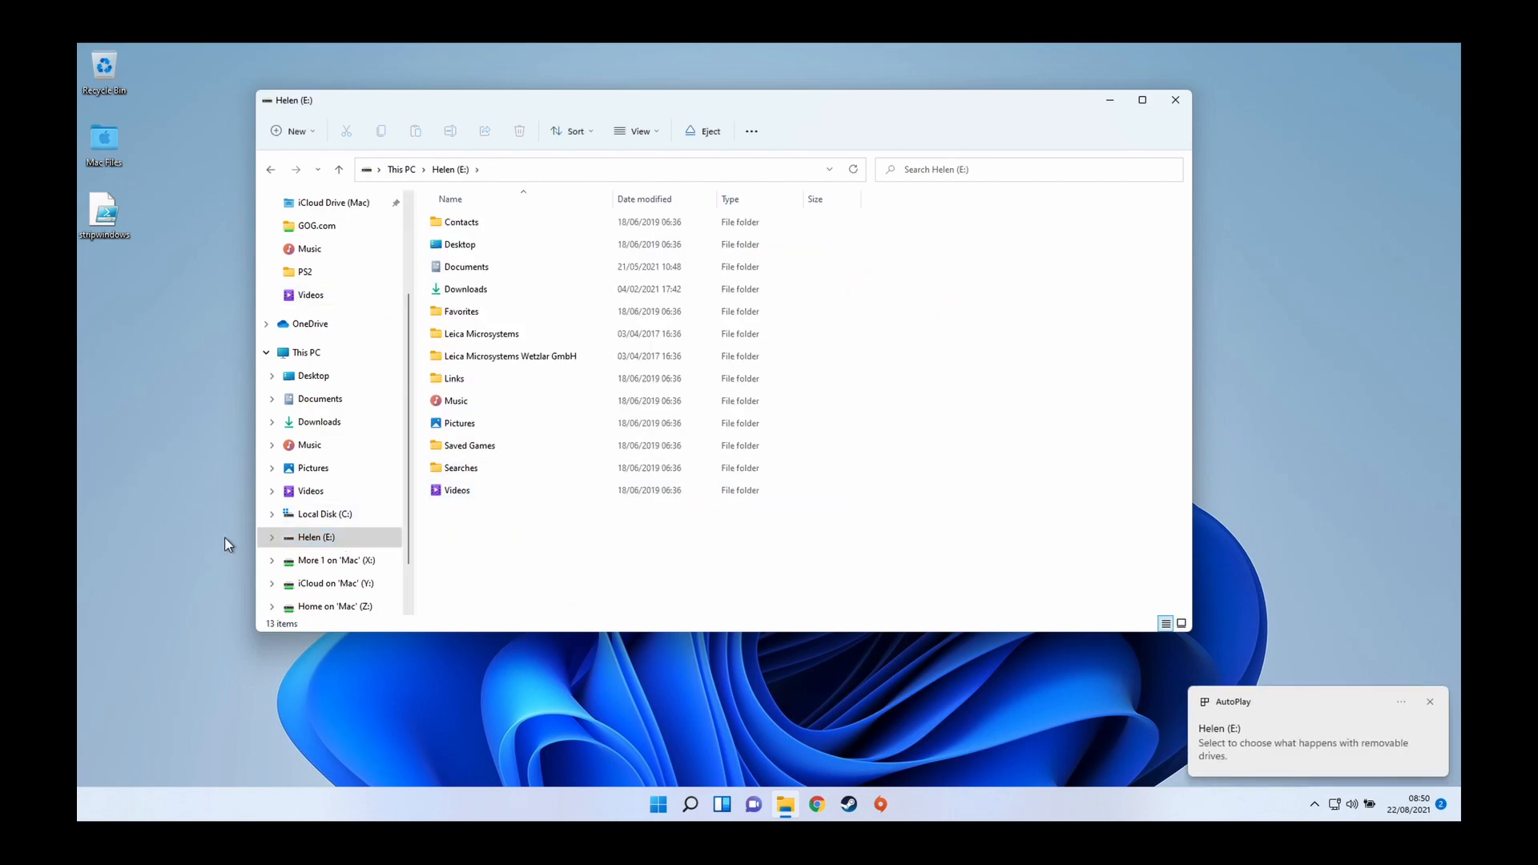
left_click(315, 536)
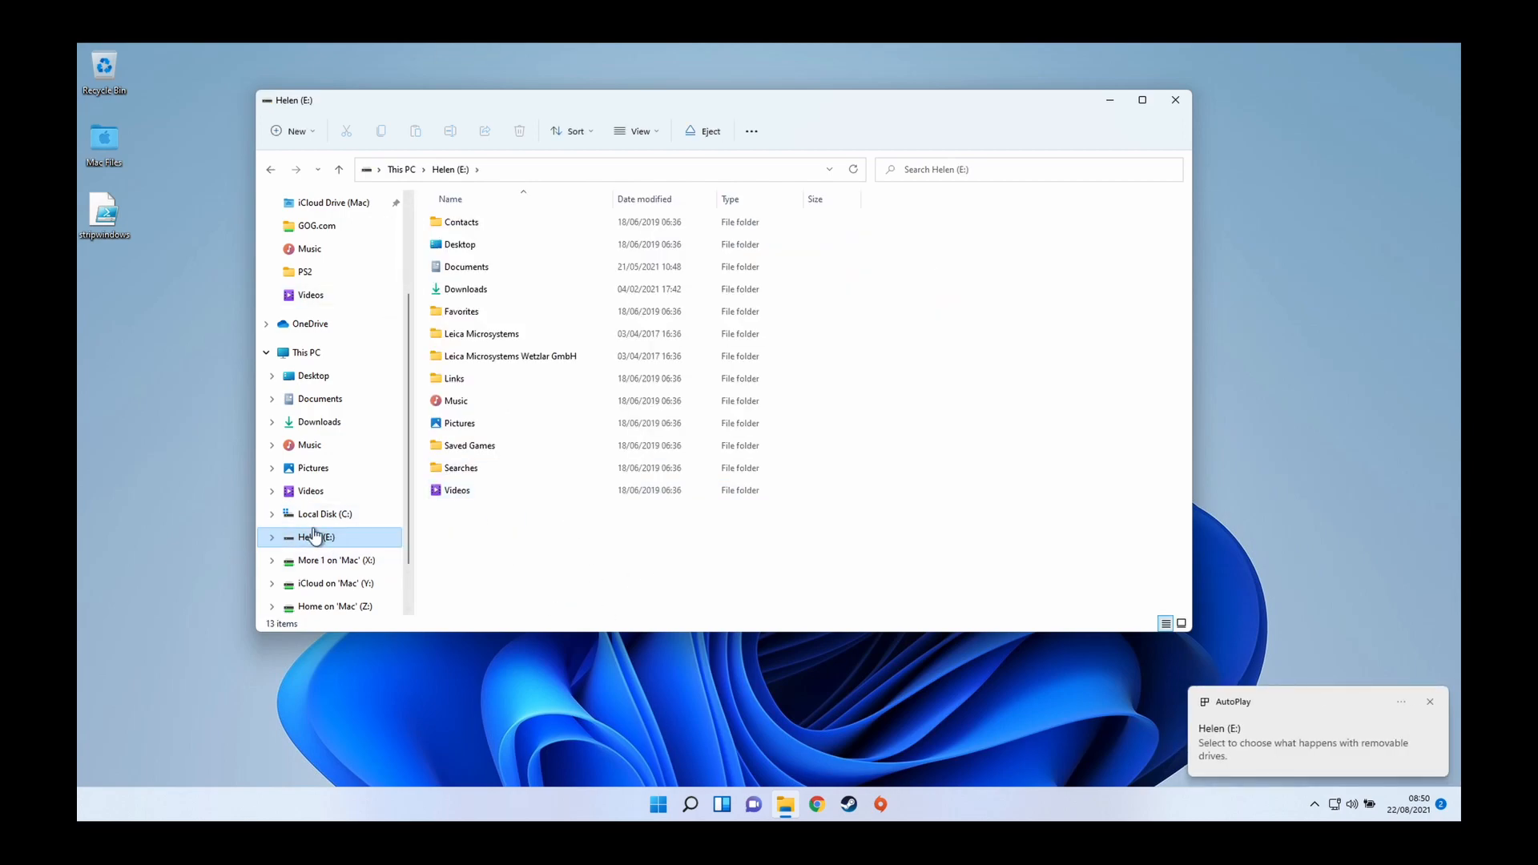
left_click(456, 490)
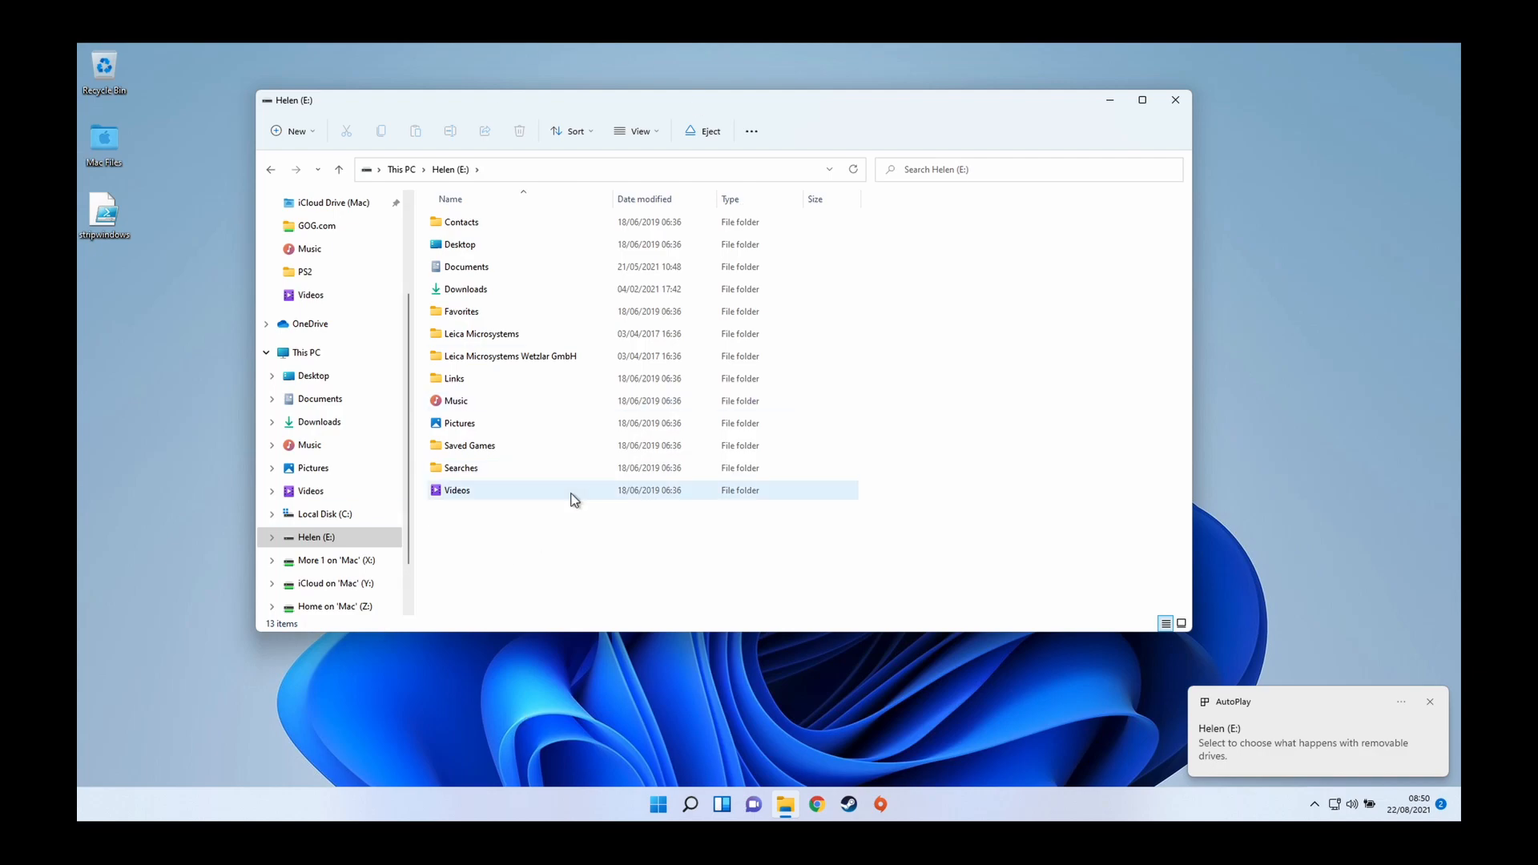
Open Helen (E:) properties: NTFS, 28.6 GB capacity, 1.81 GB free
right_click(315, 537)
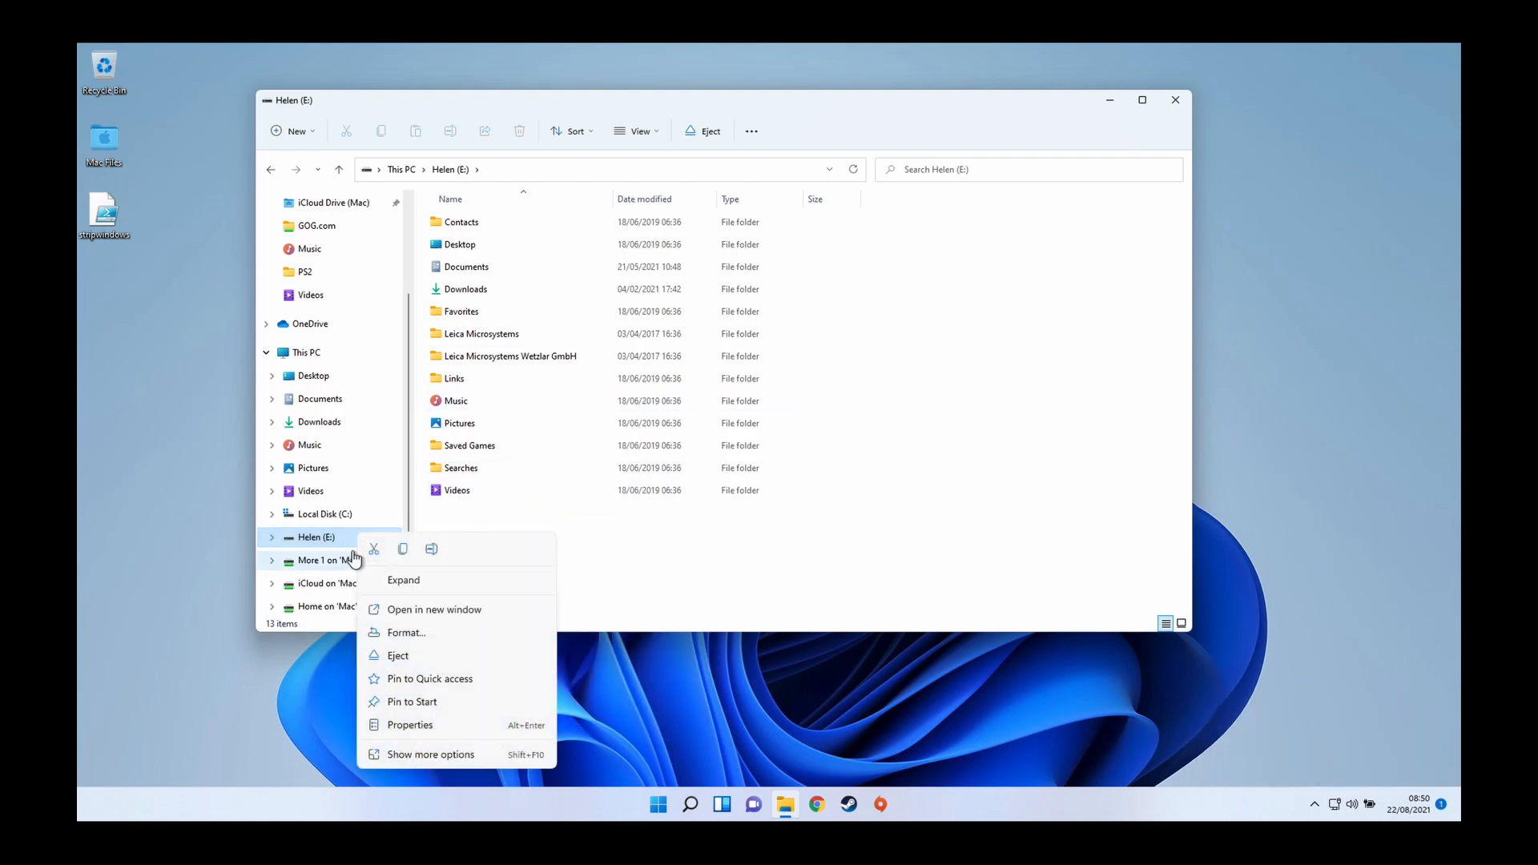
left_click(434, 723)
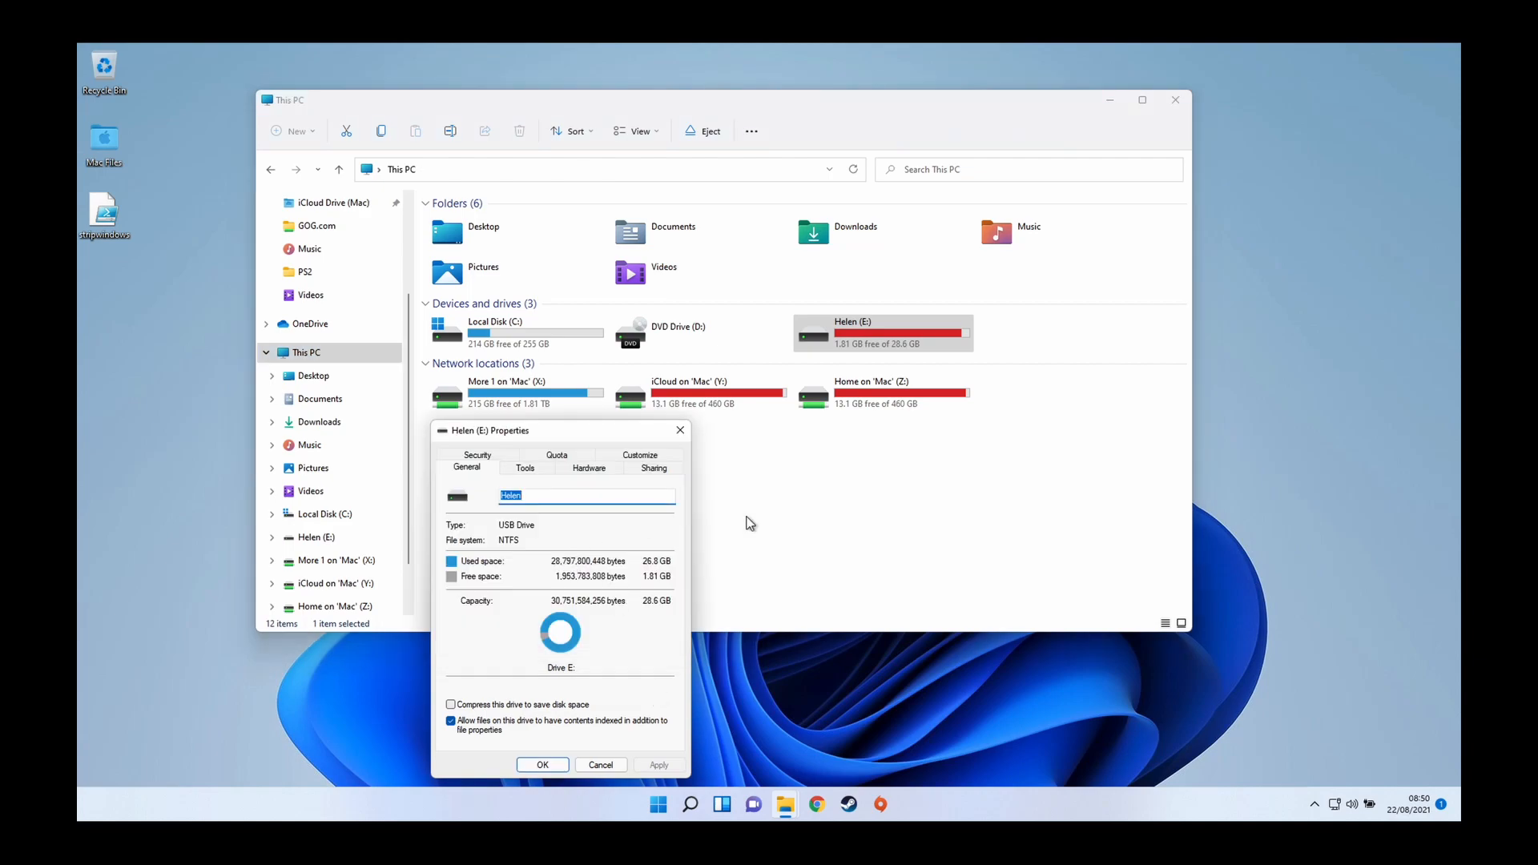
mouse_move(566, 643)
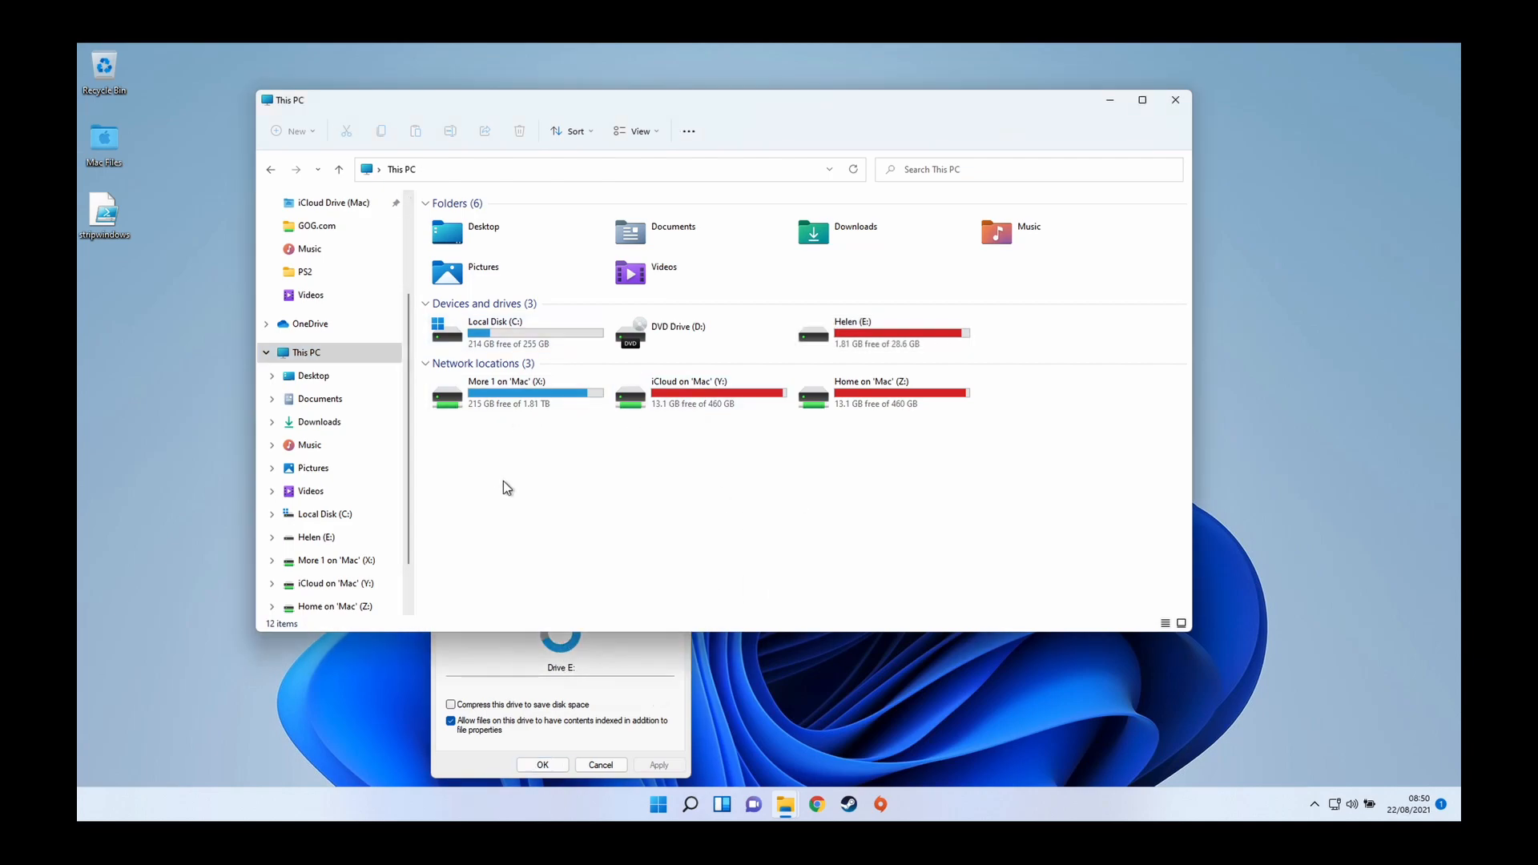
mouse_move(982, 467)
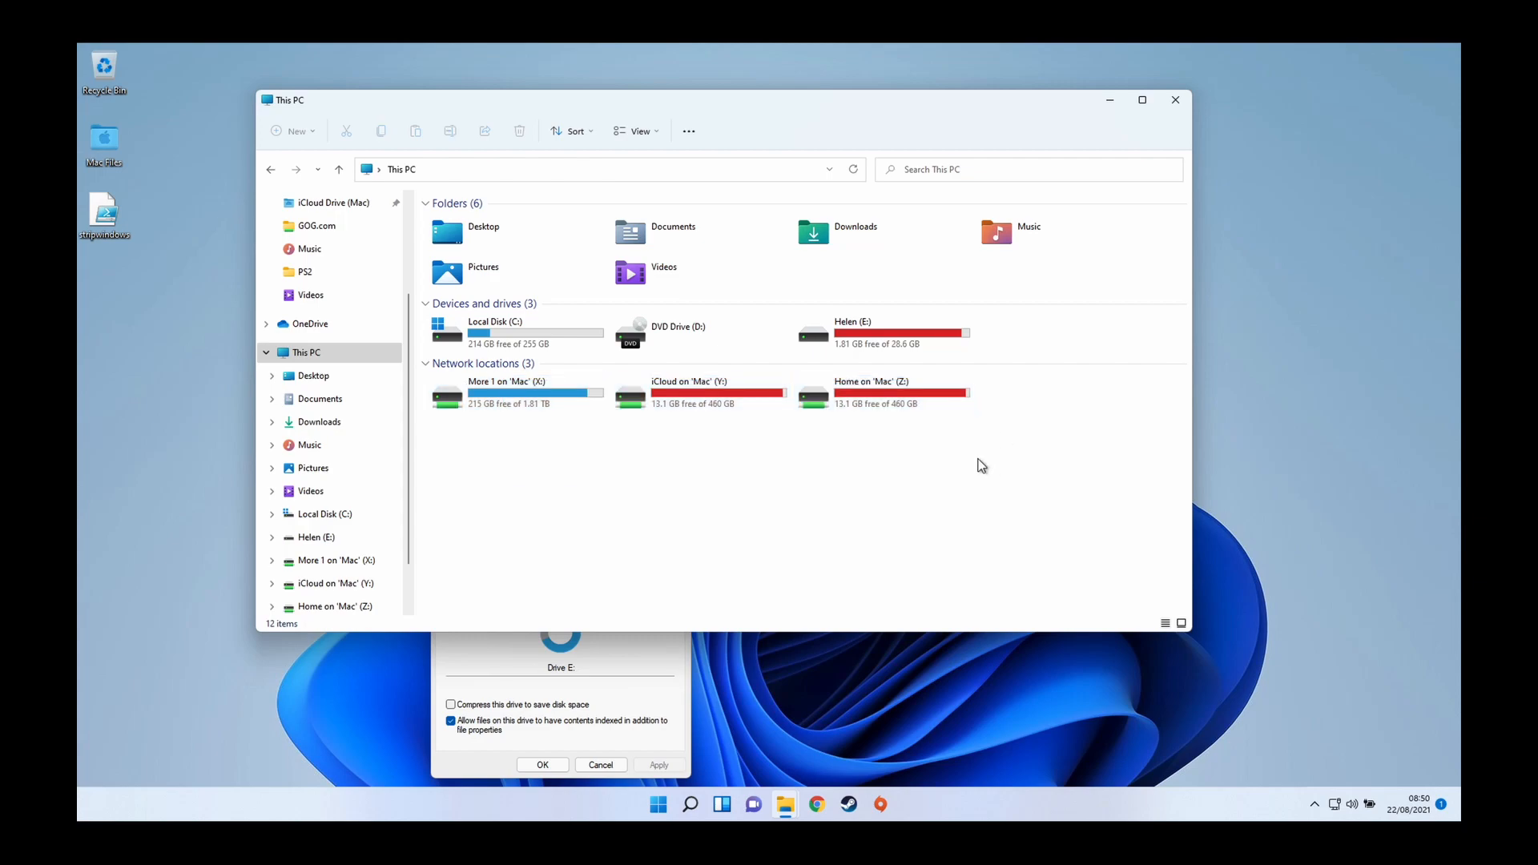